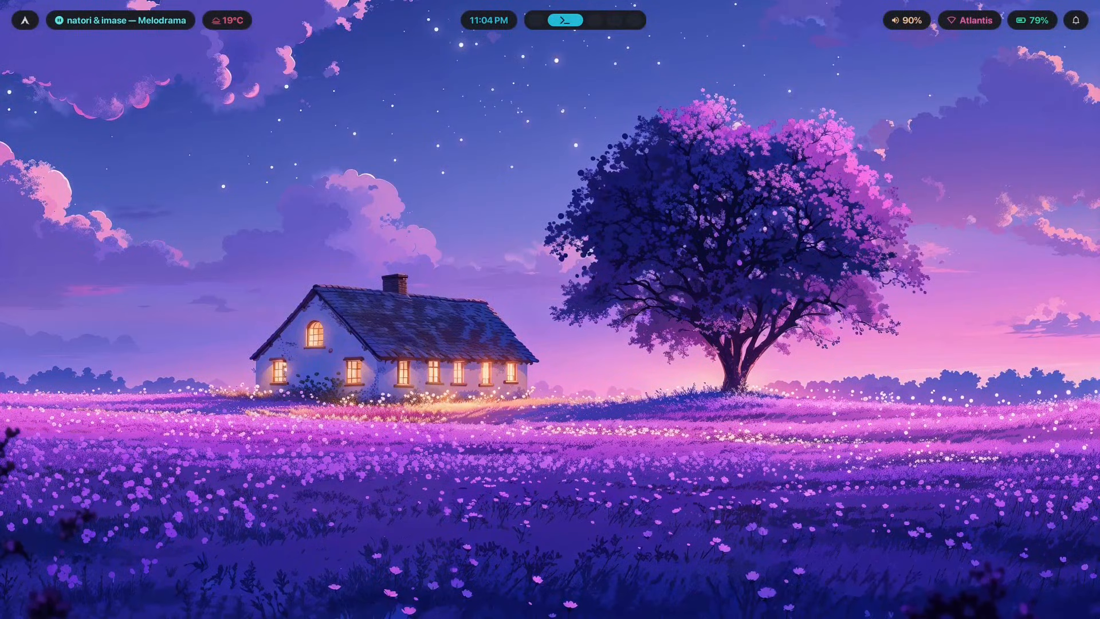
pyautogui.moveTo(493, 426)
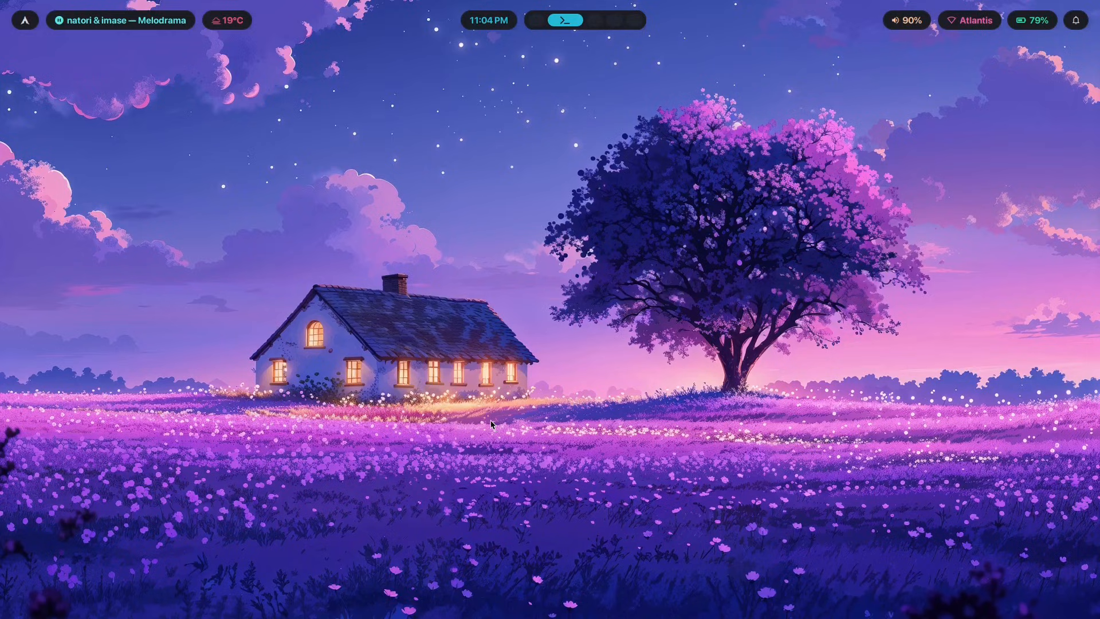
pyautogui.moveTo(503, 416)
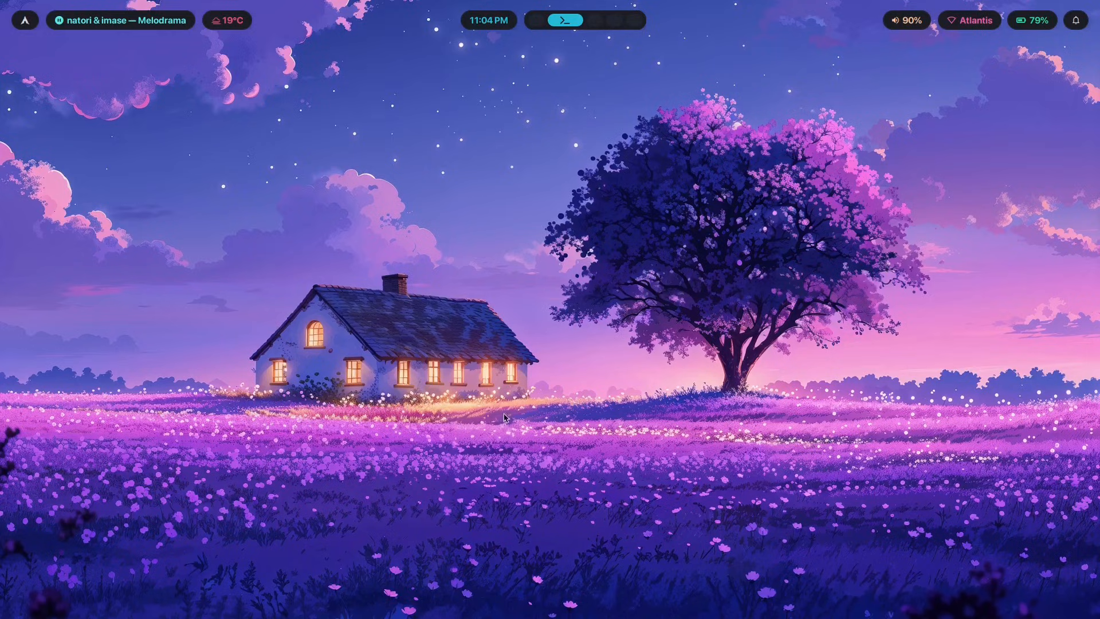
pyautogui.moveTo(350, 350)
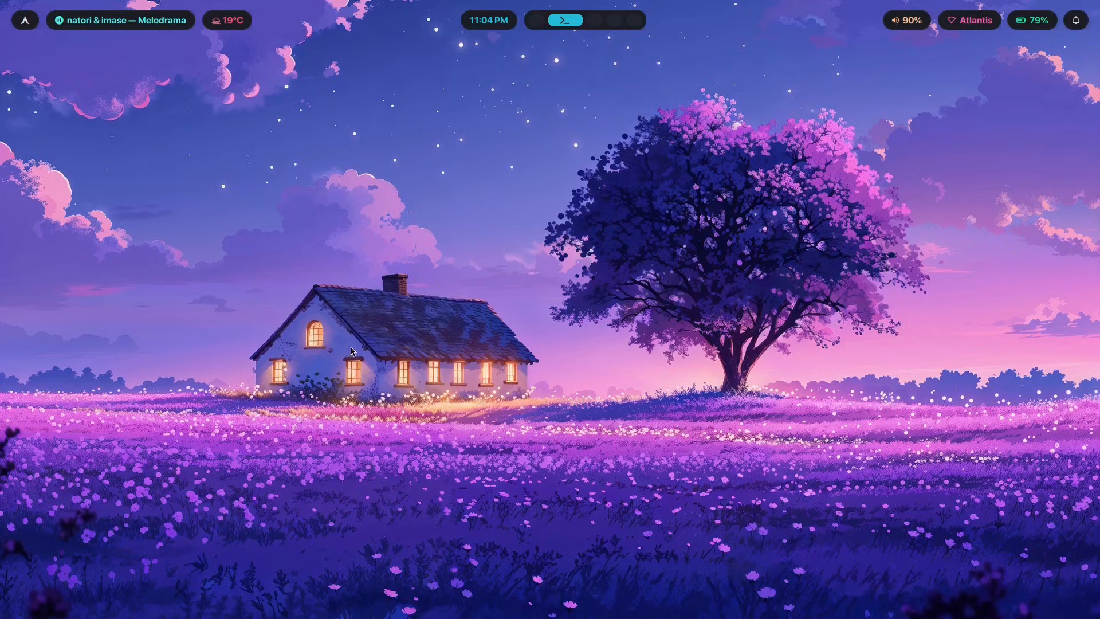
pyautogui.moveTo(722, 419)
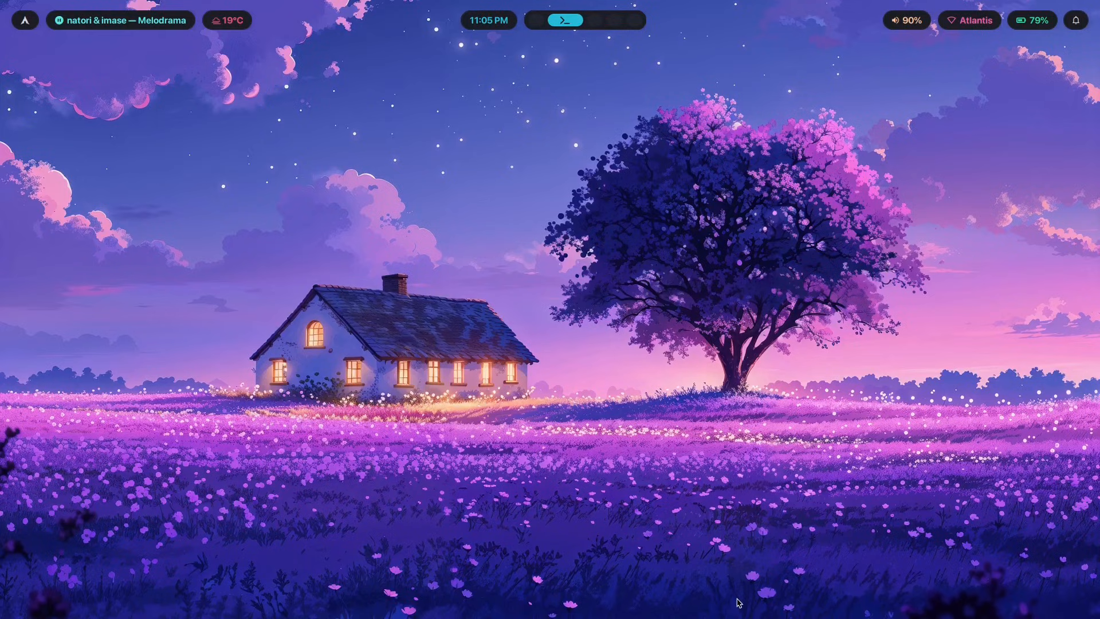
# Repeatedly launch and close the foot terminal from the top bar until a prompt appears
pyautogui.click(565, 19)
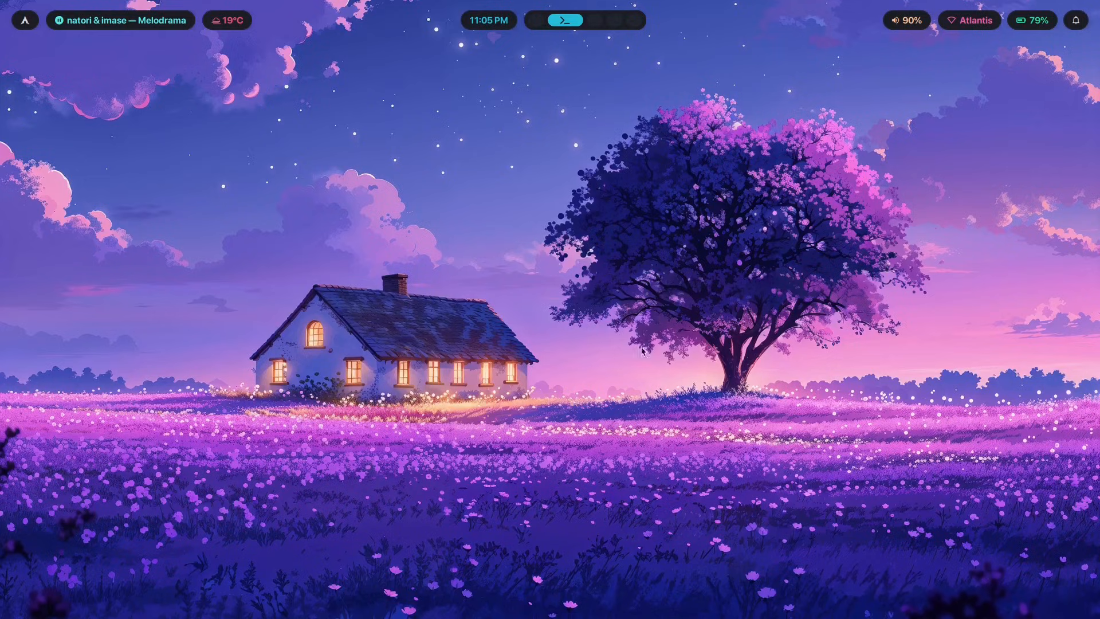
pyautogui.moveTo(388, 300)
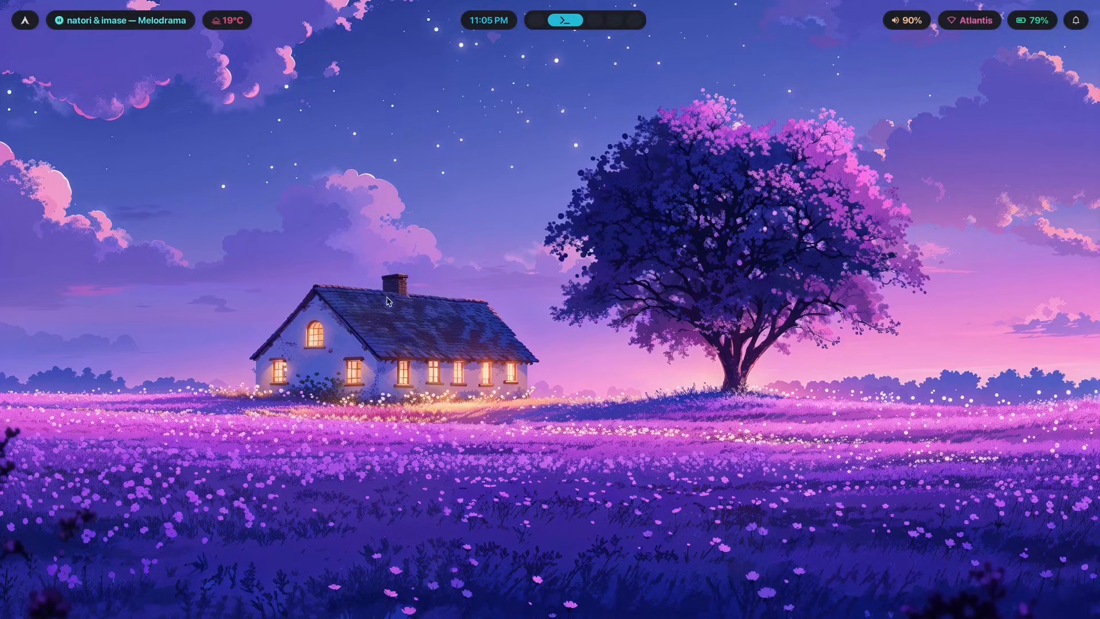
pyautogui.moveTo(769, 291)
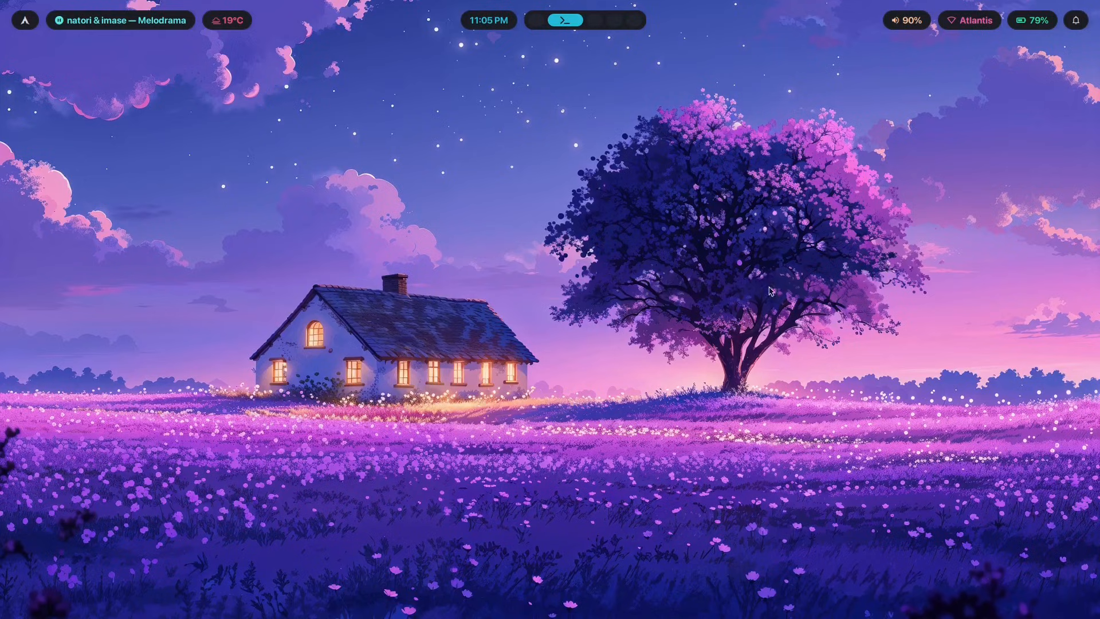
pyautogui.moveTo(783, 309)
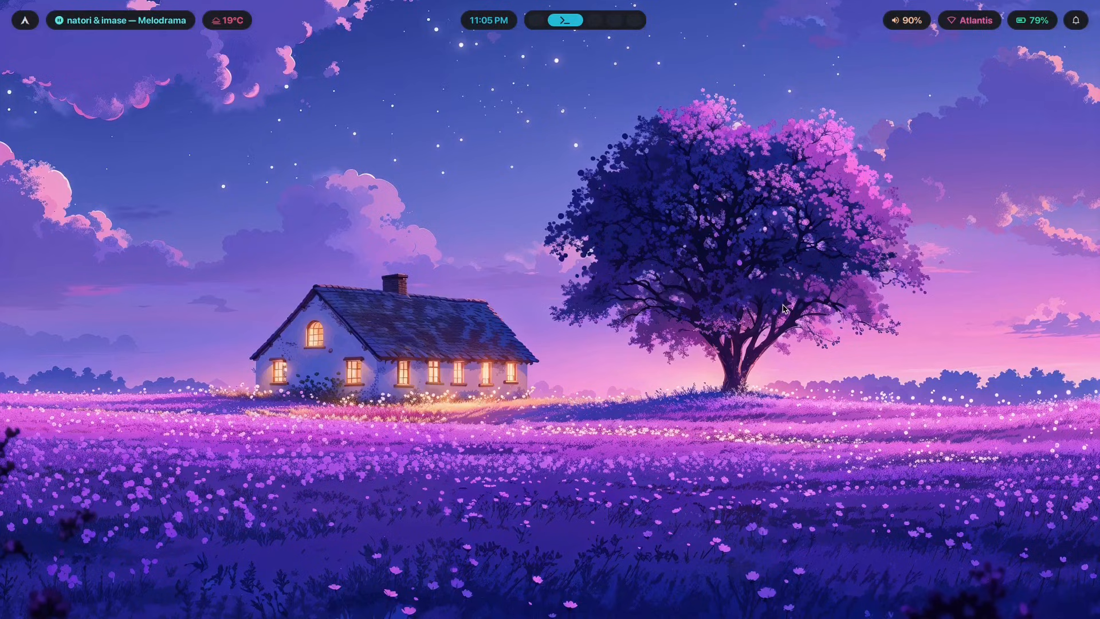
pyautogui.moveTo(606, 300)
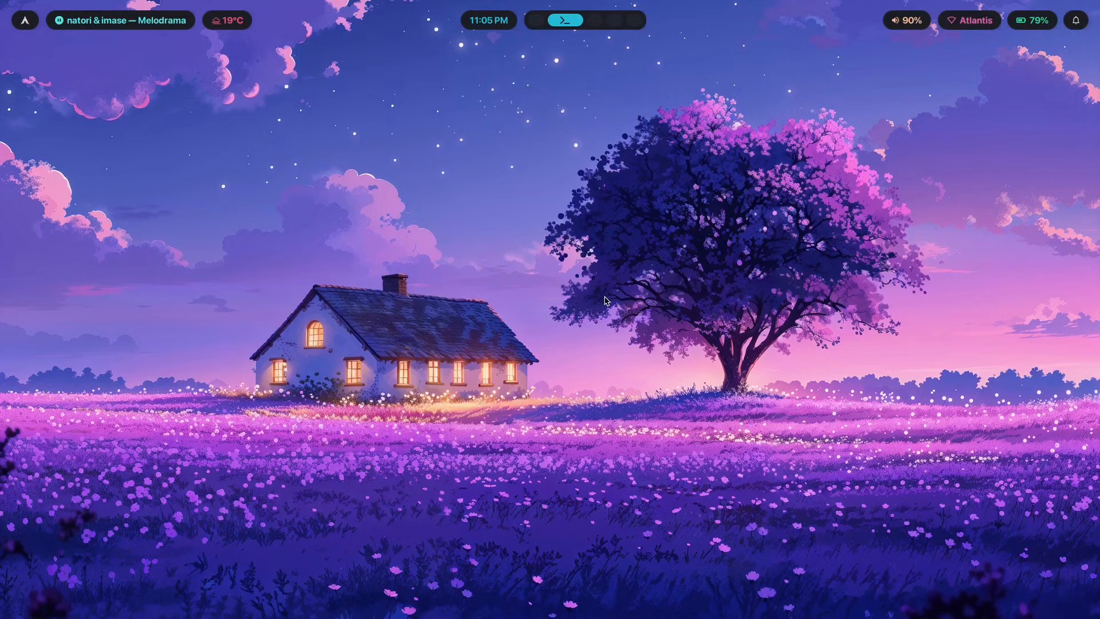
pyautogui.moveTo(1044, 580)
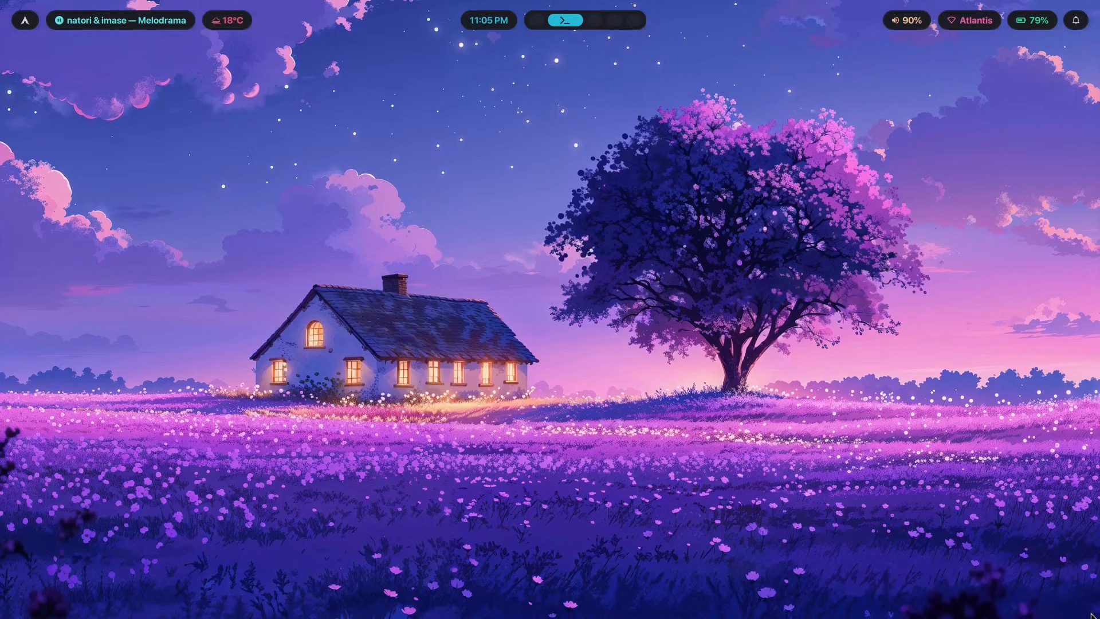
pyautogui.click(565, 19)
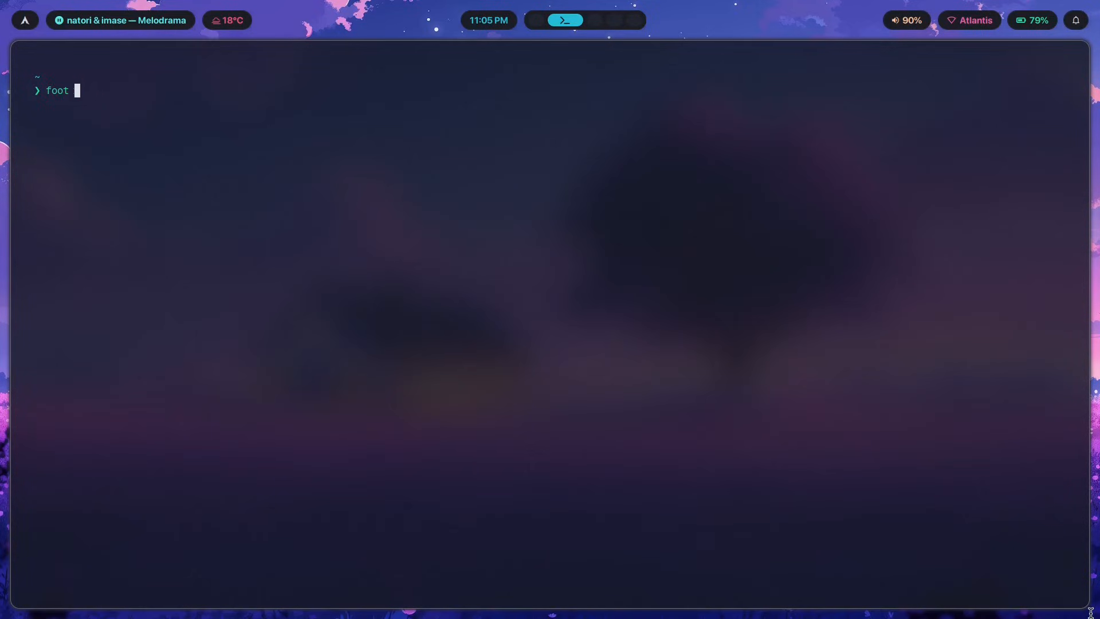
pyautogui.write('termima')
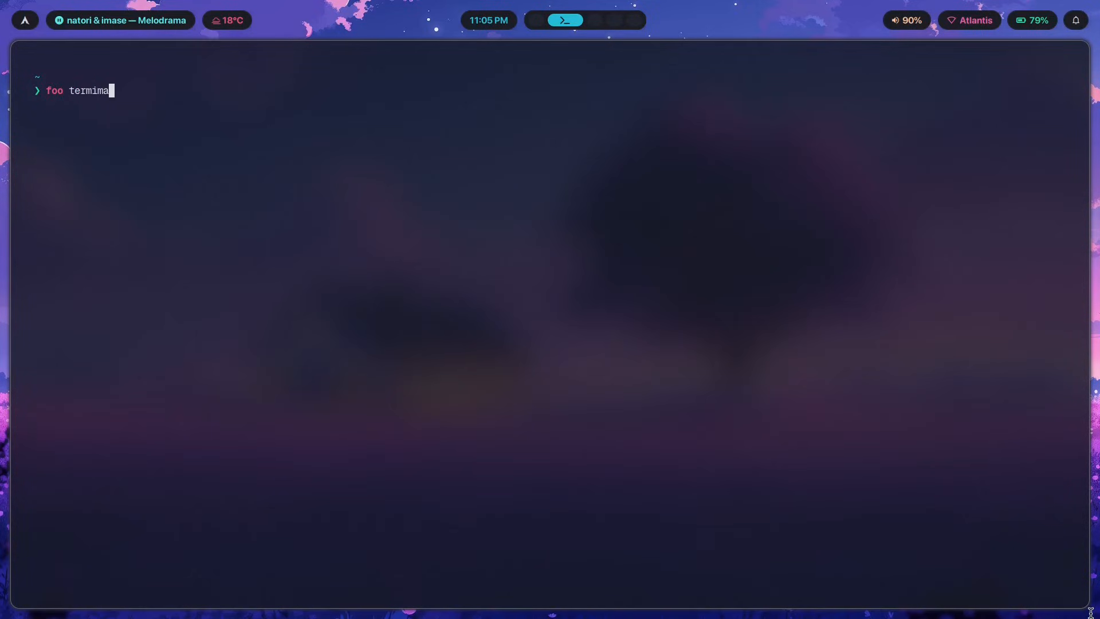
pyautogui.write('terminal')
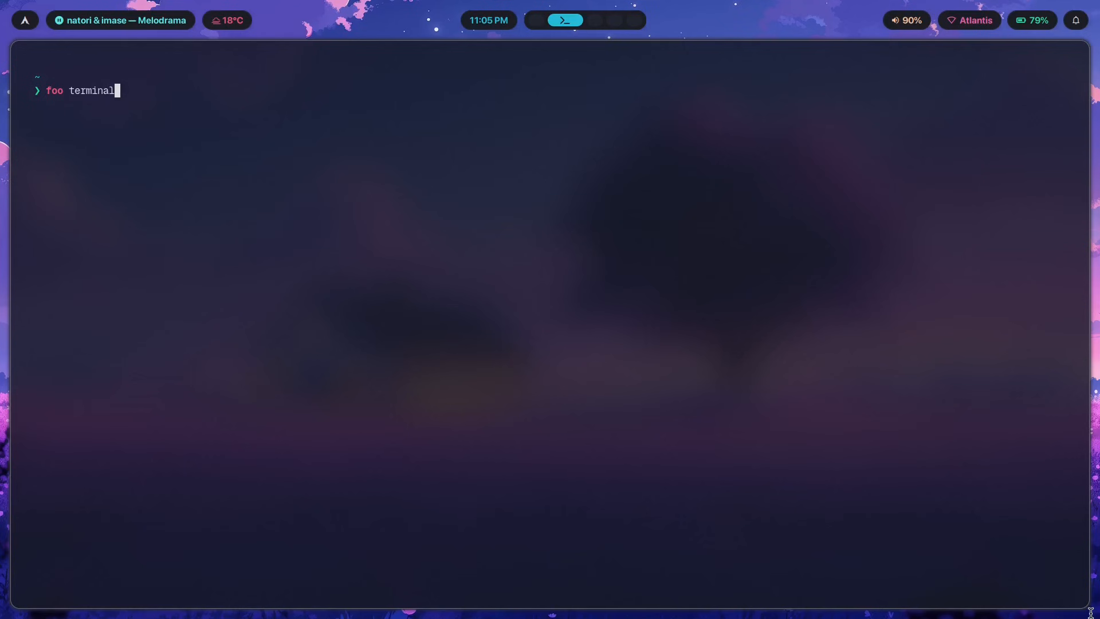
pyautogui.moveTo(667, 488)
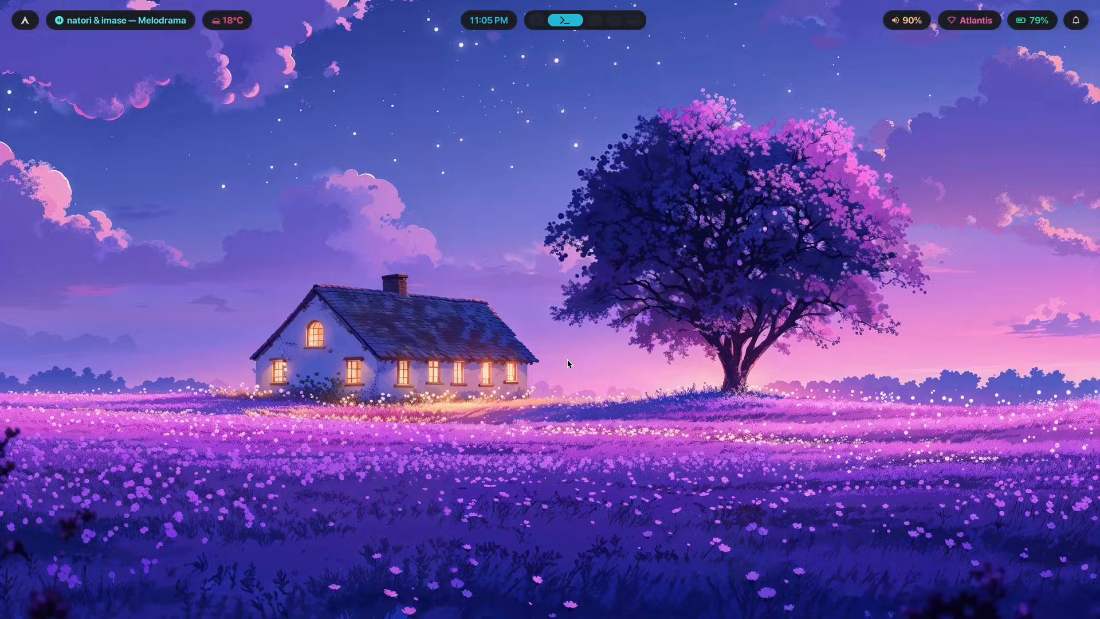
pyautogui.click(565, 19)
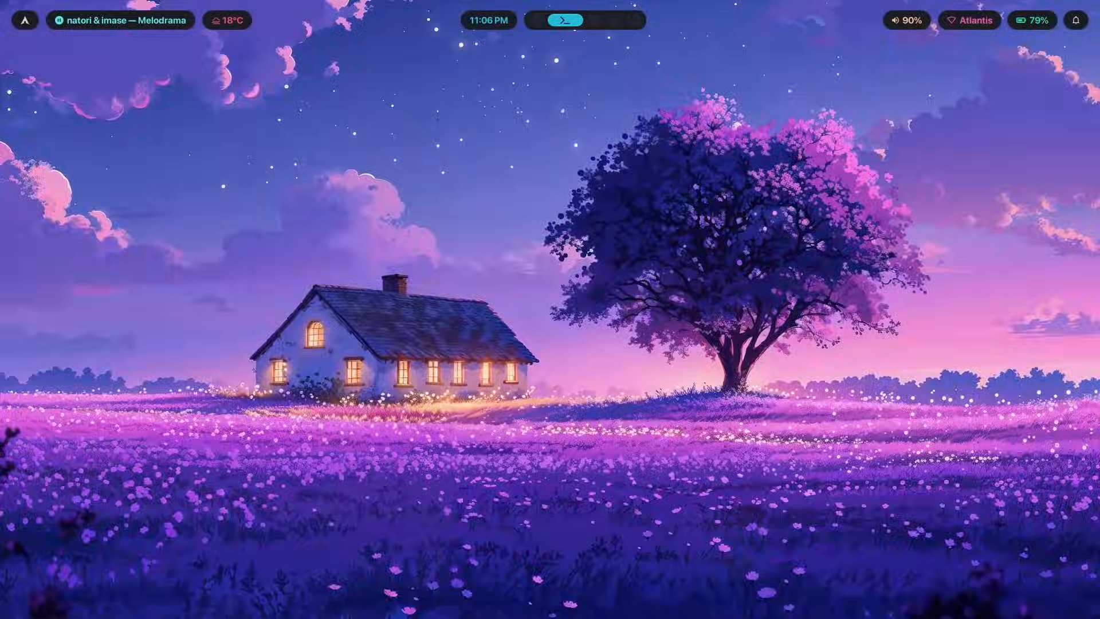
pyautogui.click(565, 20)
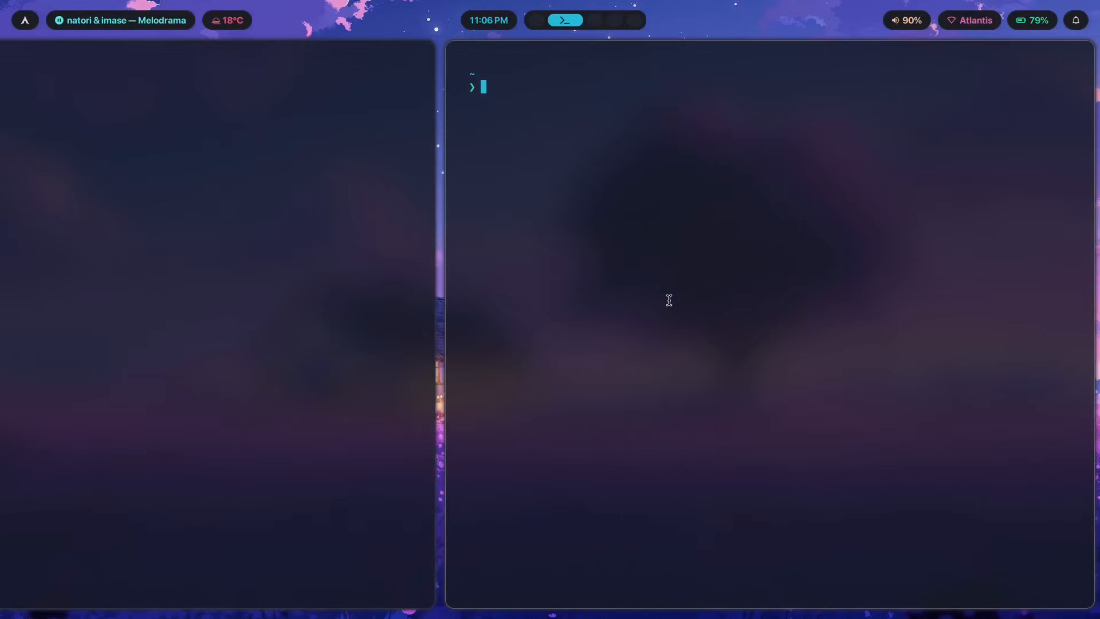
pyautogui.moveTo(766, 324)
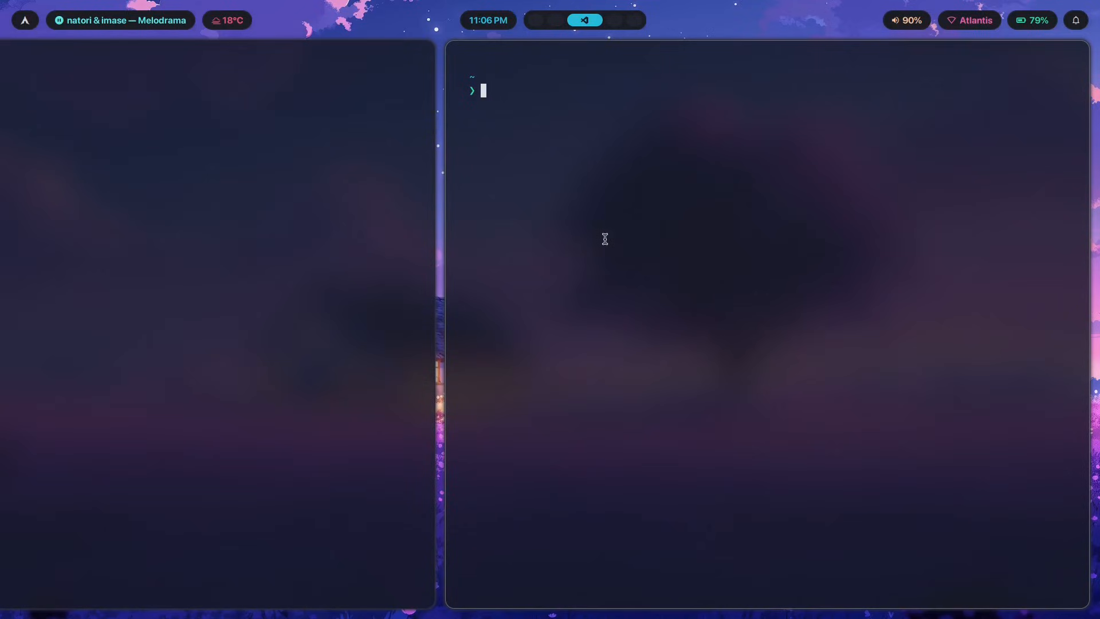
pyautogui.moveTo(585, 229)
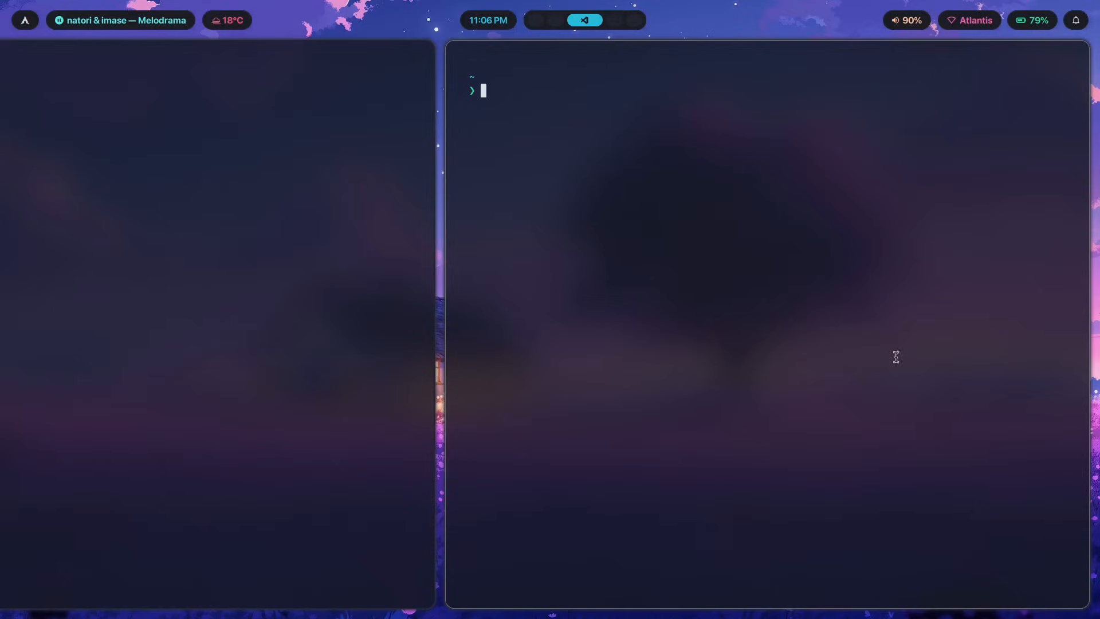
pyautogui.moveTo(527, 112)
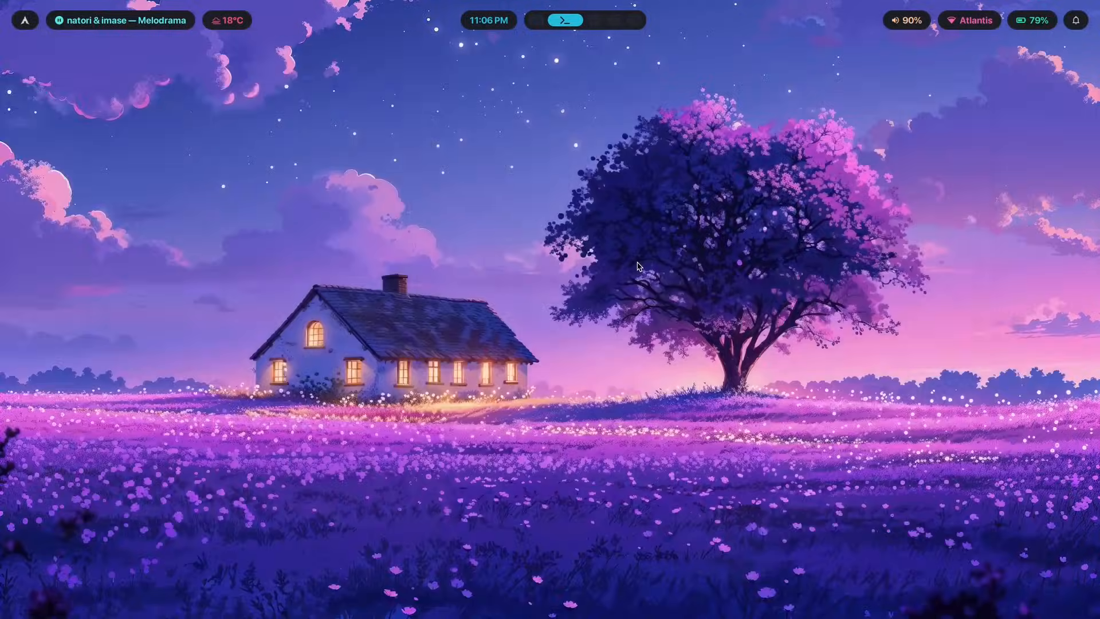
pyautogui.click(565, 20)
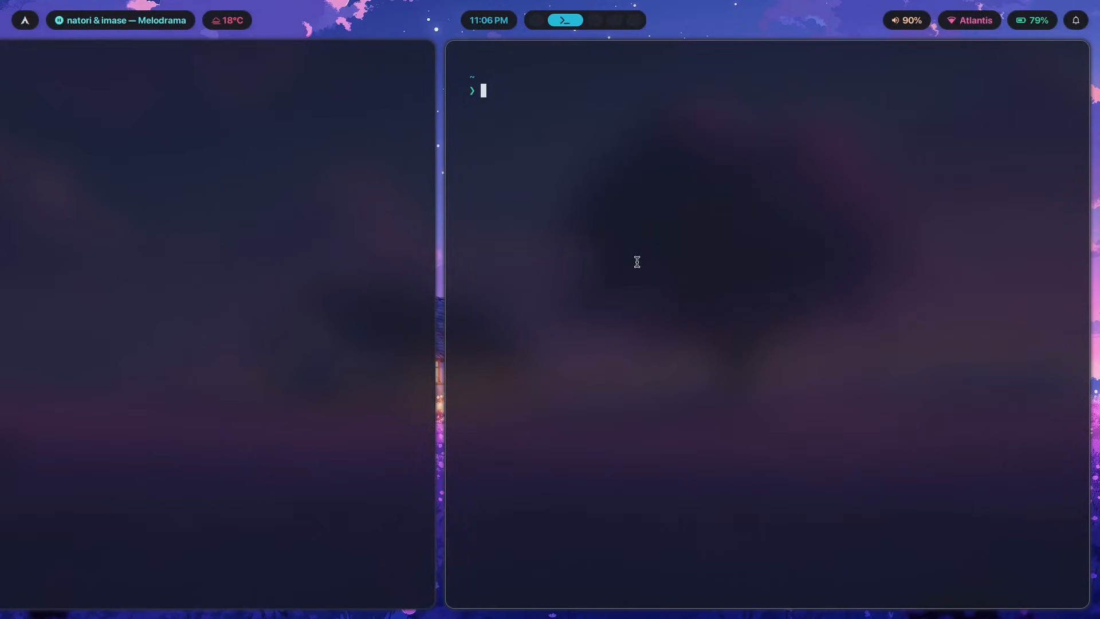
pyautogui.moveTo(578, 244)
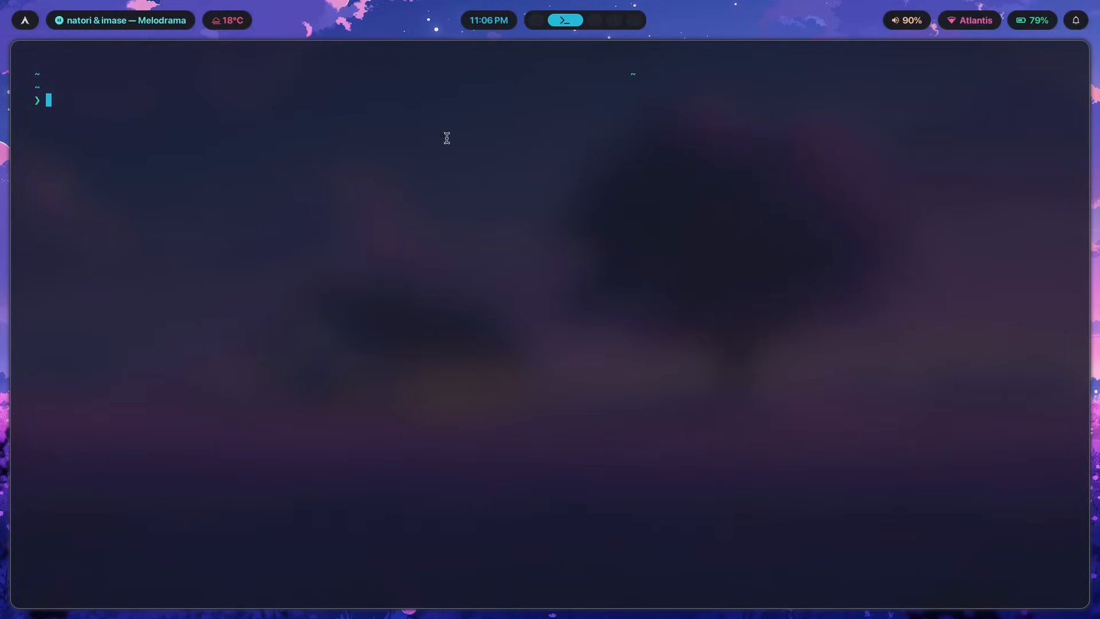
pyautogui.moveTo(594, 81)
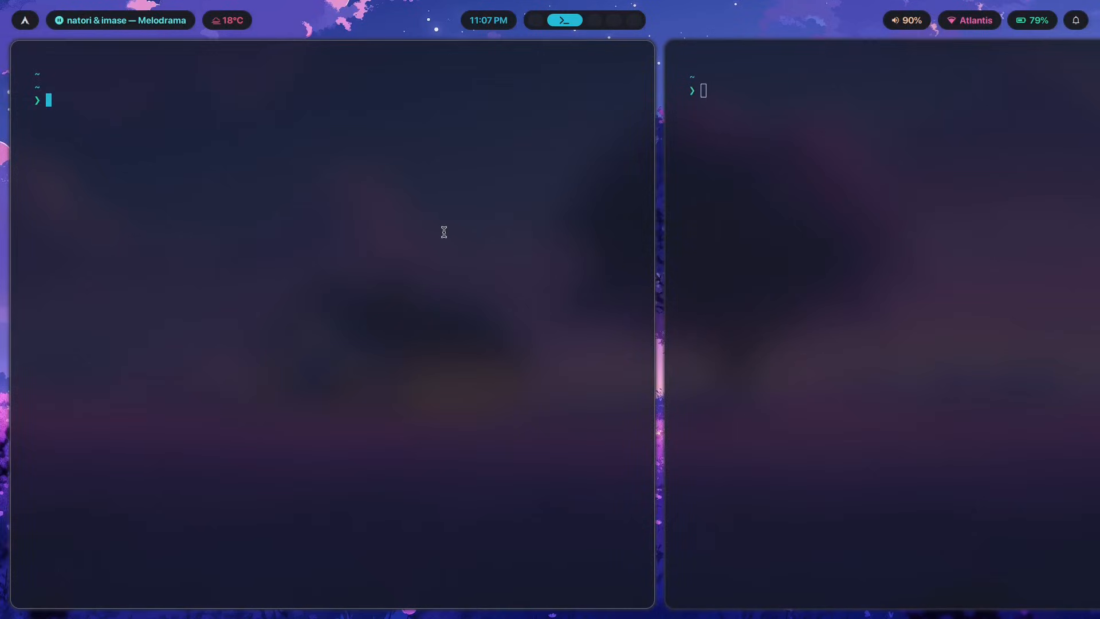
pyautogui.moveTo(612, 308)
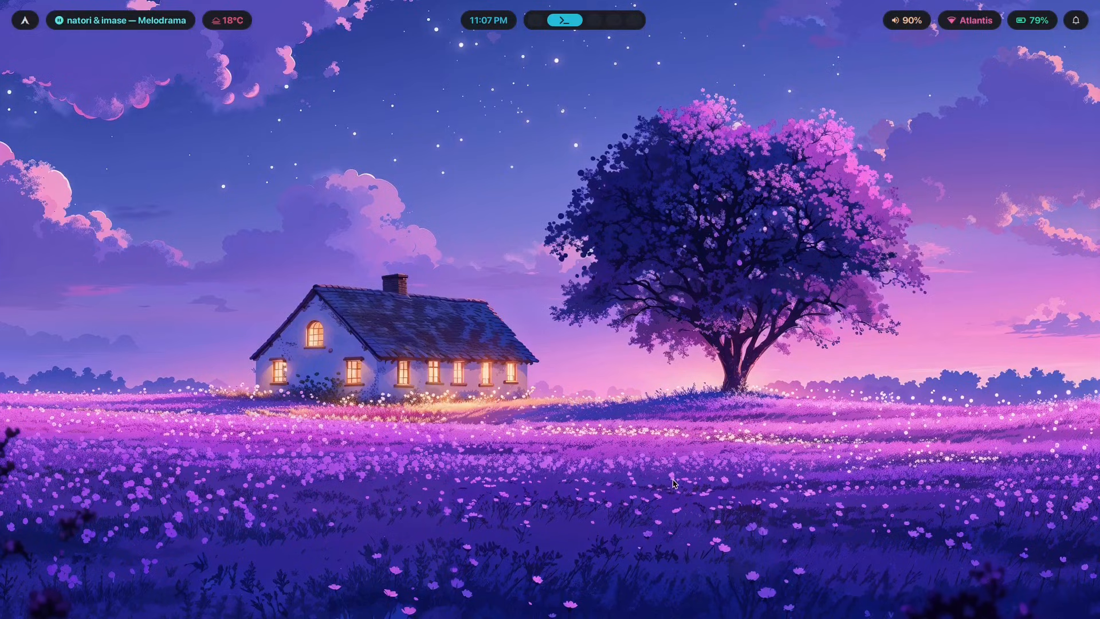
pyautogui.moveTo(244, 74)
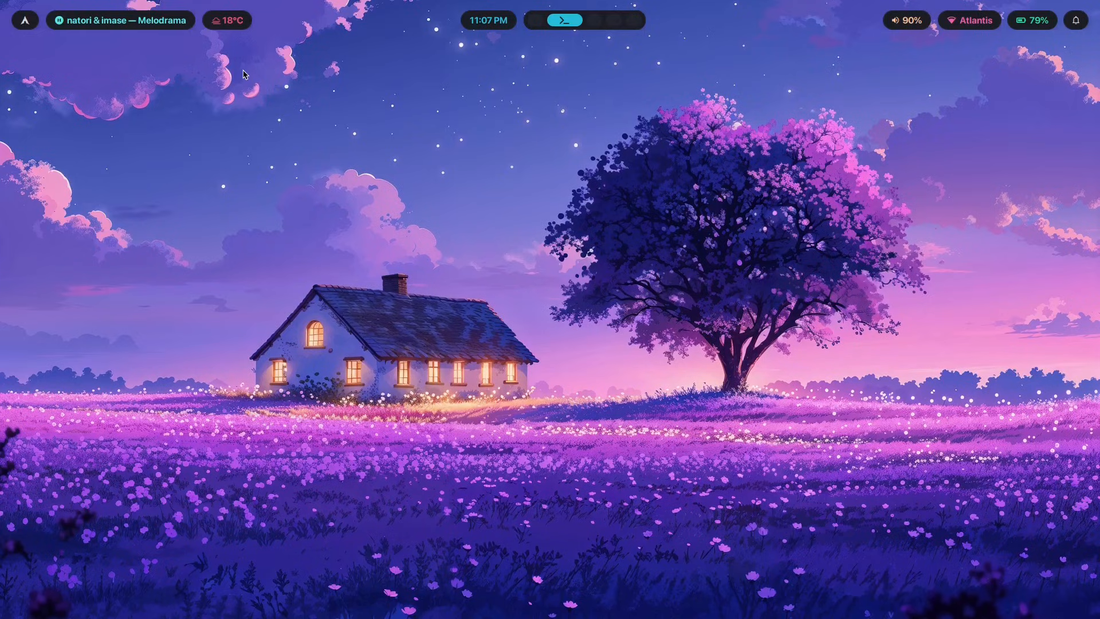
pyautogui.moveTo(977, 221)
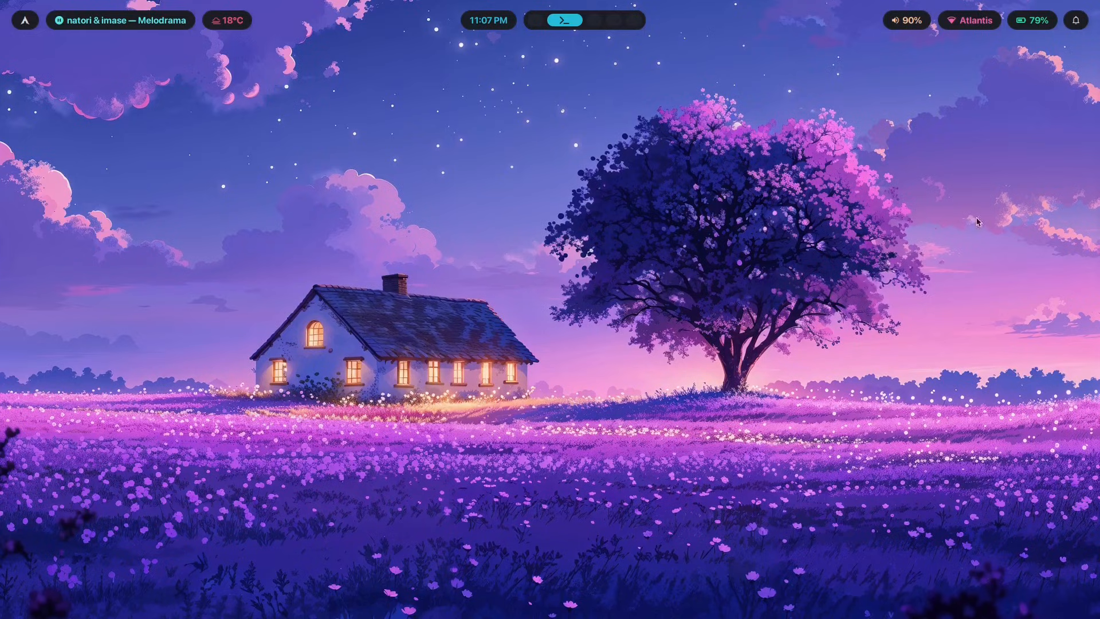
pyautogui.moveTo(506, 271)
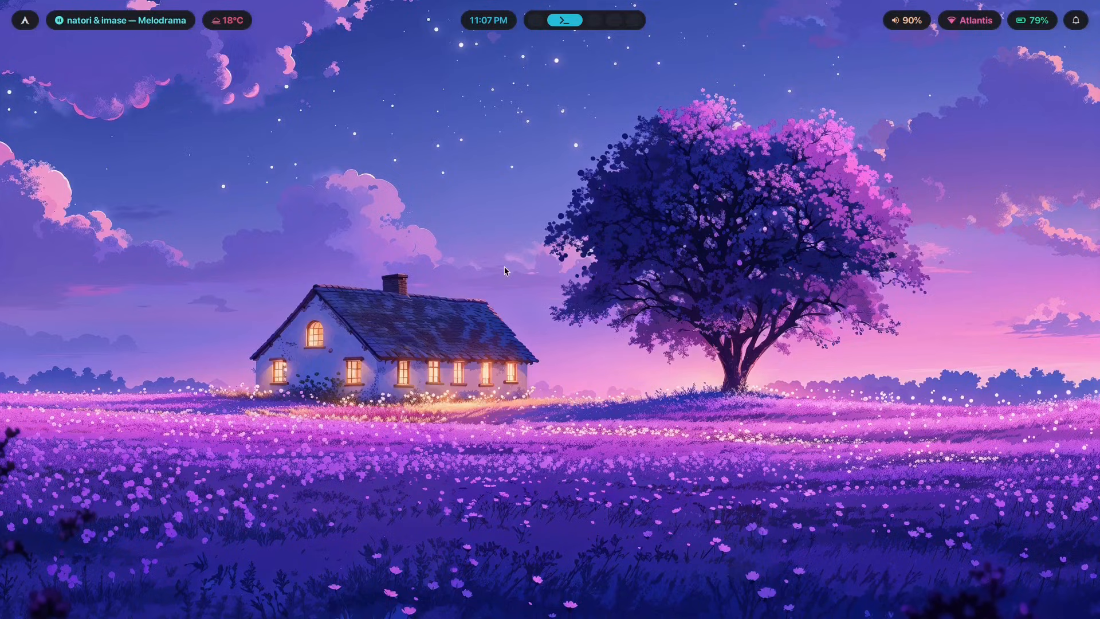
pyautogui.moveTo(436, 527)
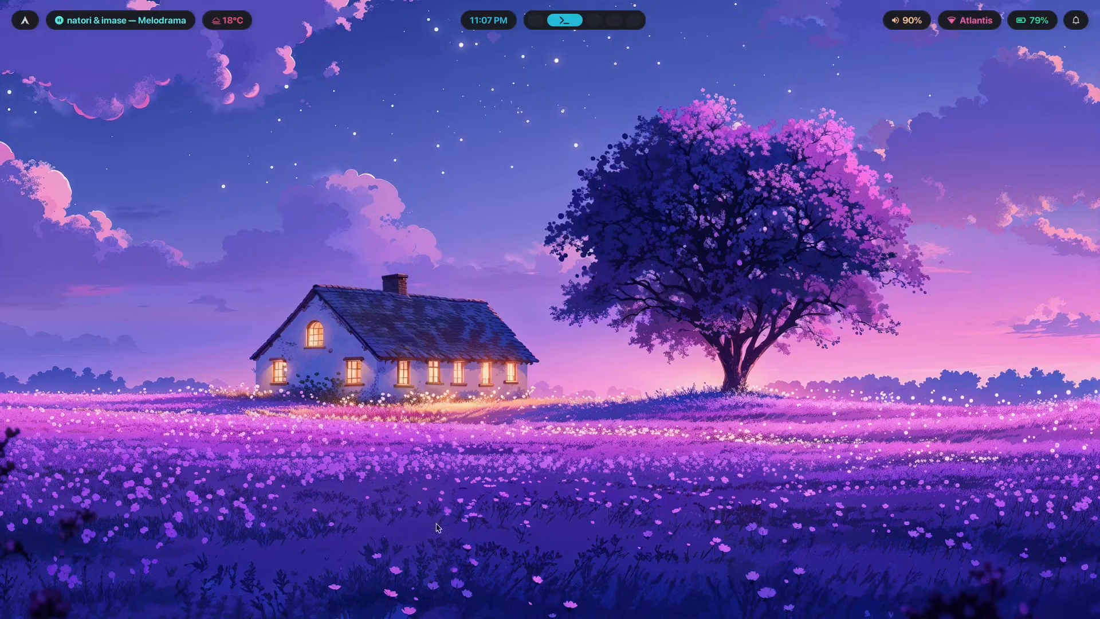
pyautogui.moveTo(996, 87)
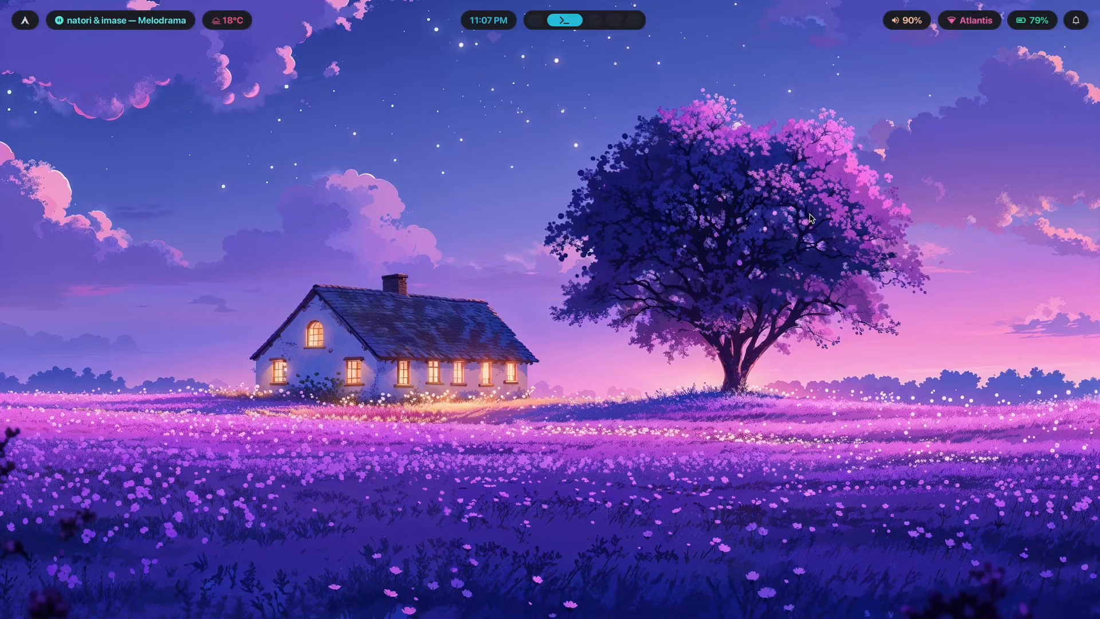
pyautogui.click(565, 19)
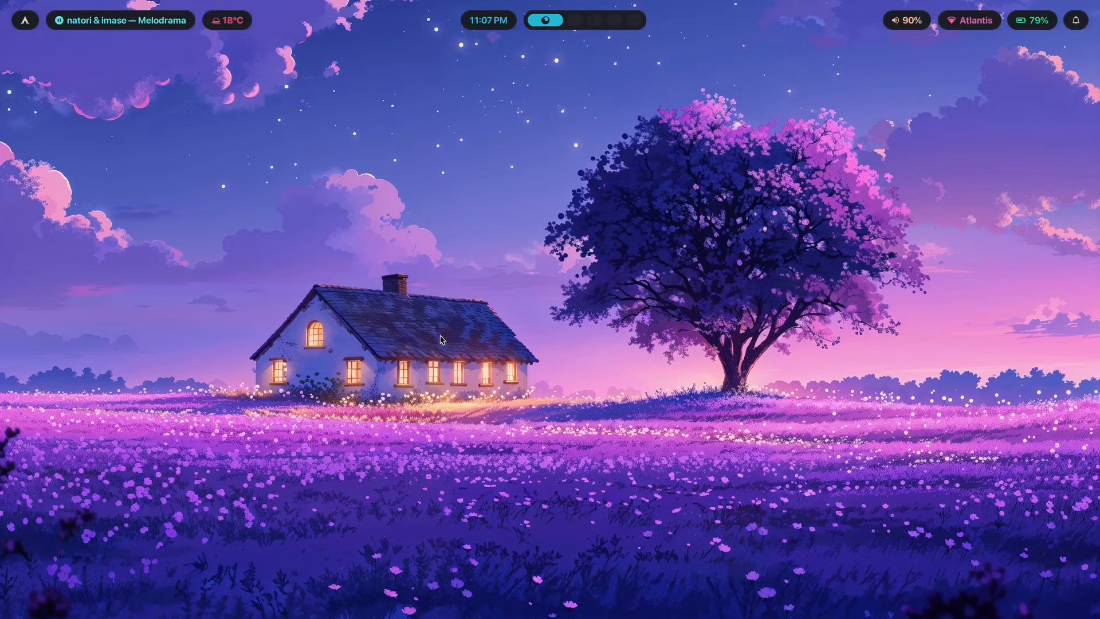
pyautogui.moveTo(551, 205)
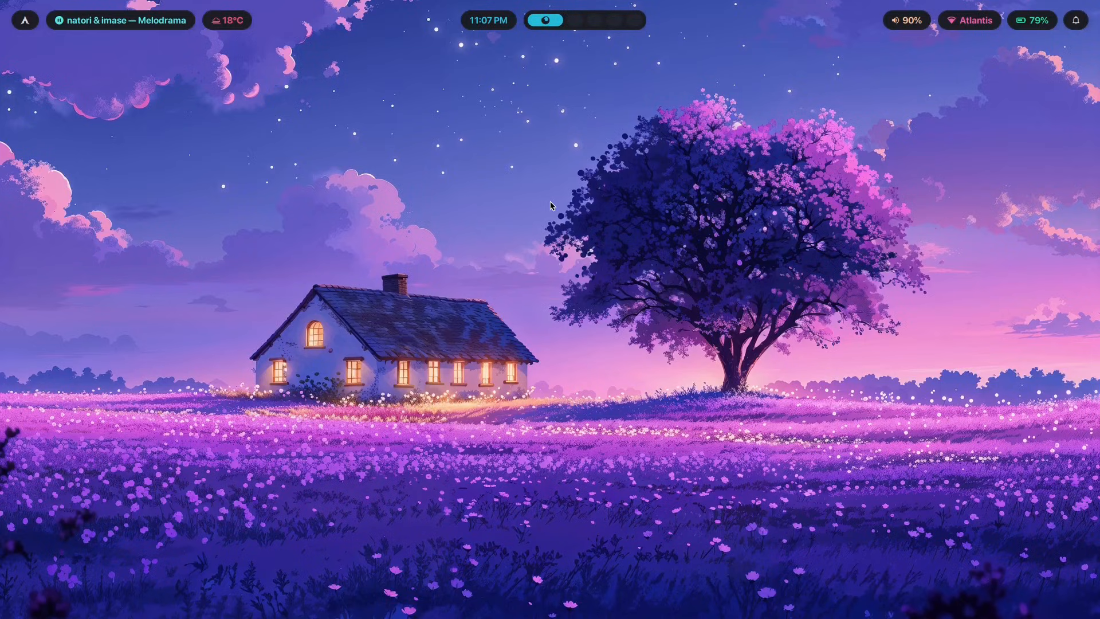
pyautogui.moveTo(540, 199)
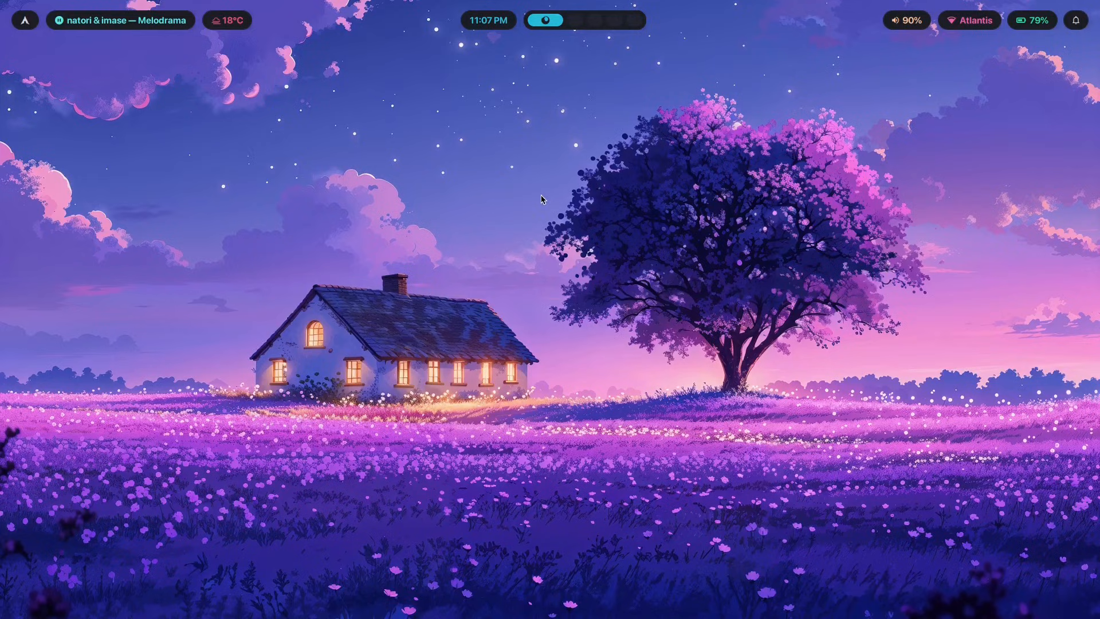
pyautogui.moveTo(922, 211)
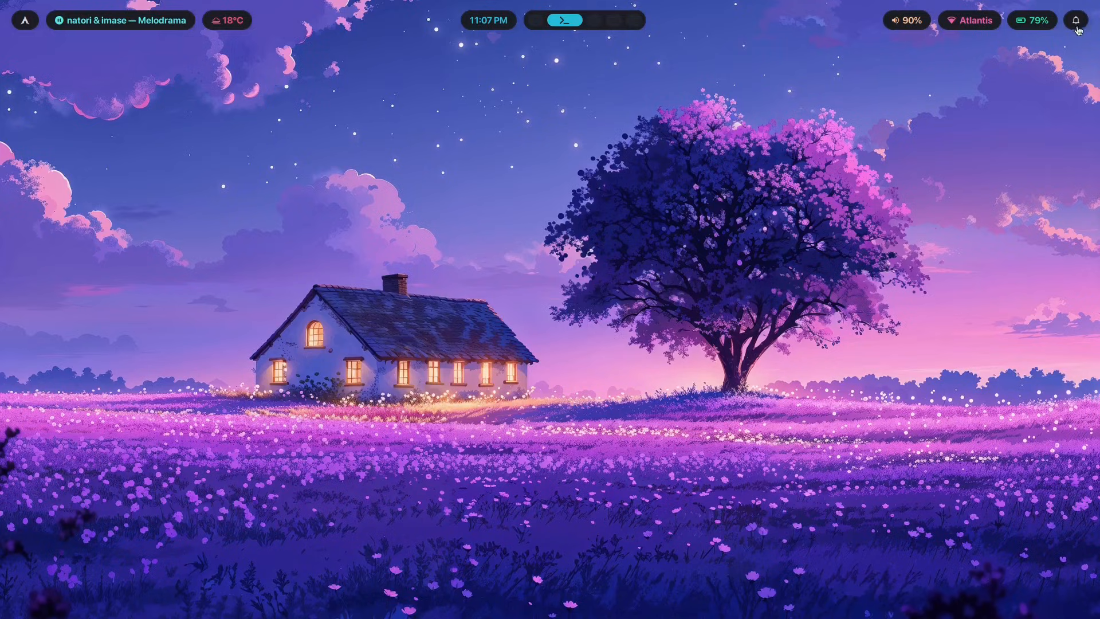
pyautogui.moveTo(379, 6)
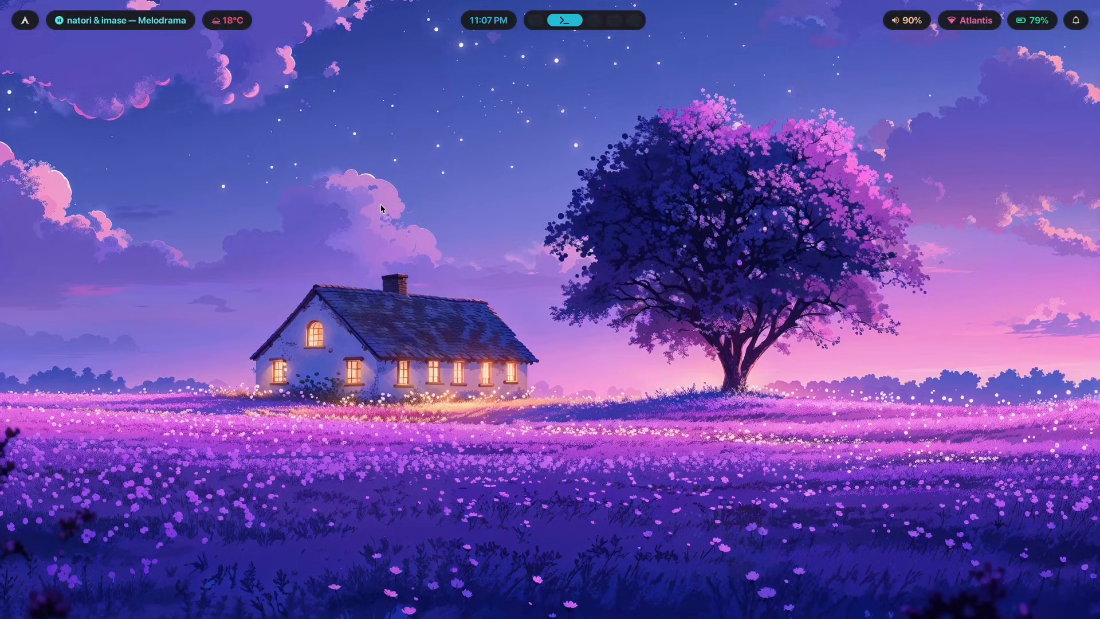
pyautogui.moveTo(119, 71)
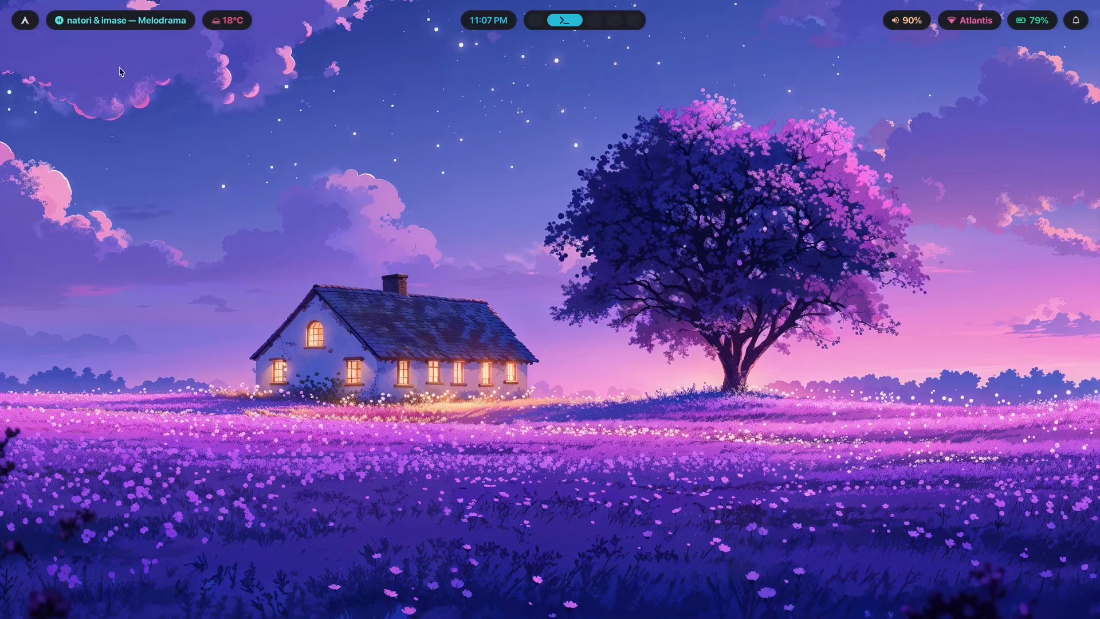
pyautogui.moveTo(364, 195)
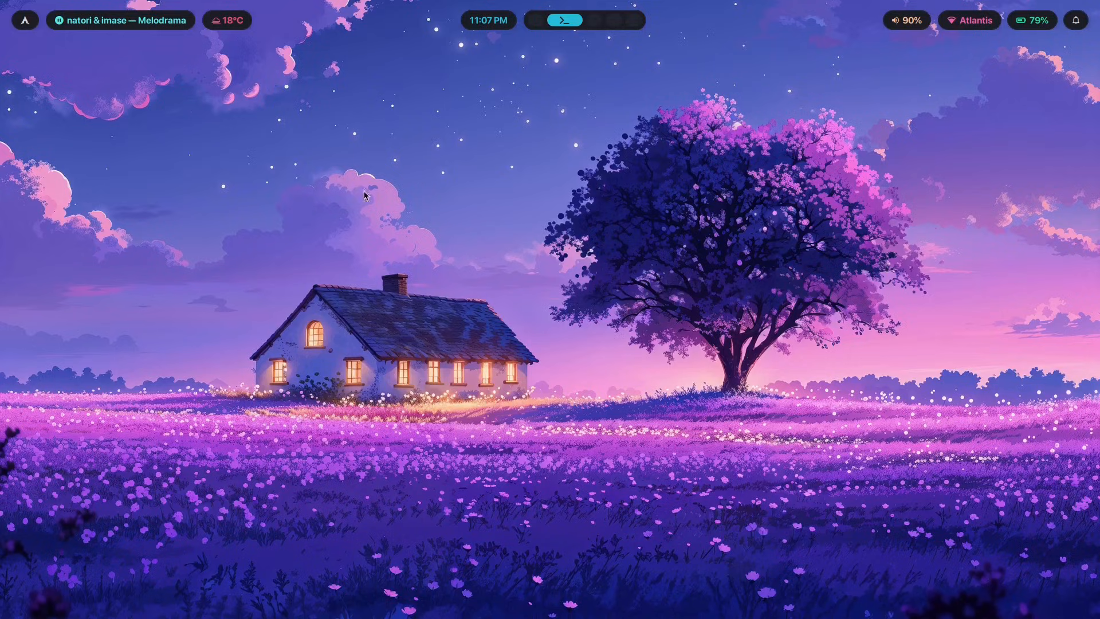
pyautogui.moveTo(169, 362)
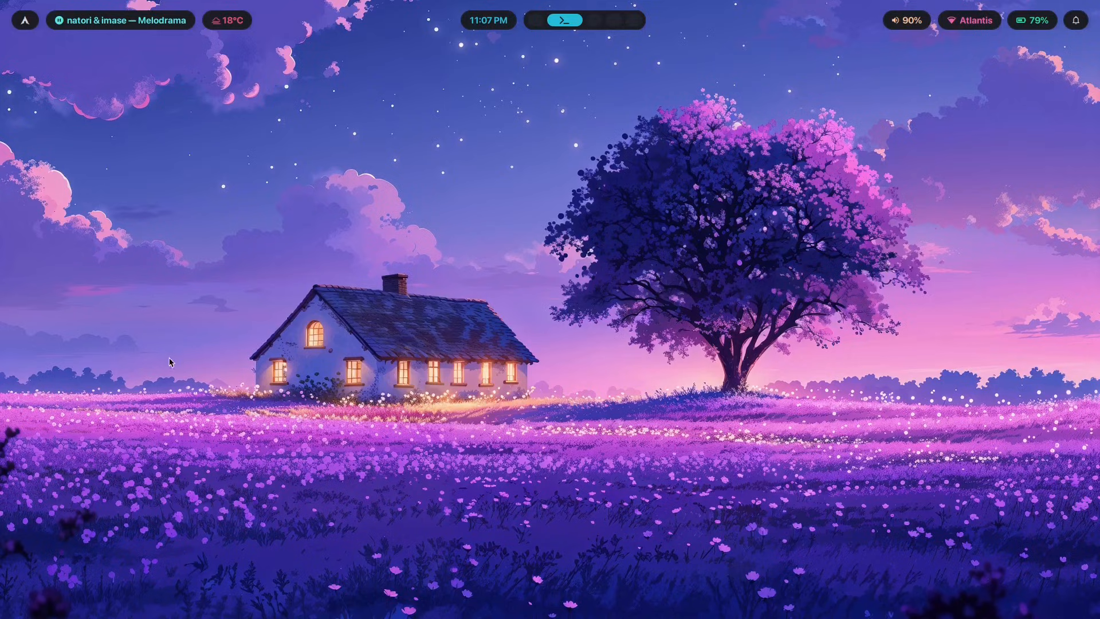
pyautogui.moveTo(314, 241)
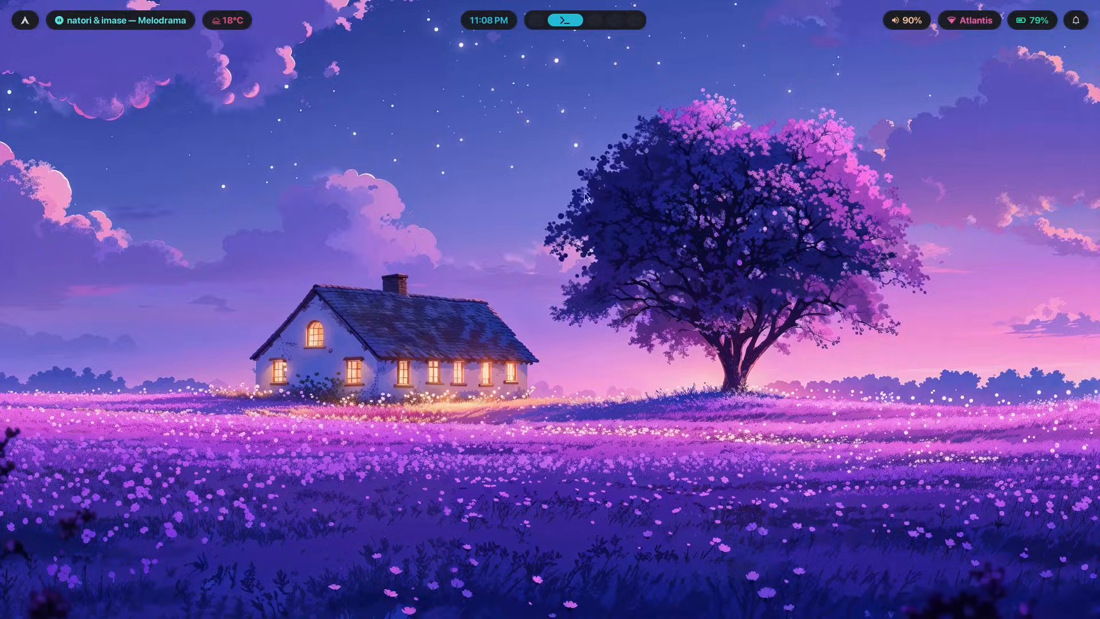
pyautogui.moveTo(795, 398)
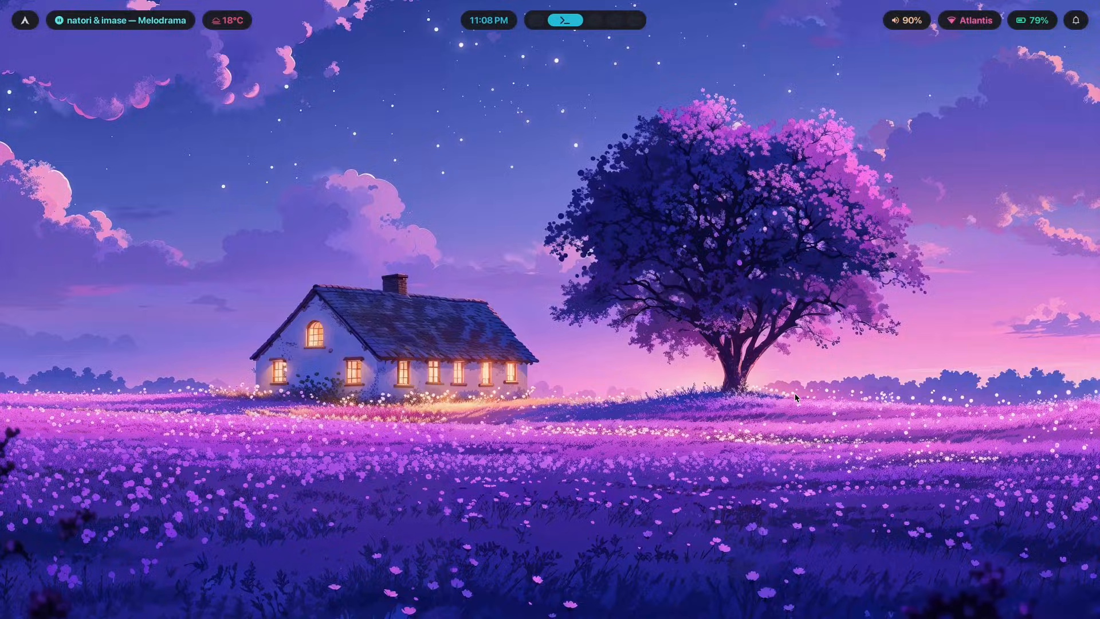
pyautogui.click(566, 19)
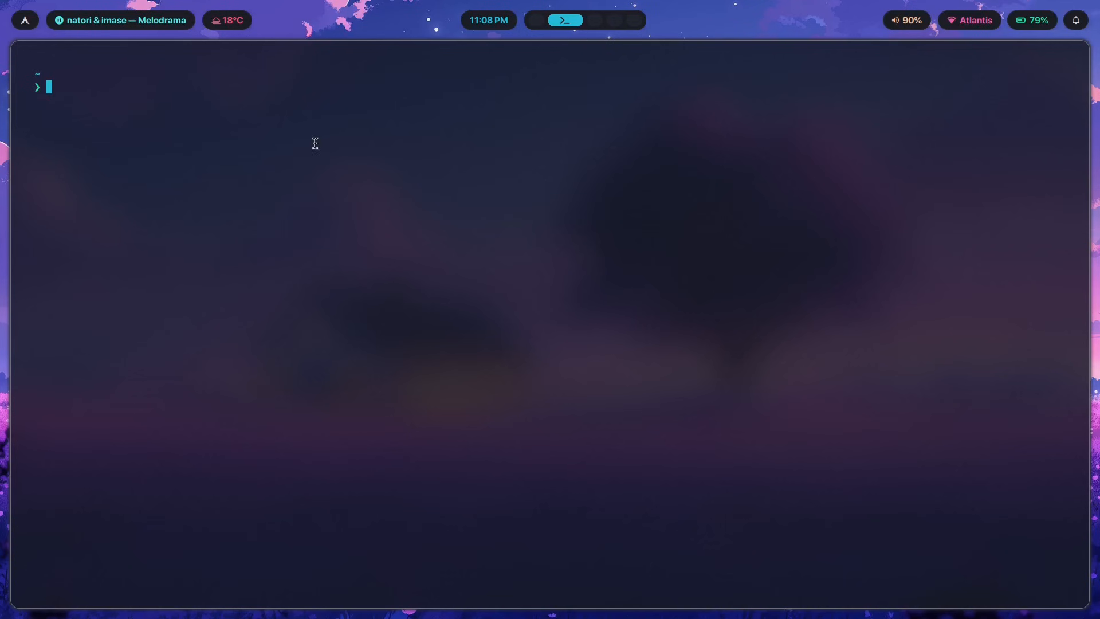
pyautogui.click(566, 20)
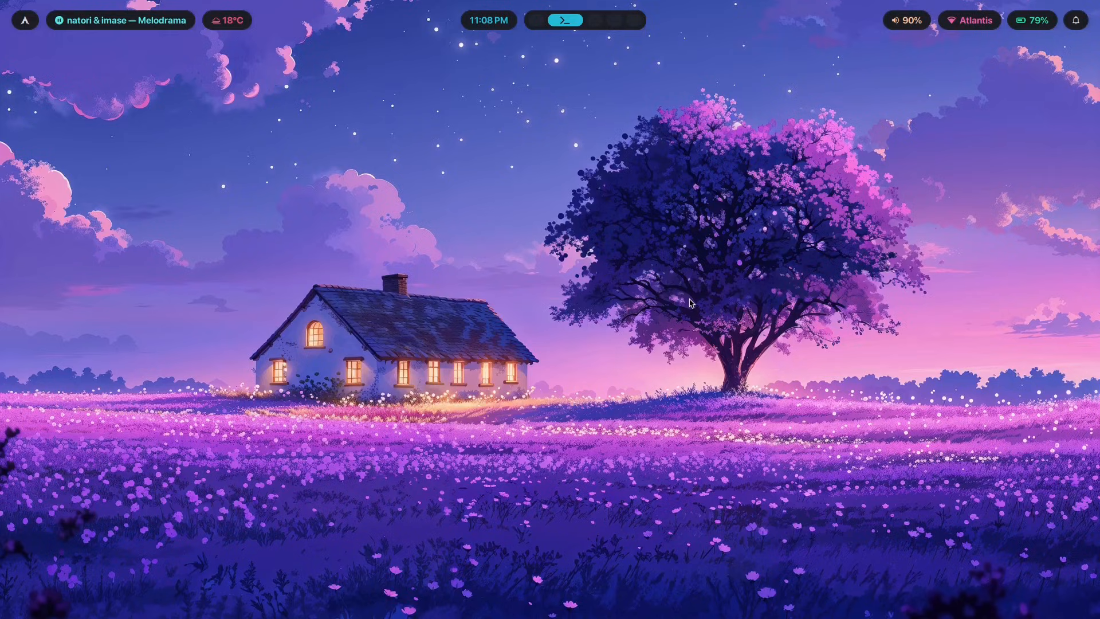
pyautogui.moveTo(444, 272)
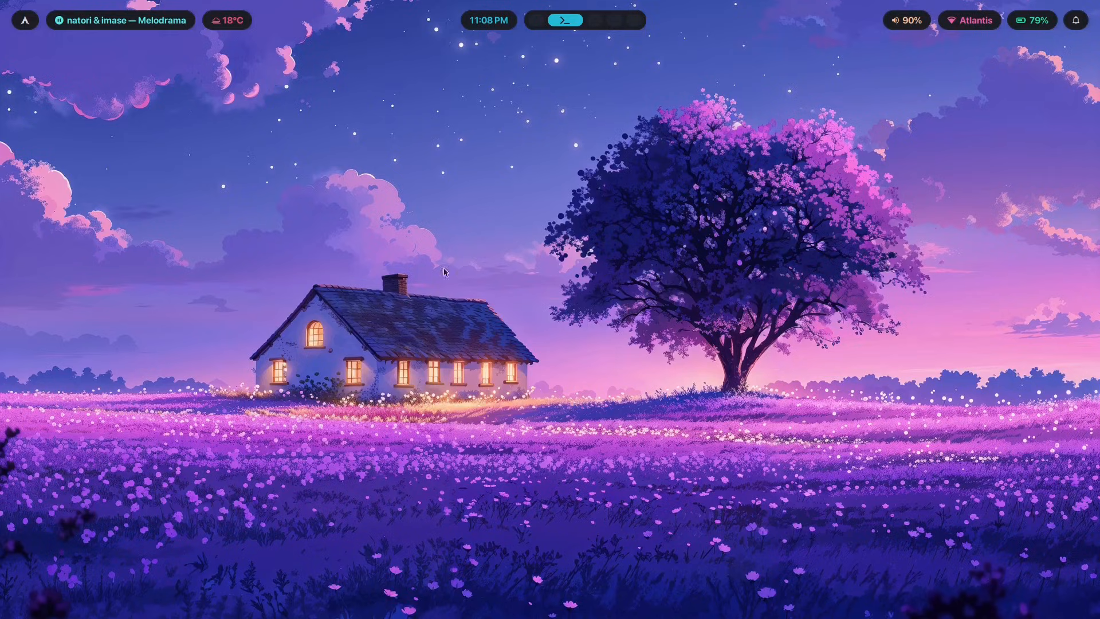
pyautogui.moveTo(628, 213)
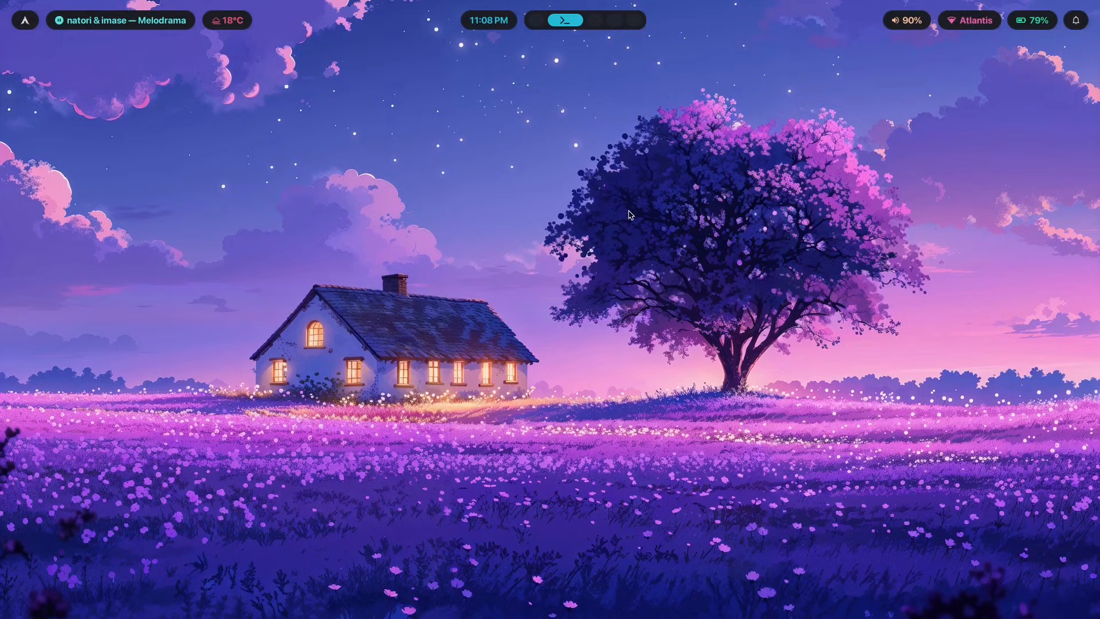
pyautogui.moveTo(382, 221)
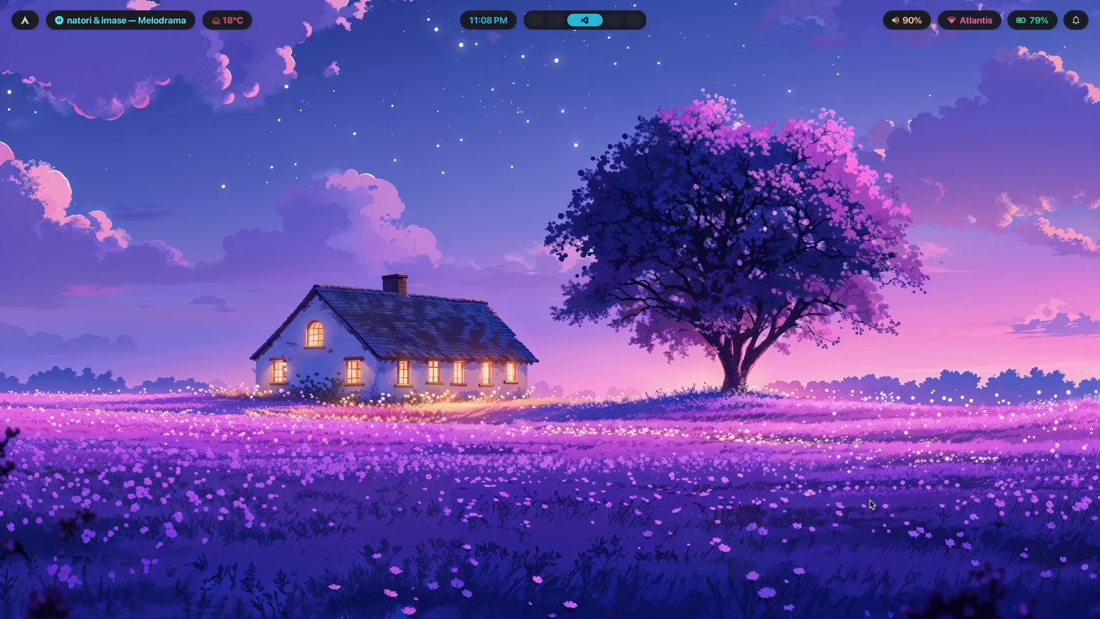
pyautogui.moveTo(949, 481)
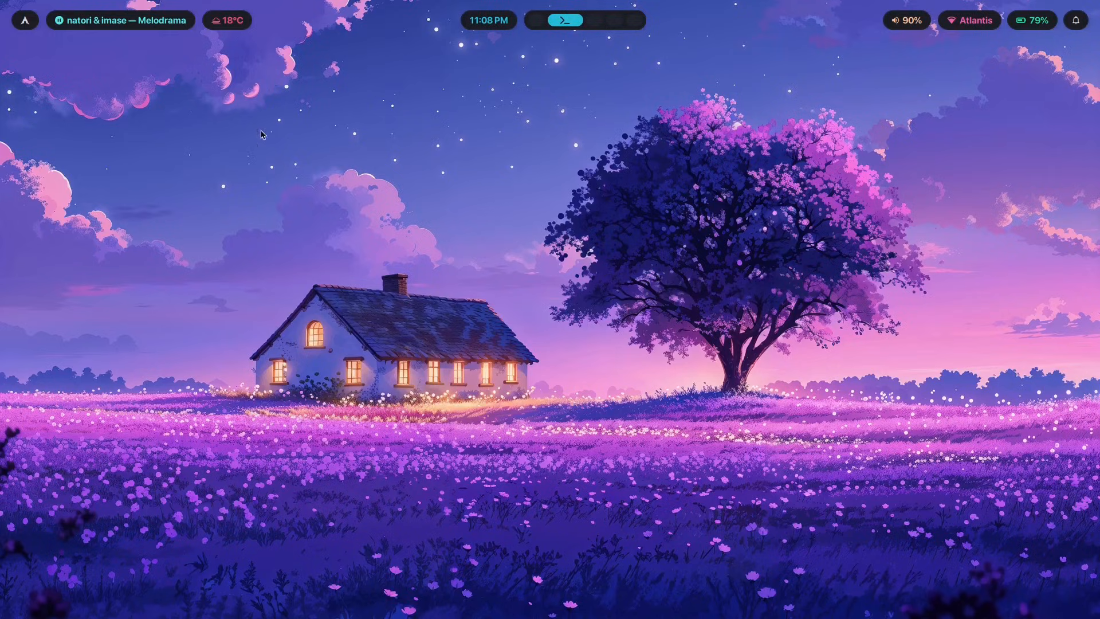
pyautogui.moveTo(877, 349)
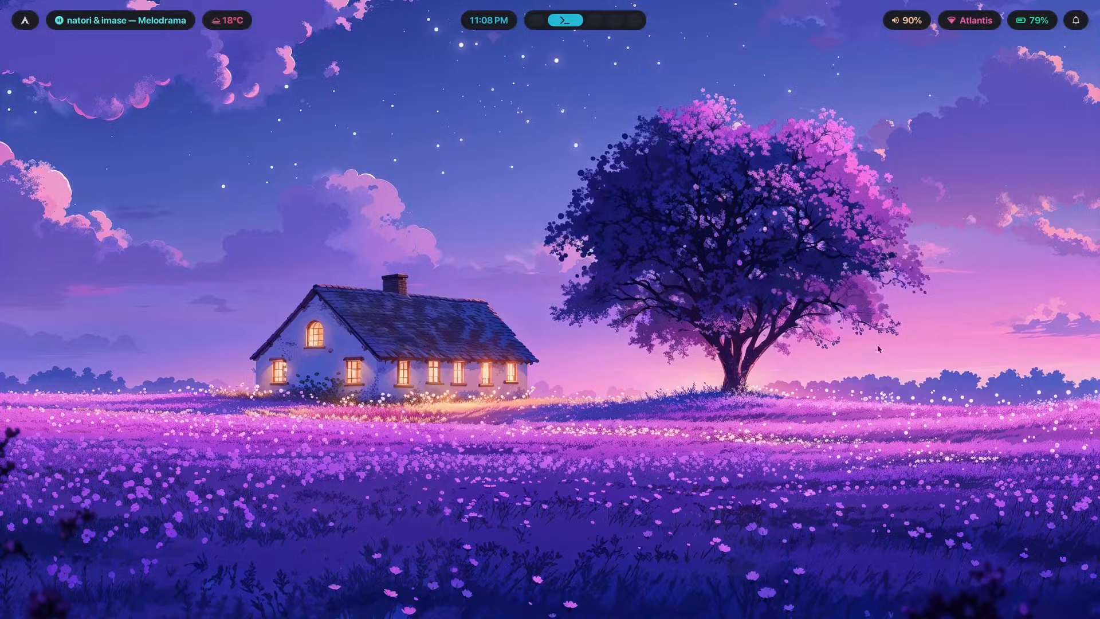
pyautogui.click(565, 19)
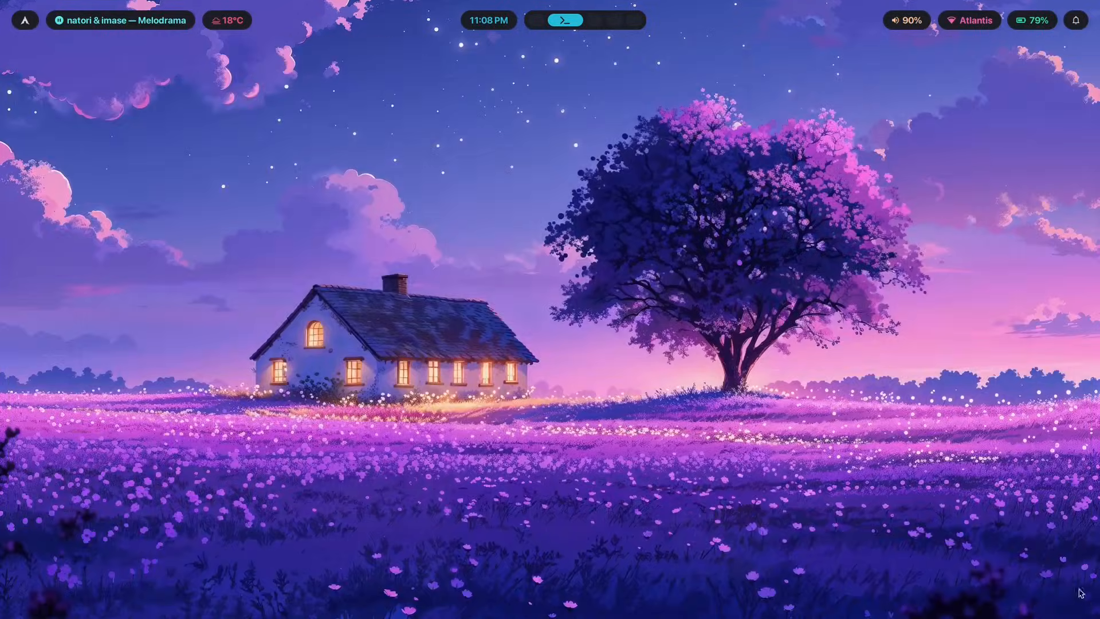
pyautogui.moveTo(1084, 575)
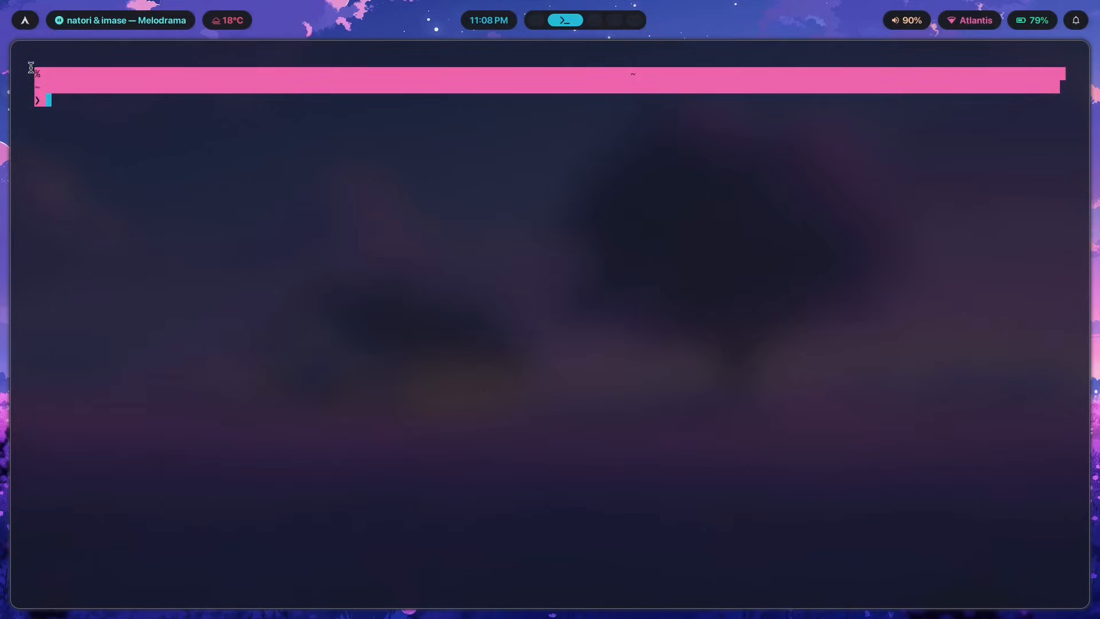
pyautogui.click(809, 175)
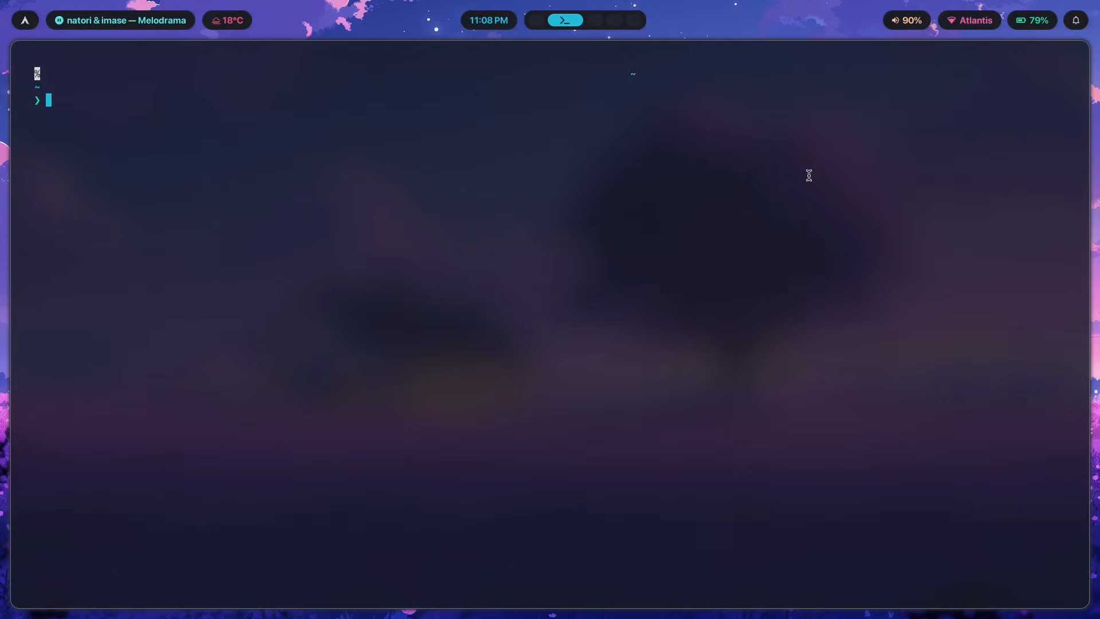
pyautogui.moveTo(147, 148)
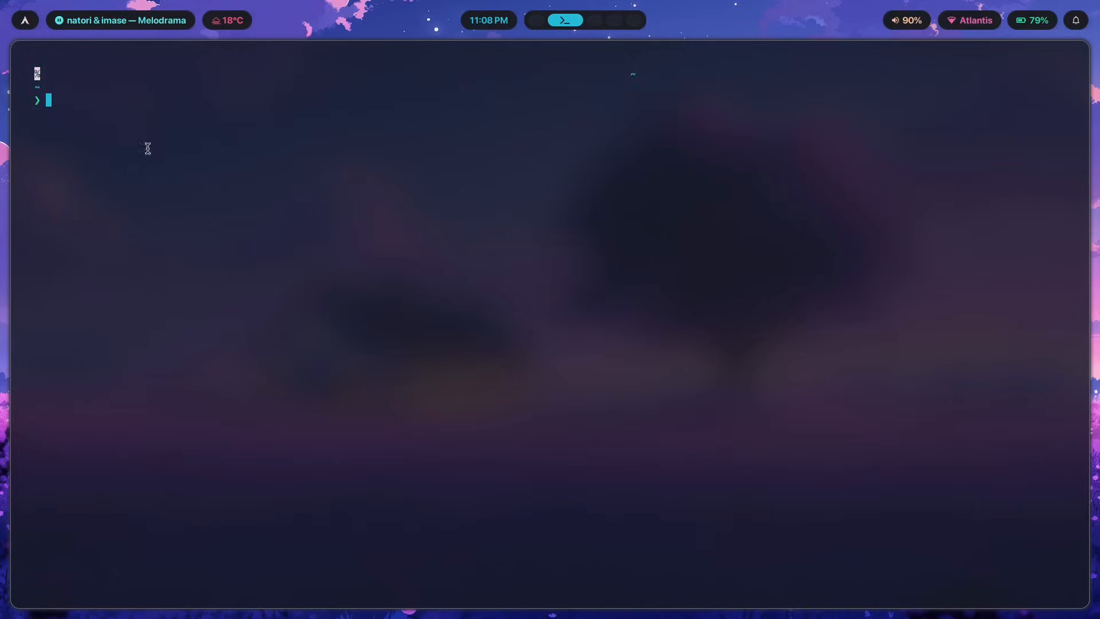
pyautogui.moveTo(823, 363)
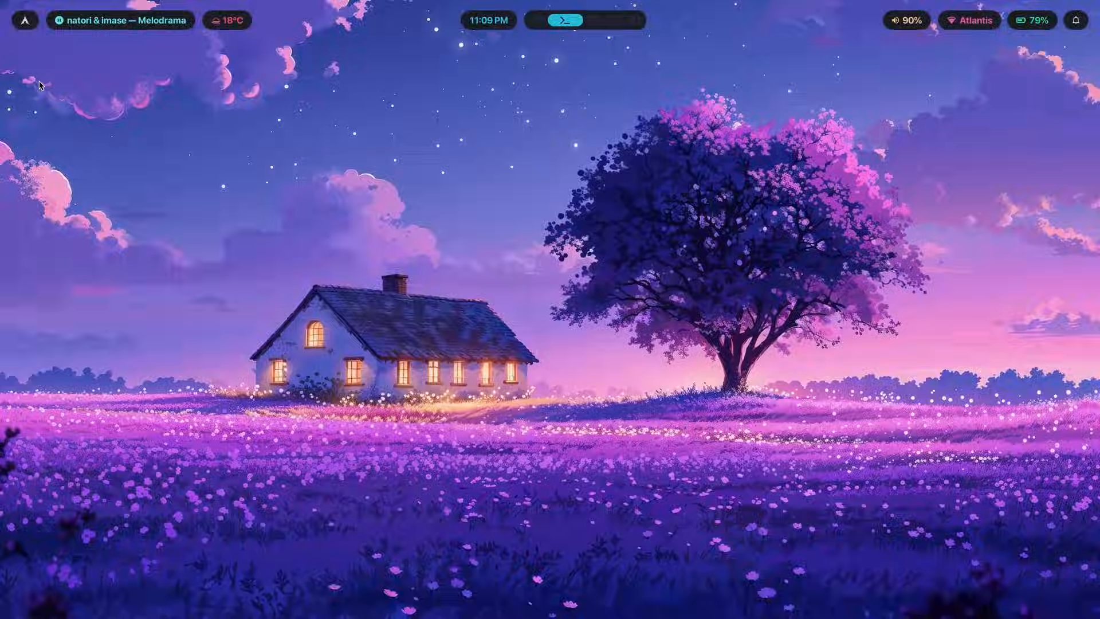
pyautogui.click(564, 19)
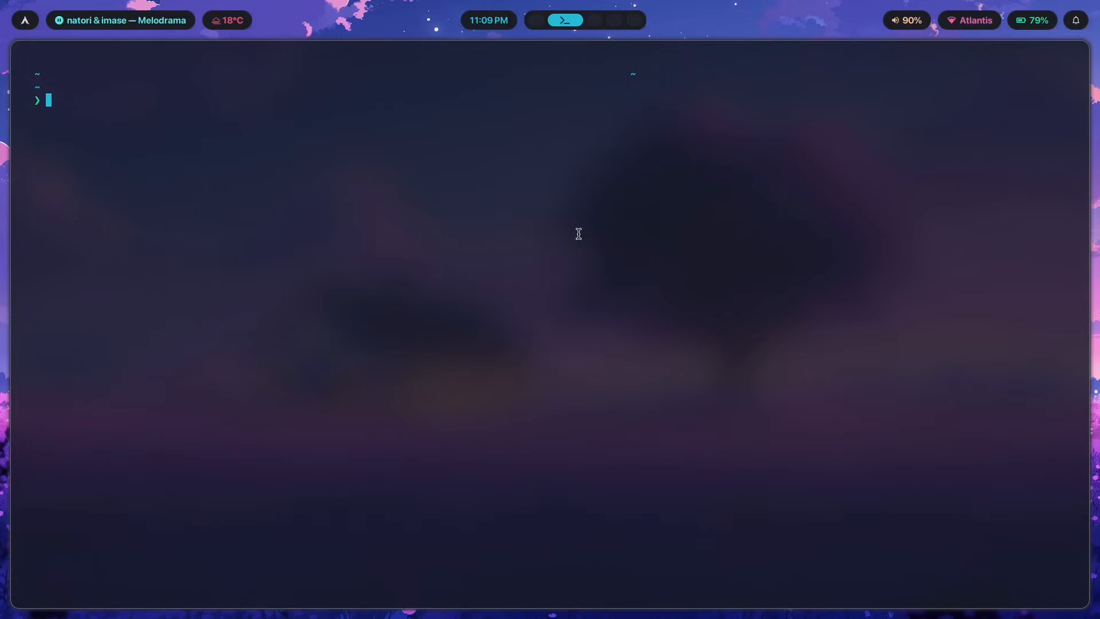
# Enter 'nvim .config/hypr/modules/binds.conf' at the foot prompt without running it
pyautogui.write('nvim .config/hypr/')
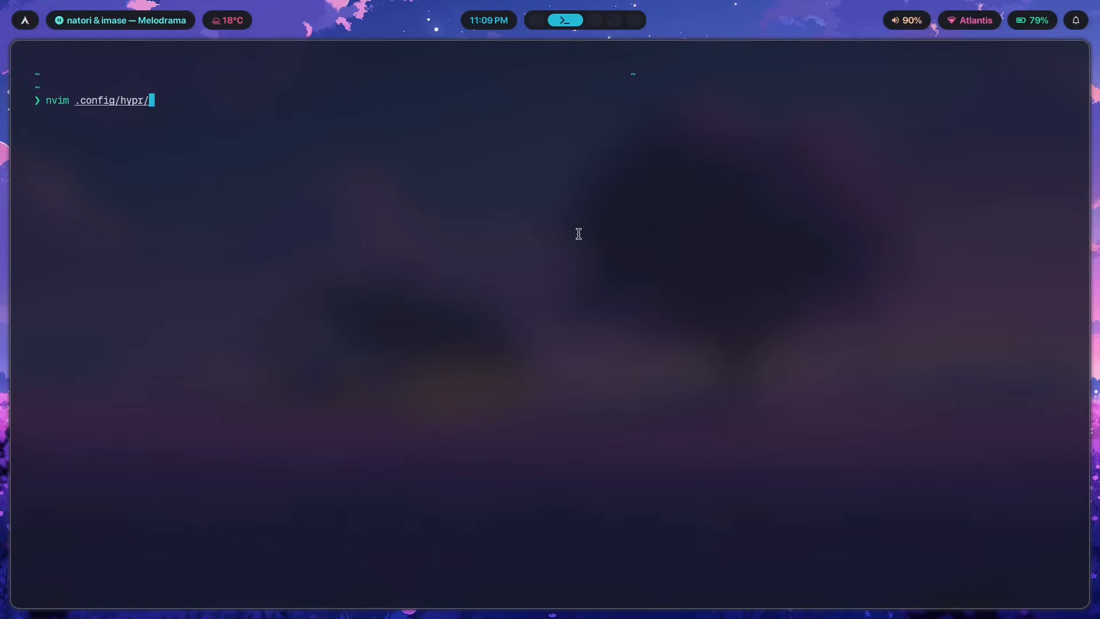
pyautogui.write('modules/binds.')
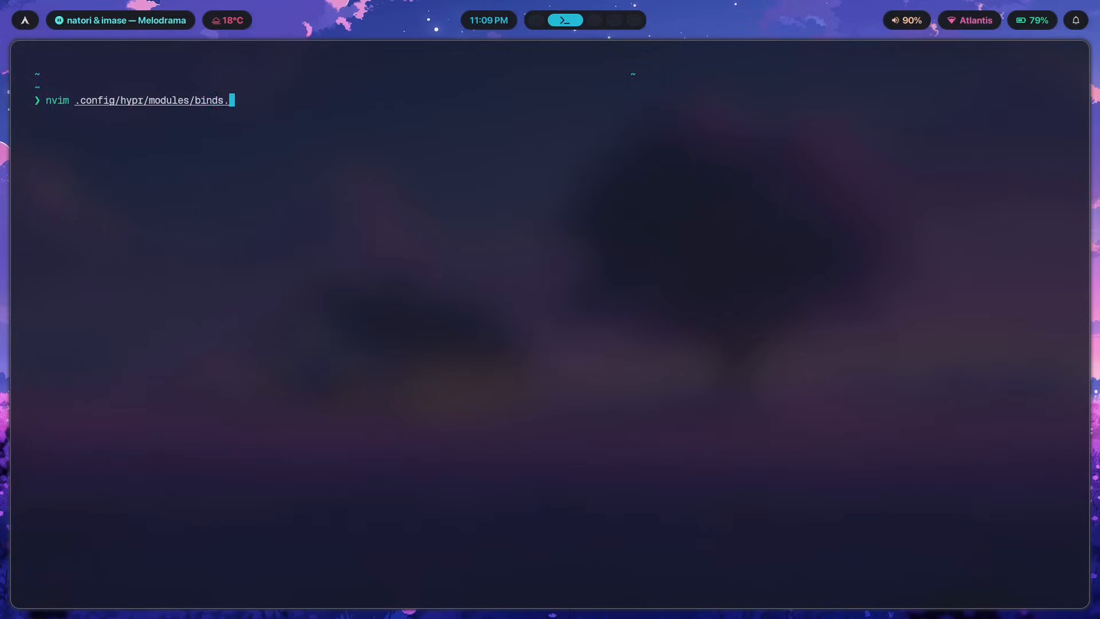
pyautogui.write('conf')
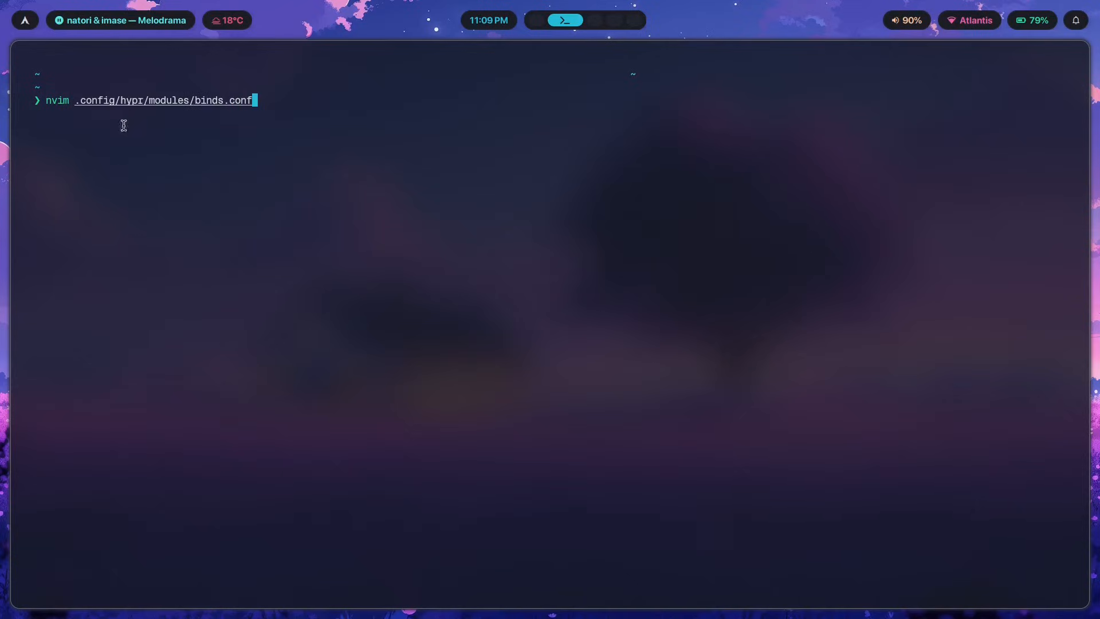
pyautogui.moveTo(178, 102)
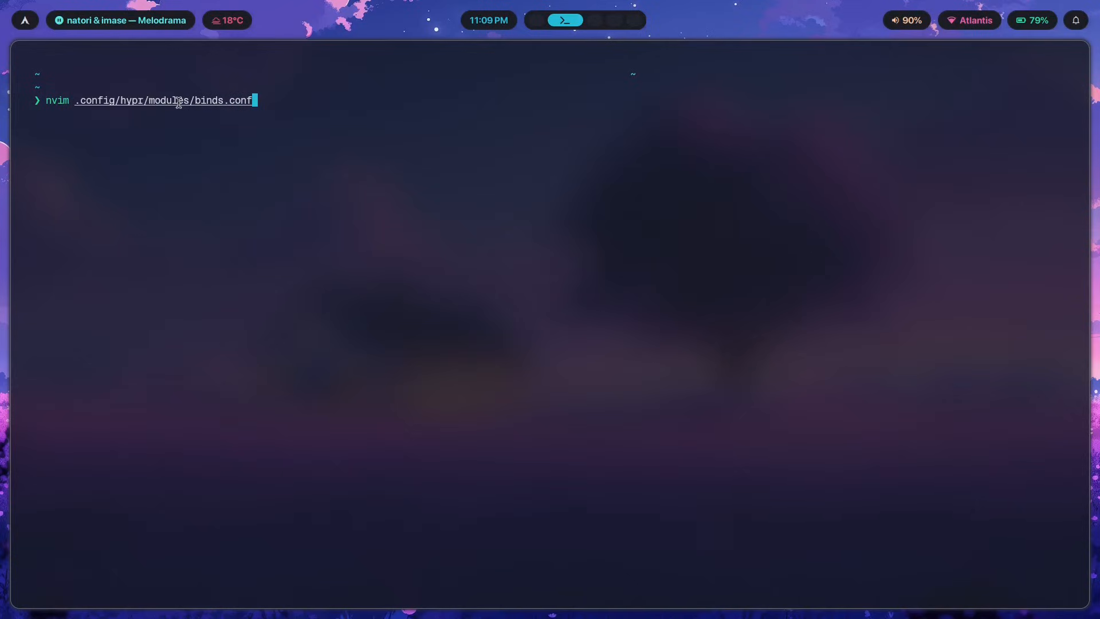
pyautogui.moveTo(565, 285)
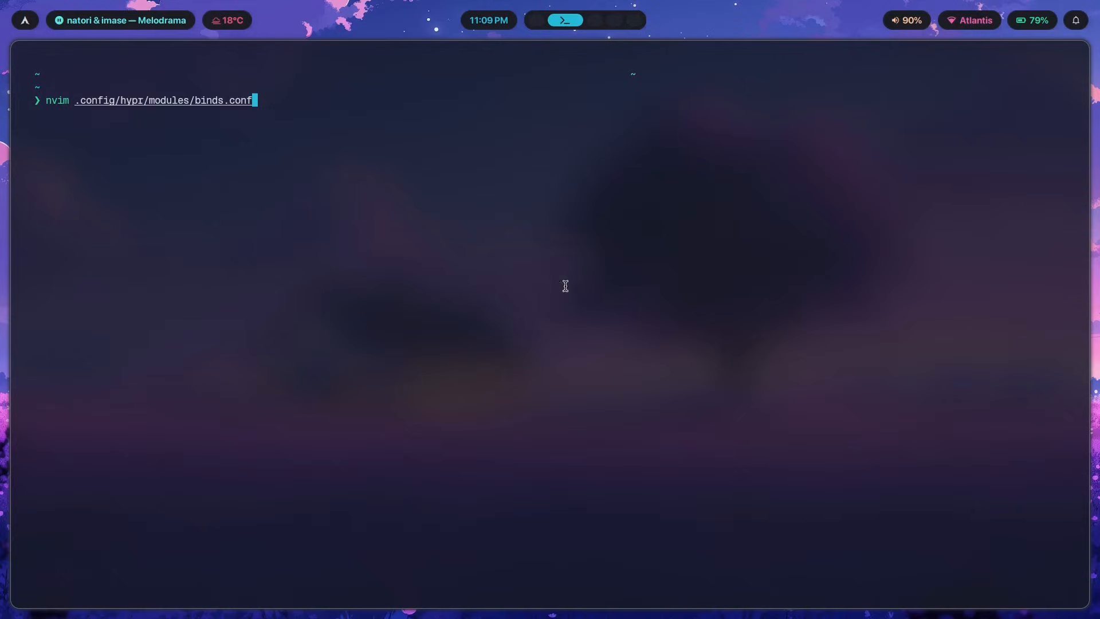
pyautogui.moveTo(1053, 162)
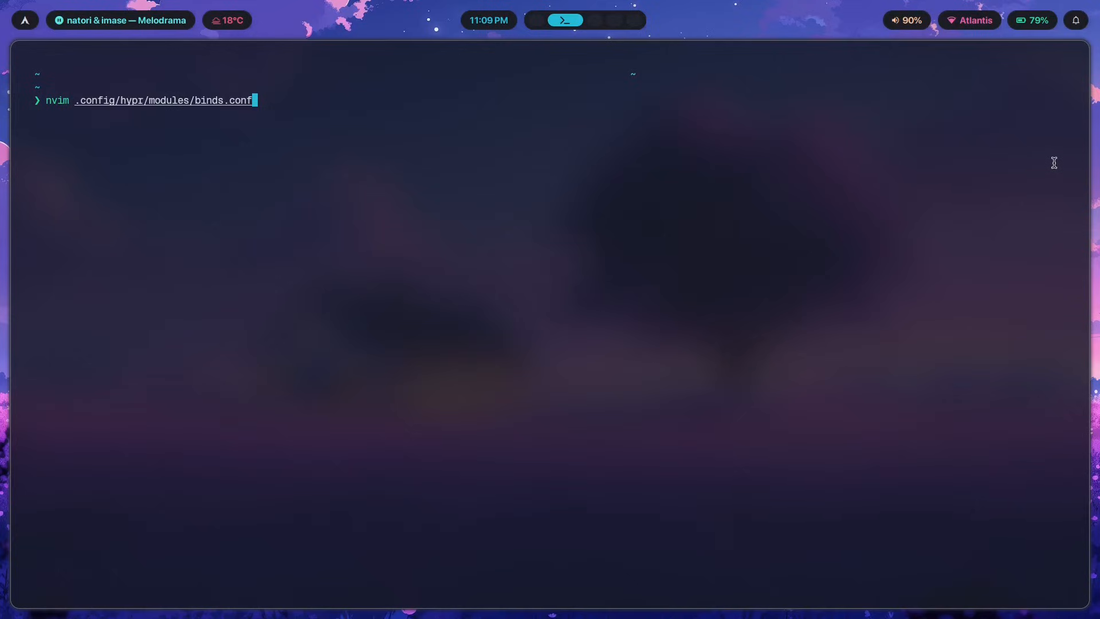
pyautogui.moveTo(1050, 168)
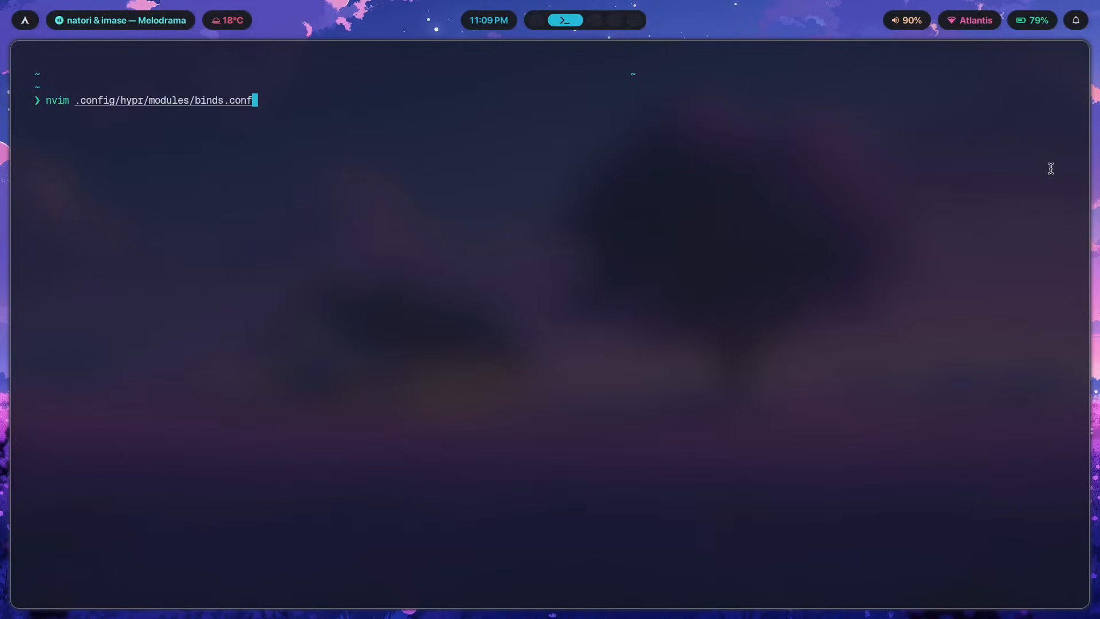
pyautogui.moveTo(943, 269)
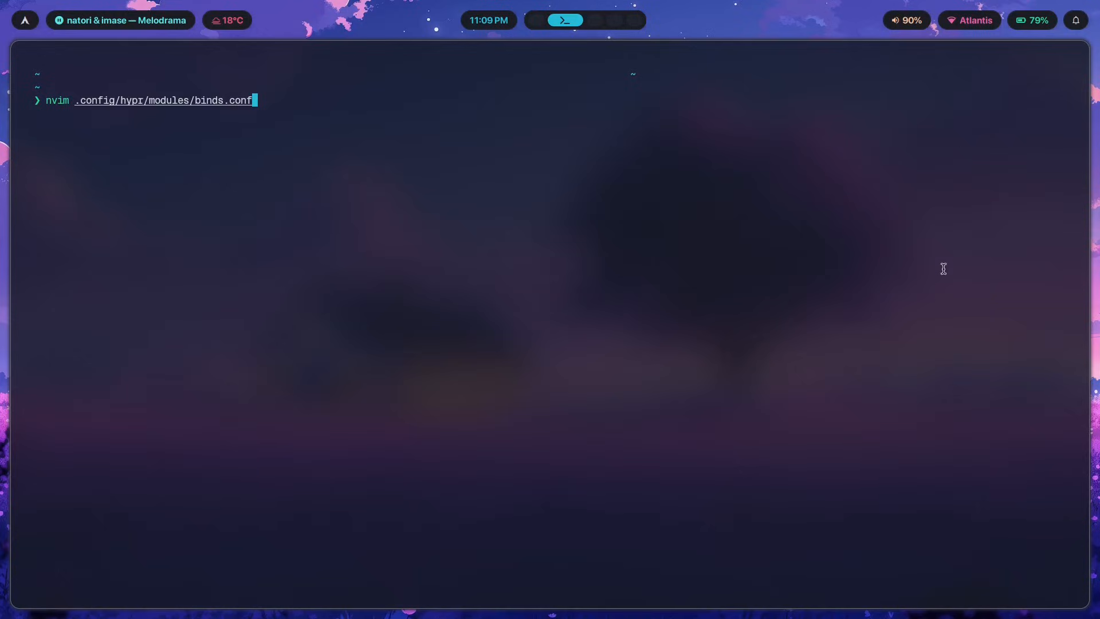
pyautogui.moveTo(610, 228)
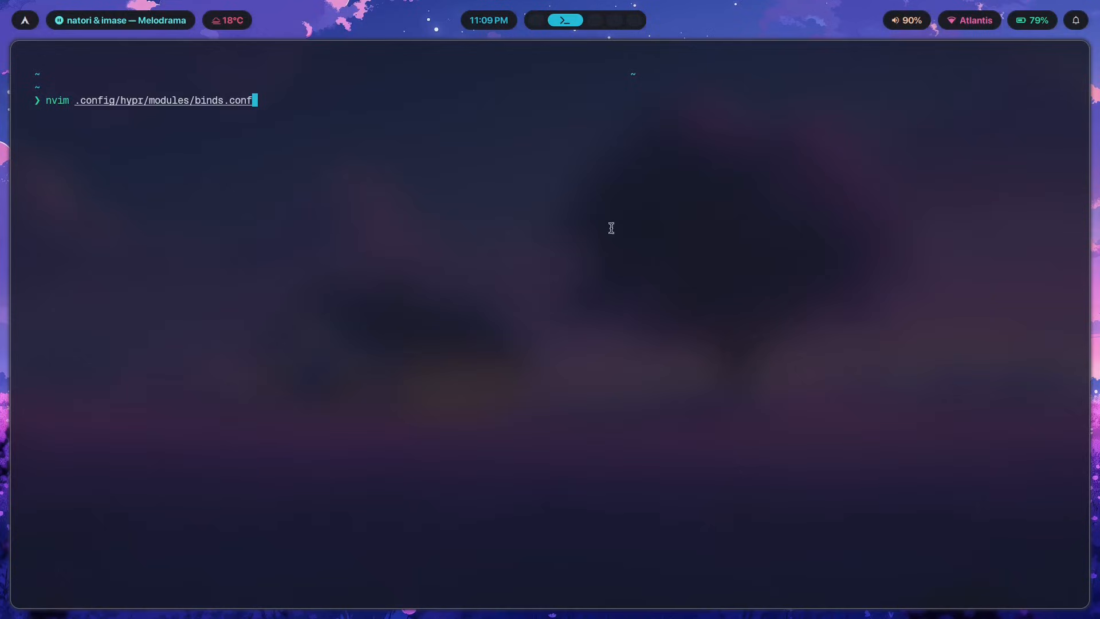
pyautogui.moveTo(716, 173)
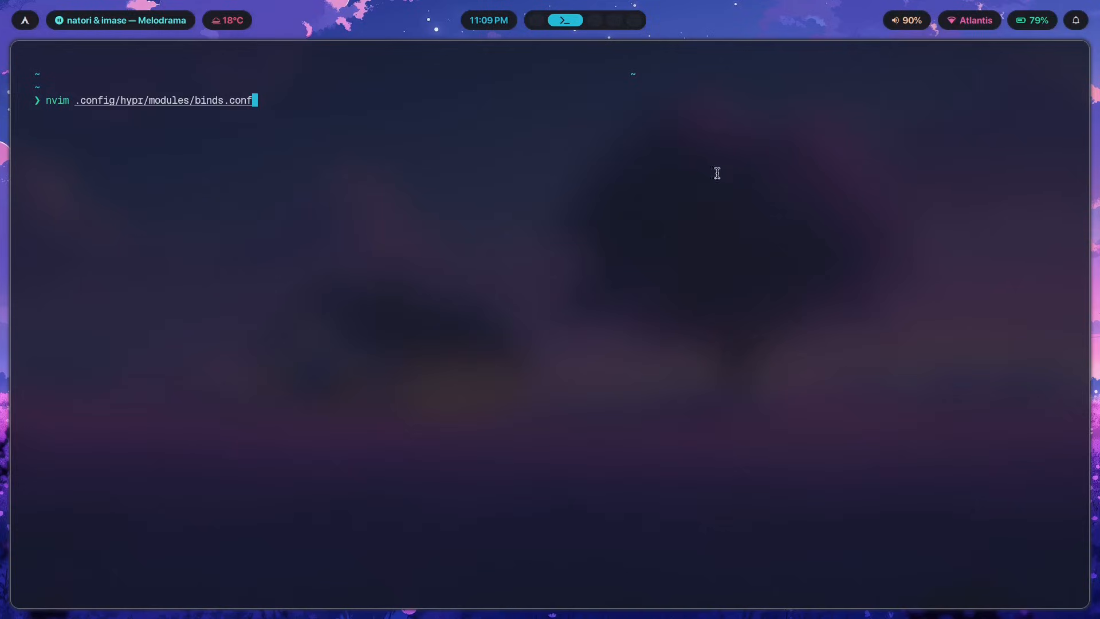
pyautogui.moveTo(812, 259)
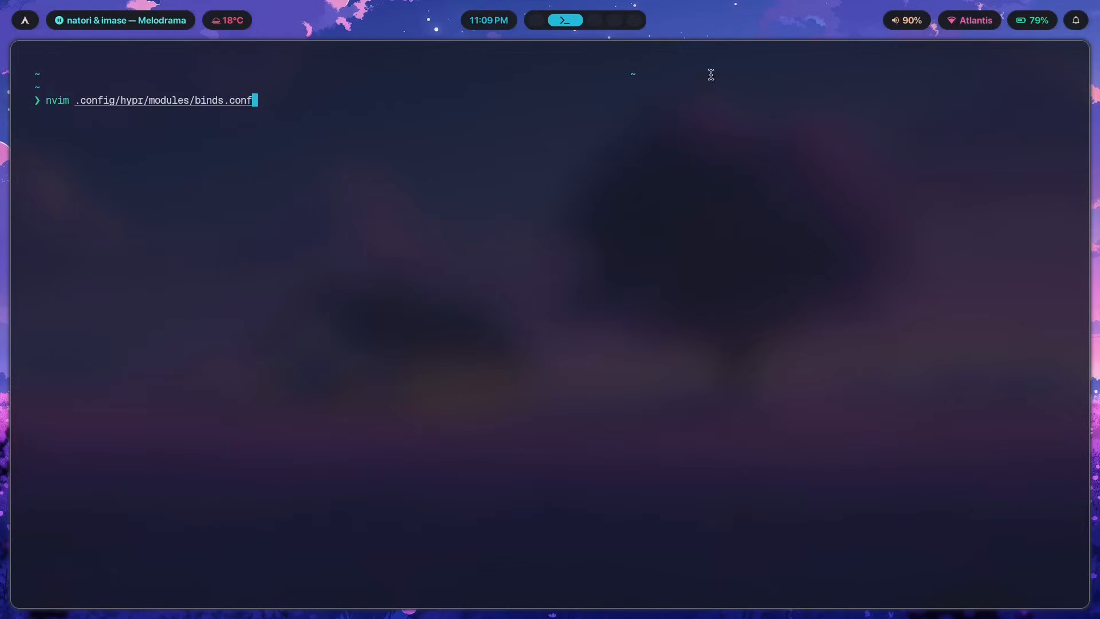
pyautogui.moveTo(416, 187)
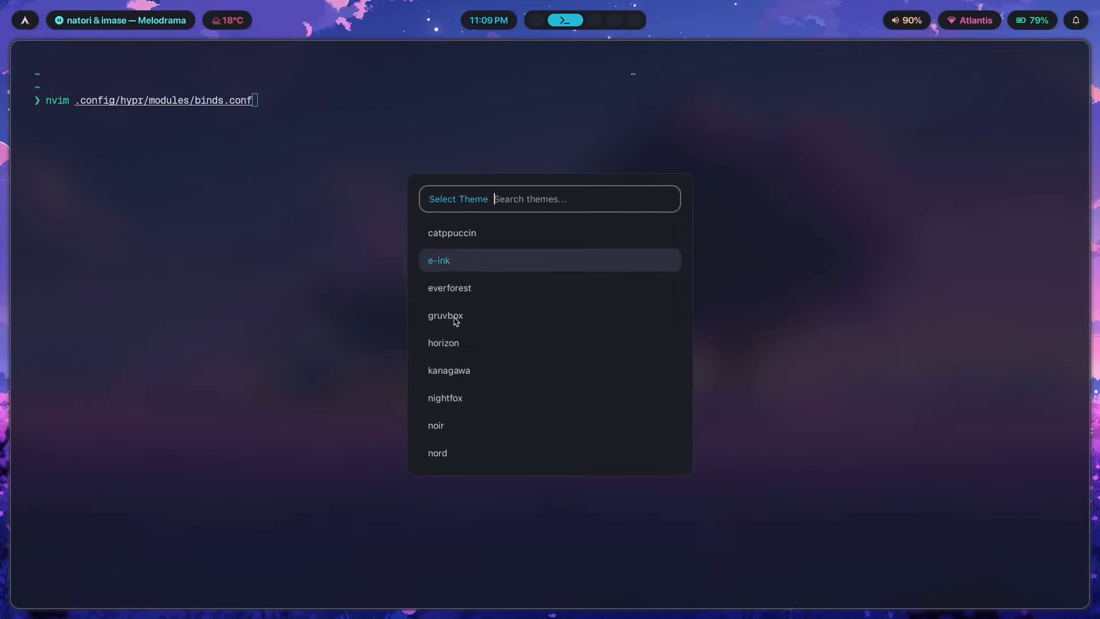
# Apply the e-ink theme from Select Theme and go back to the terminal workspace
pyautogui.click(445, 315)
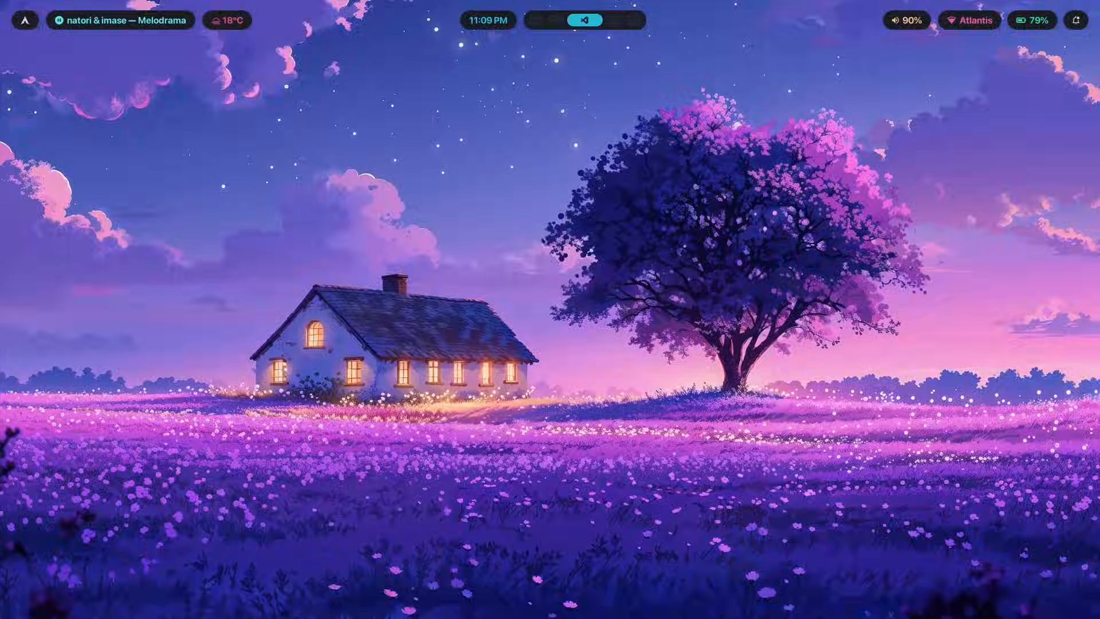
pyautogui.click(565, 20)
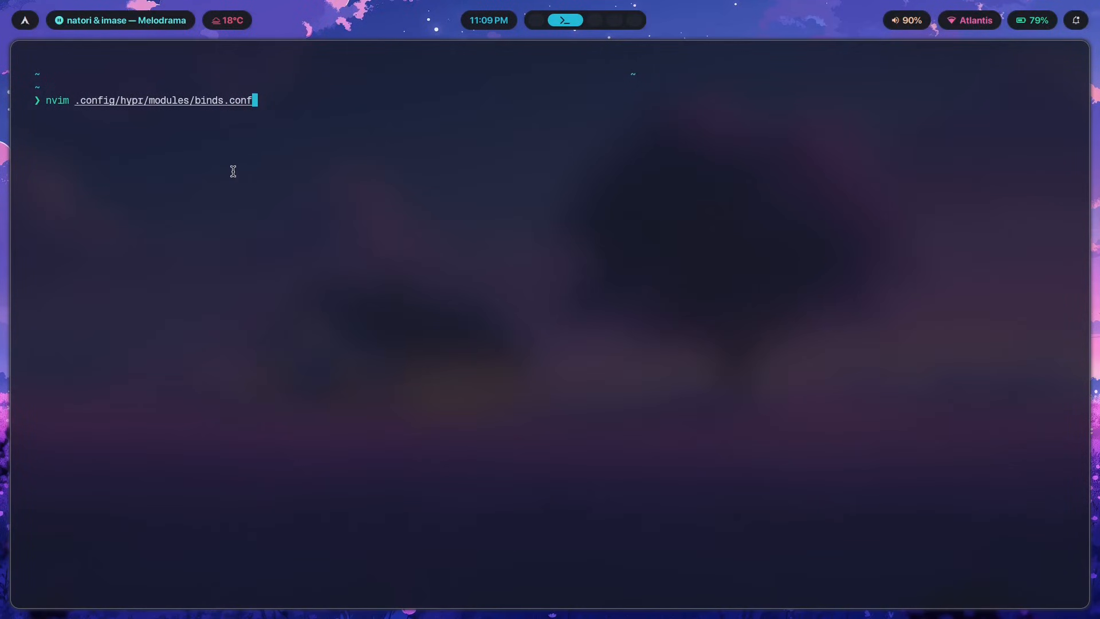
pyautogui.moveTo(923, 234)
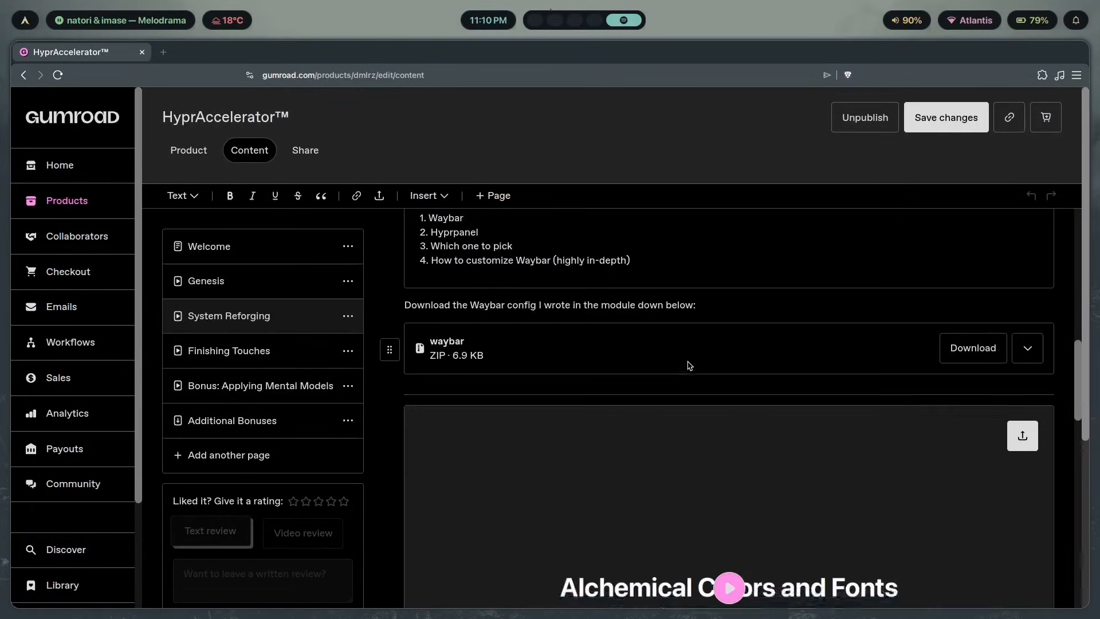
# Scroll the HyprAccelerator Content page down to the Desktop Dynamism module
pyautogui.scroll(-3)
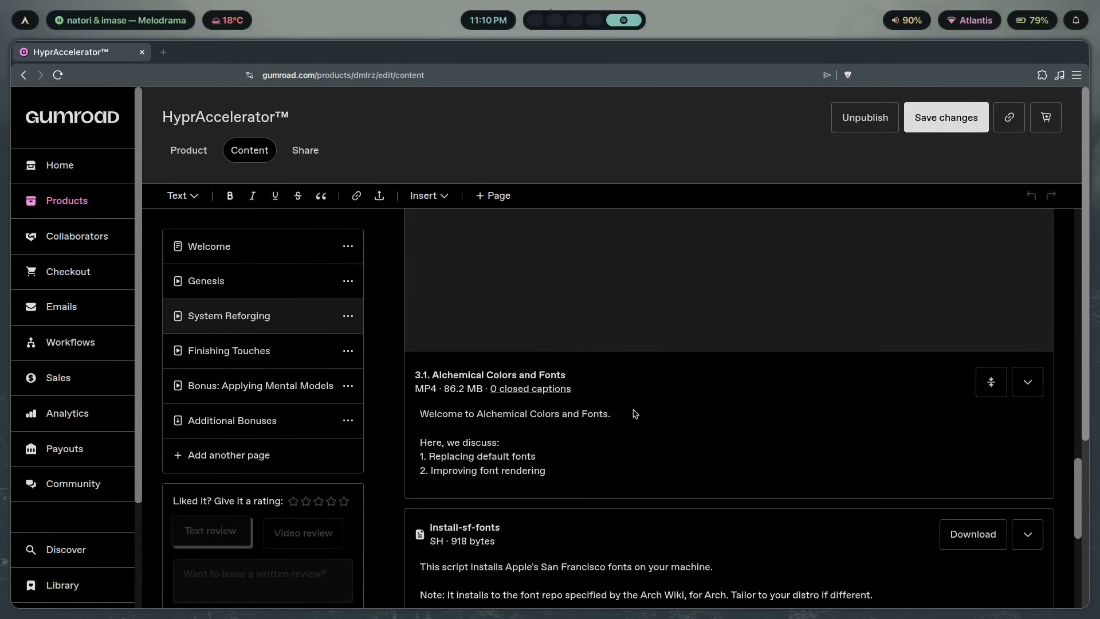
pyautogui.scroll(-3)
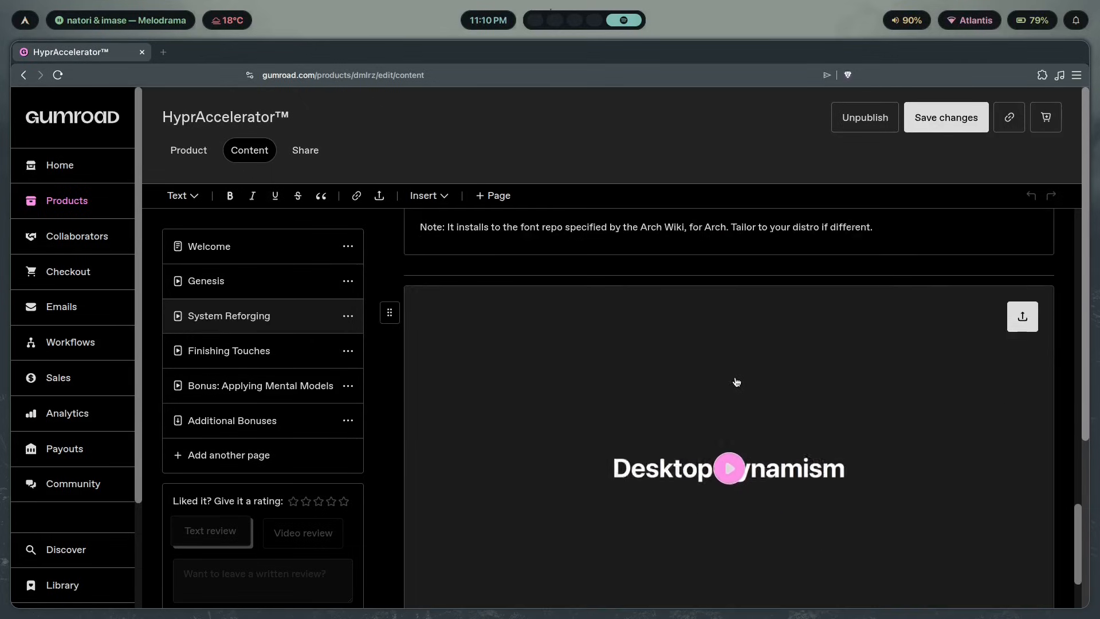
pyautogui.scroll(-3)
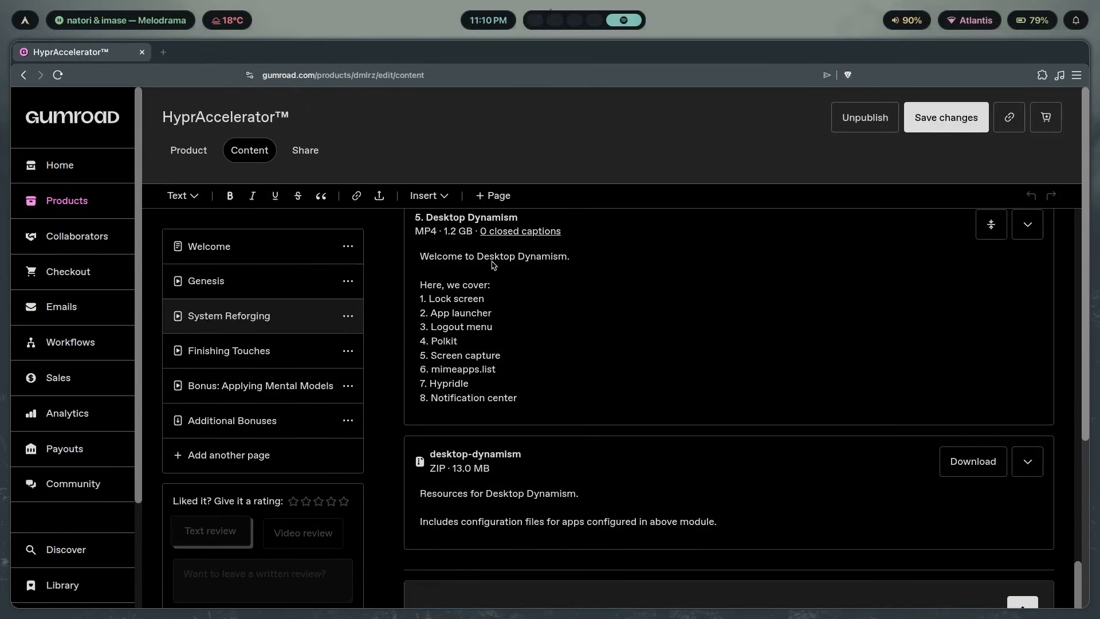
pyautogui.scroll(-3)
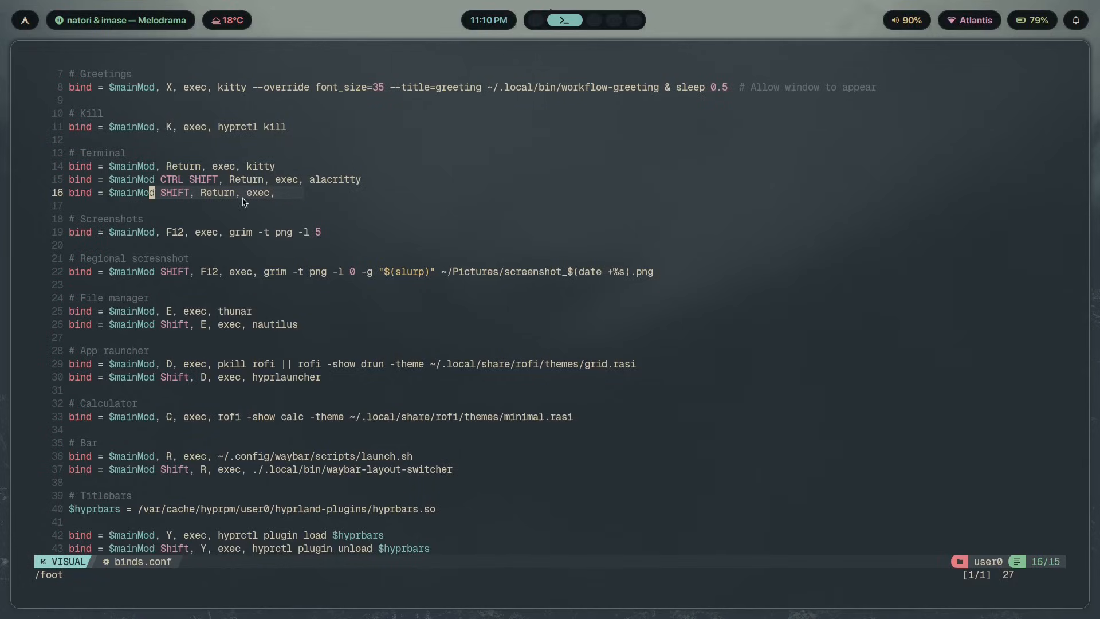
# Type footclient after 'exec,' in the terminal bind on line 16
pyautogui.write('footclient')
pyautogui.write('foot --')
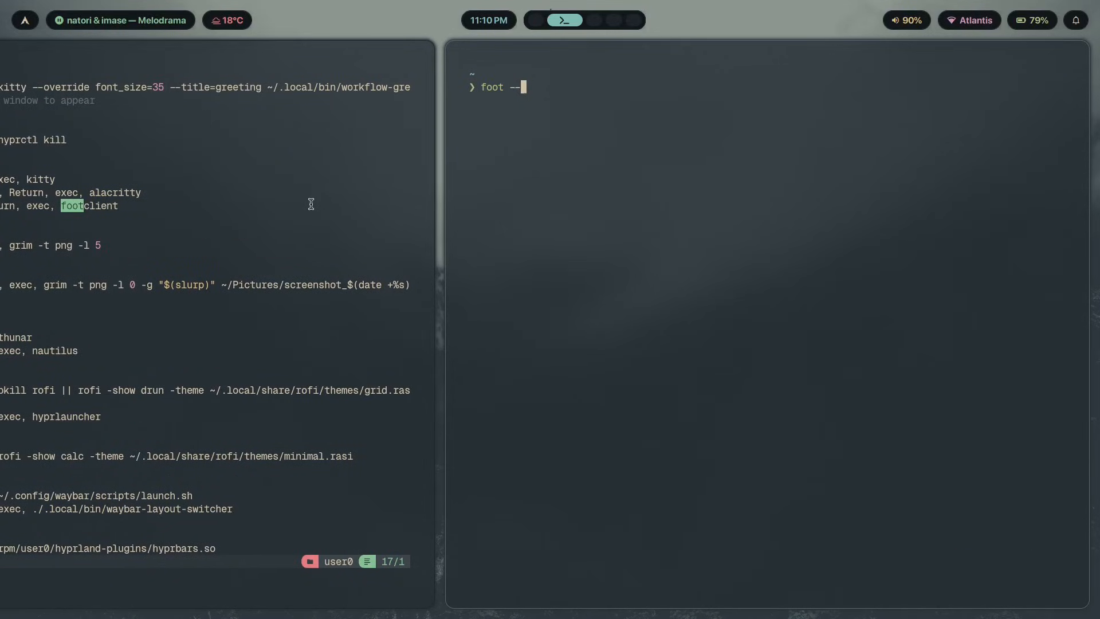
# Run foot --help to list its options, then return to the top bar
pyautogui.write('help')
pyautogui.press('Return')
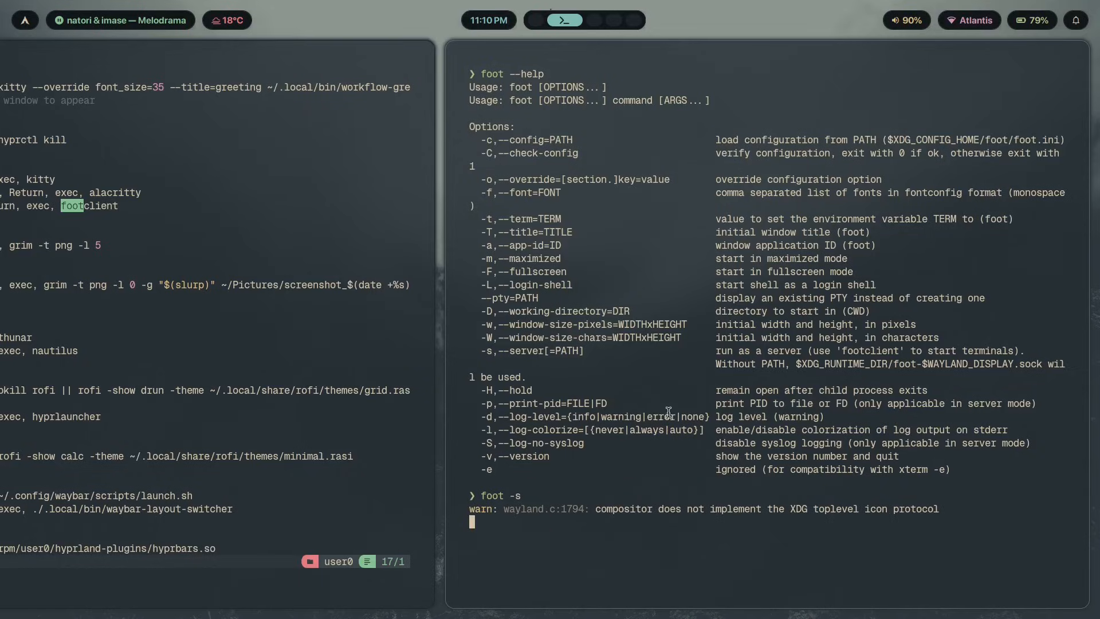
pyautogui.click(546, 19)
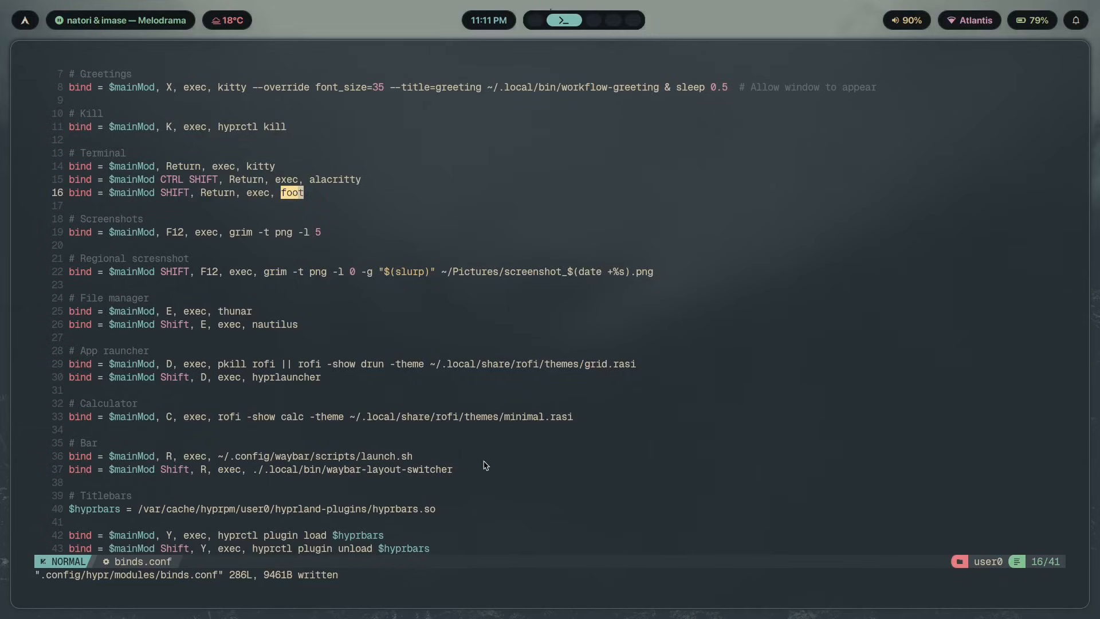
pyautogui.moveTo(301, 165)
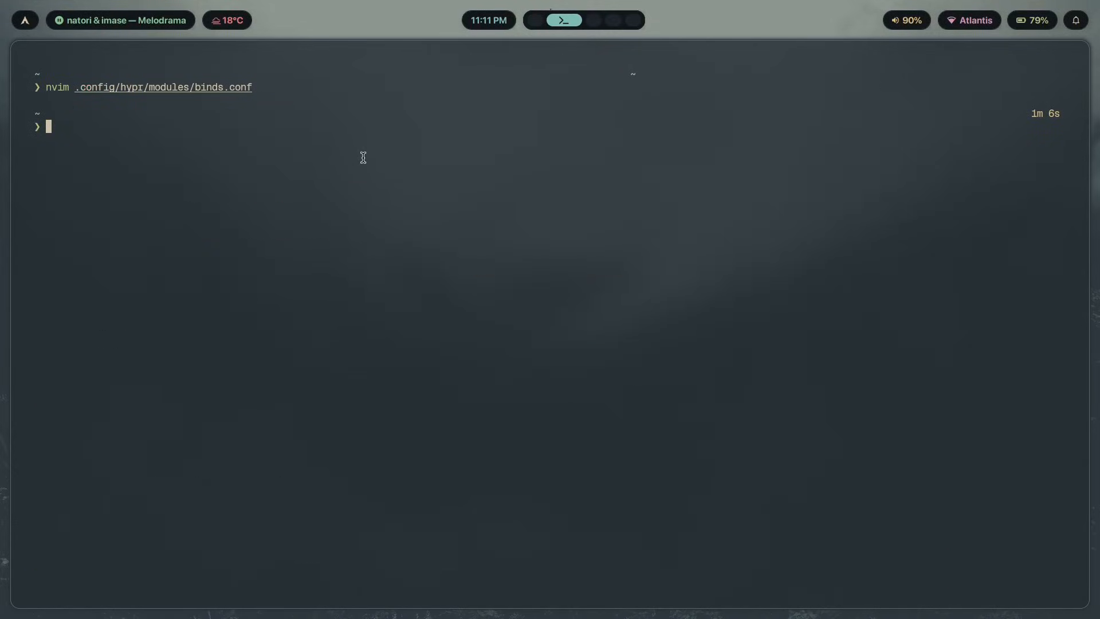
pyautogui.moveTo(155, 376)
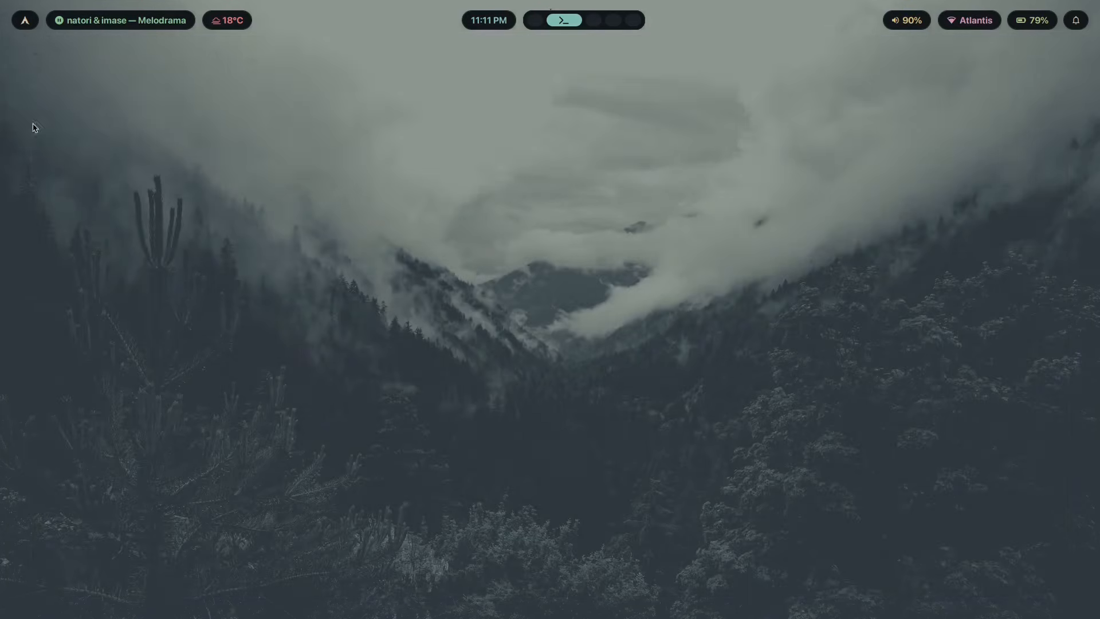
pyautogui.moveTo(977, 413)
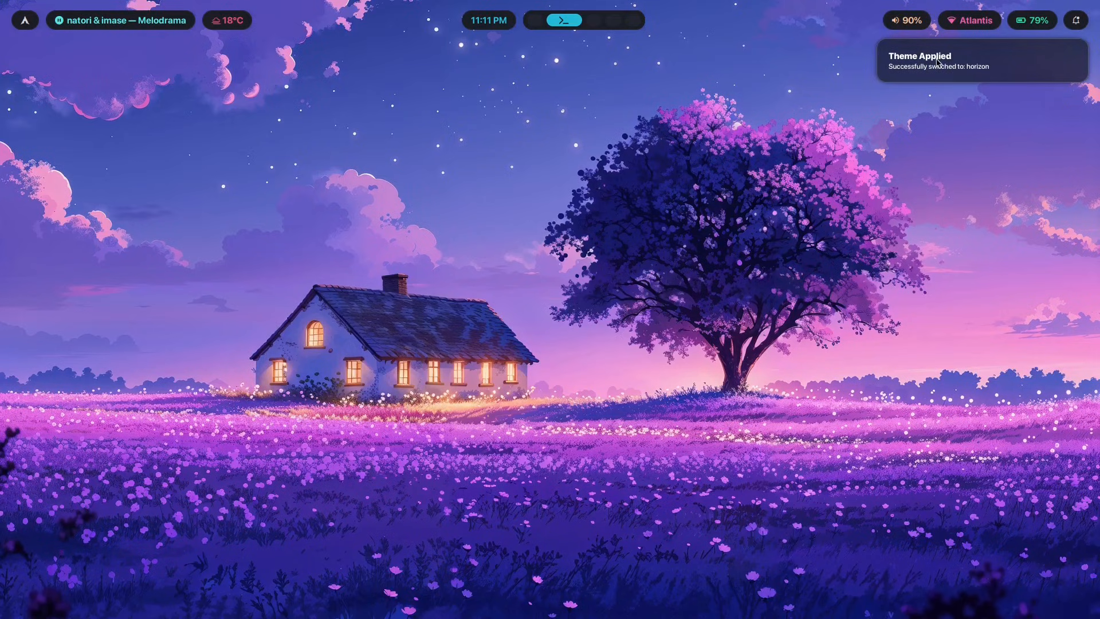
pyautogui.moveTo(294, 117)
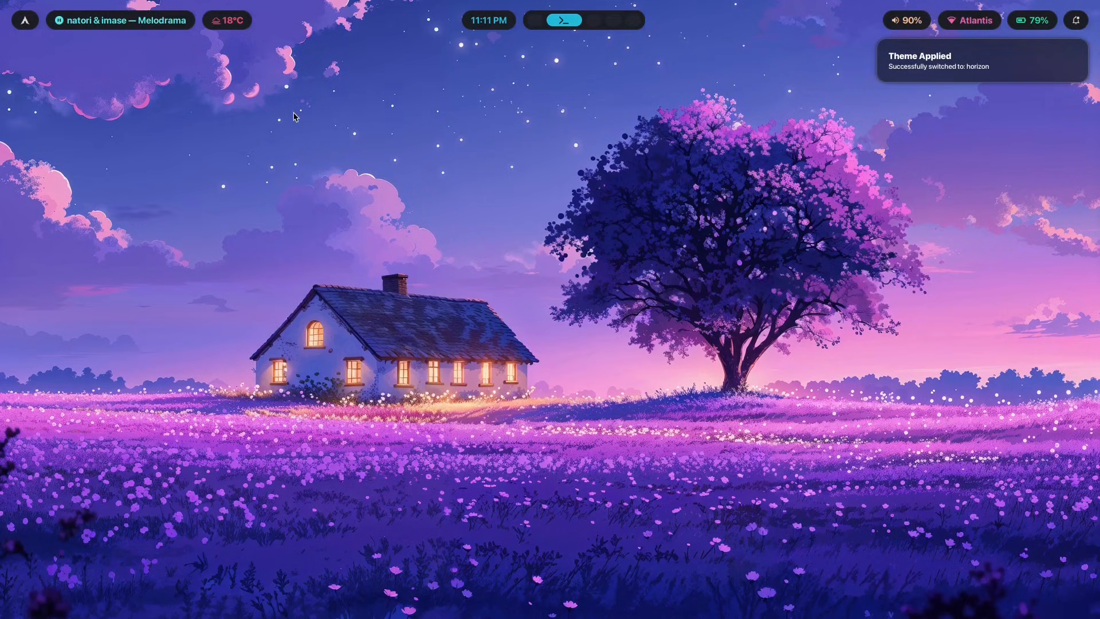
pyautogui.moveTo(279, 123)
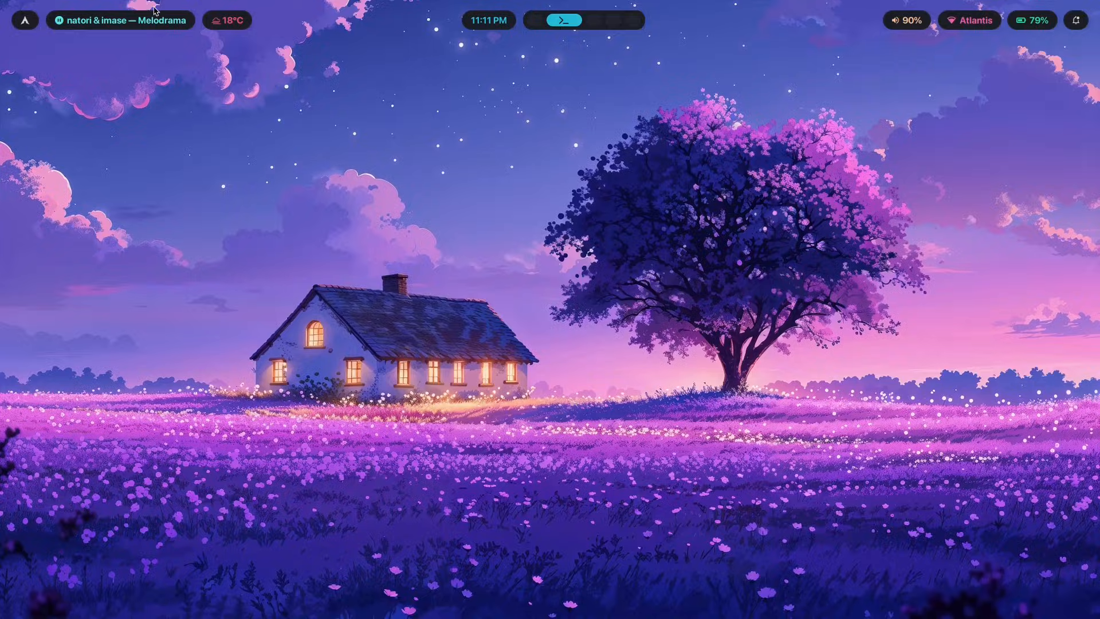
pyautogui.click(562, 19)
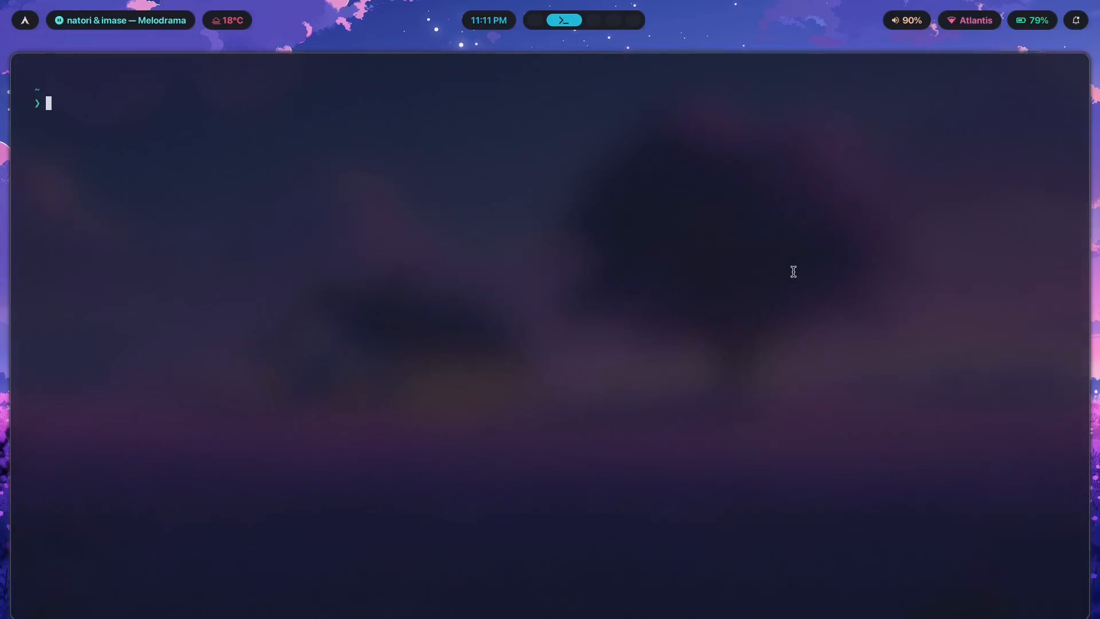
pyautogui.moveTo(242, 95)
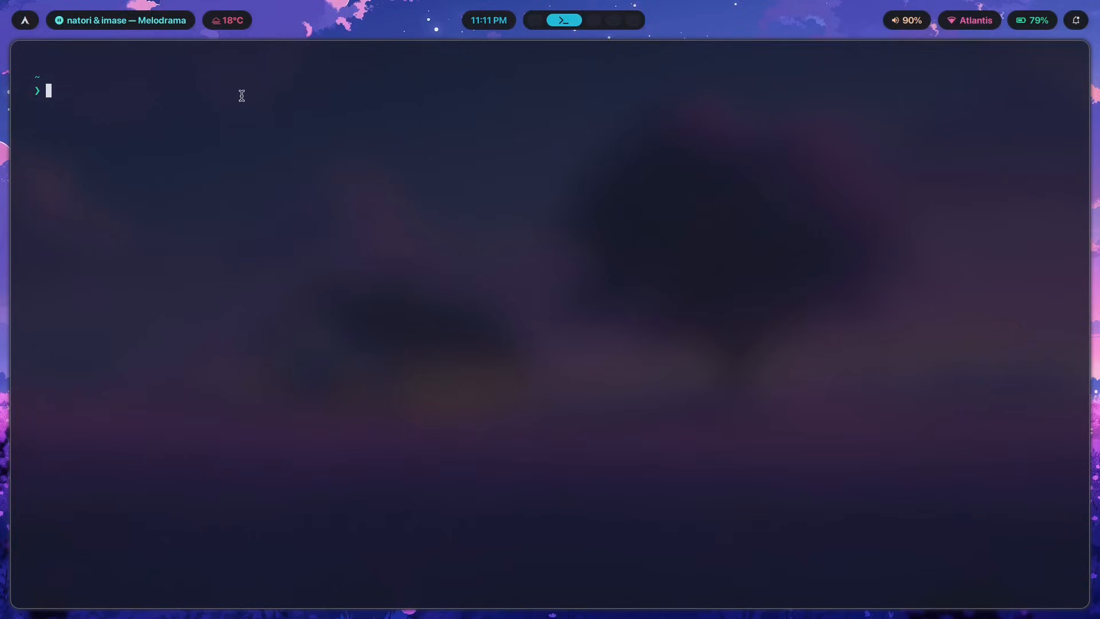
pyautogui.moveTo(127, 103)
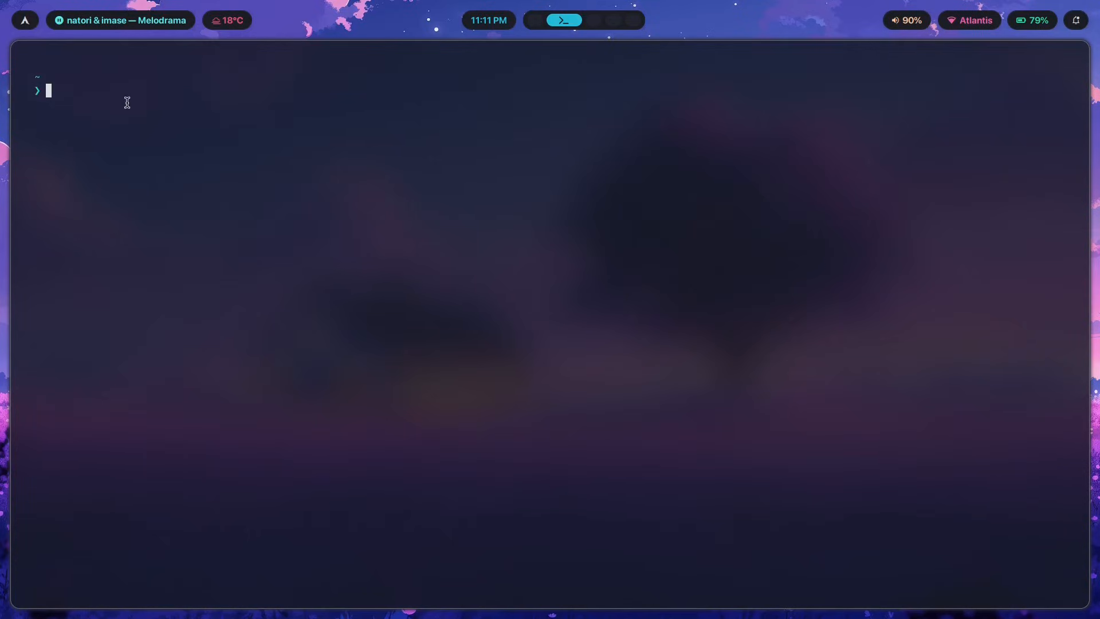
pyautogui.moveTo(512, 258)
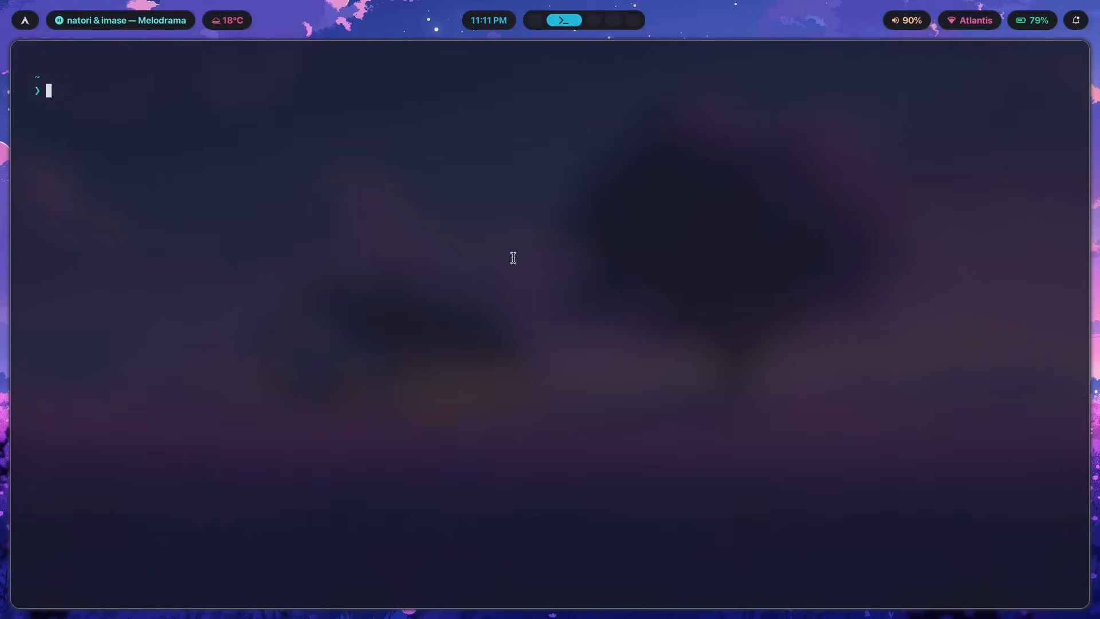
pyautogui.moveTo(529, 256)
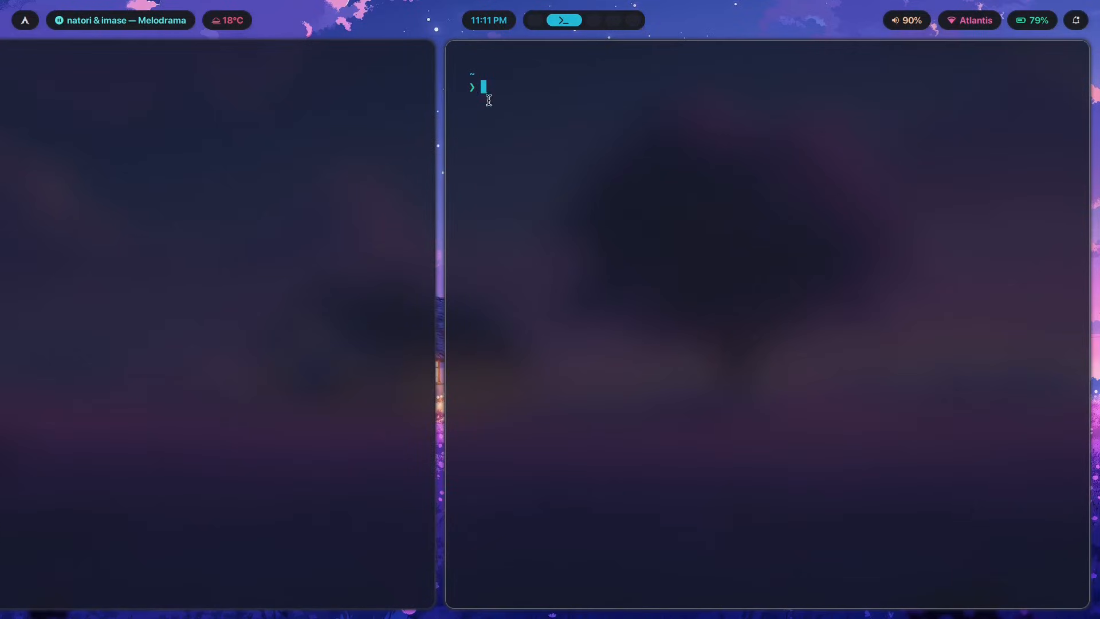
pyautogui.write('exceptional')
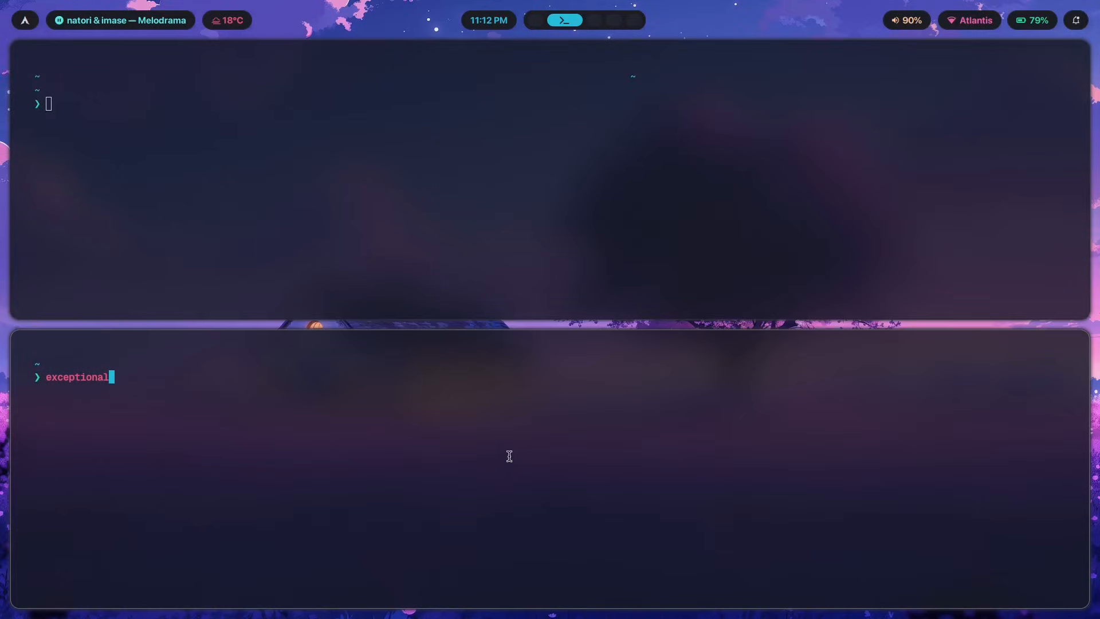
pyautogui.write('expe')
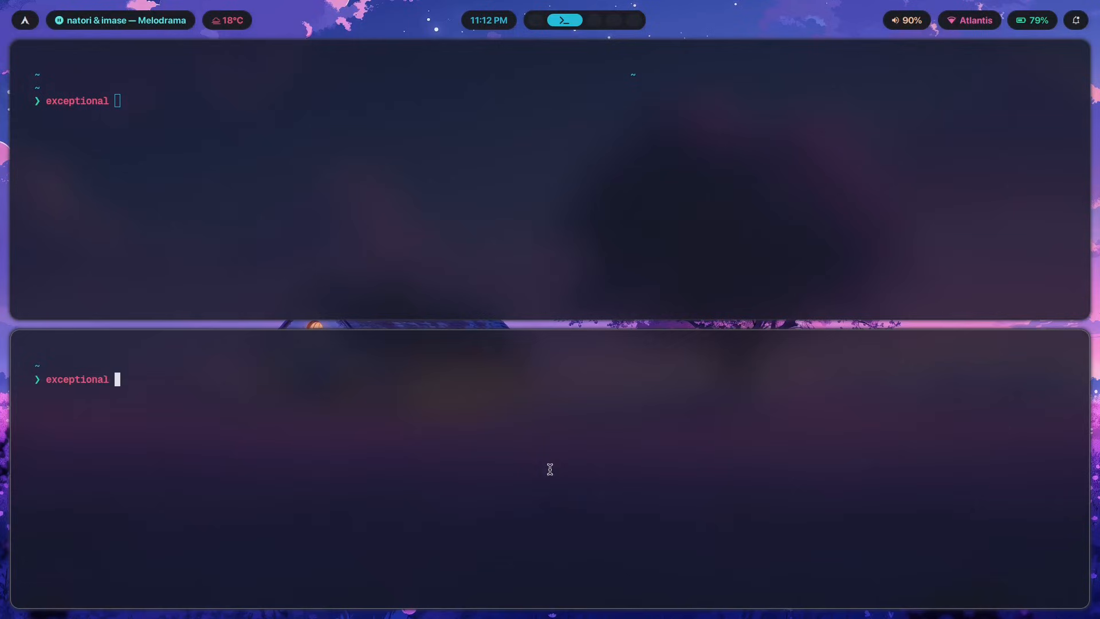
pyautogui.write('who')
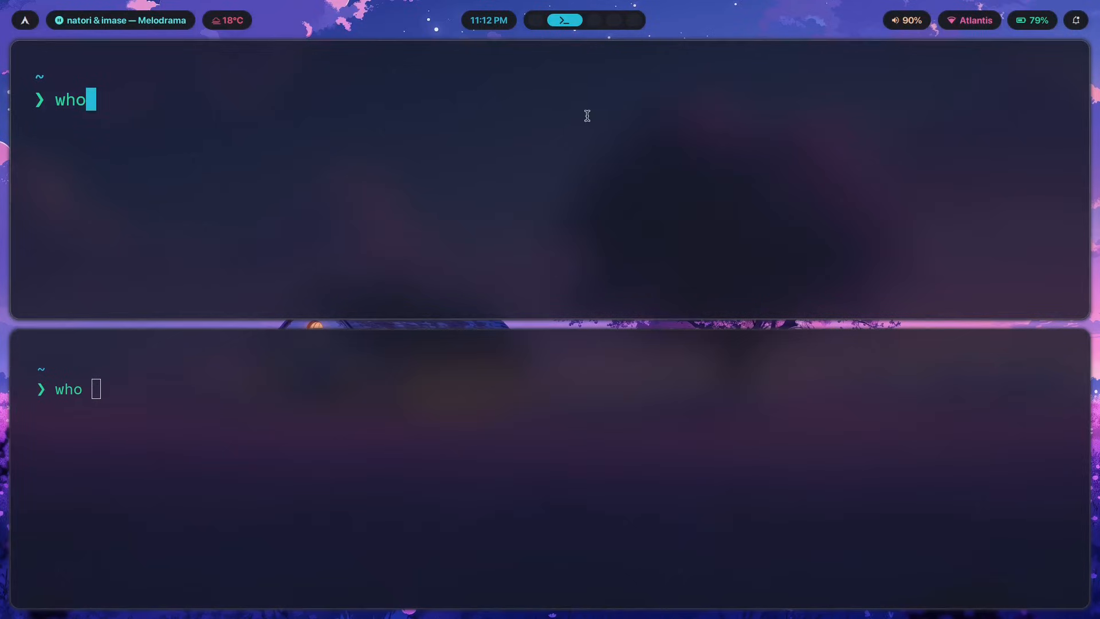
pyautogui.moveTo(176, 155)
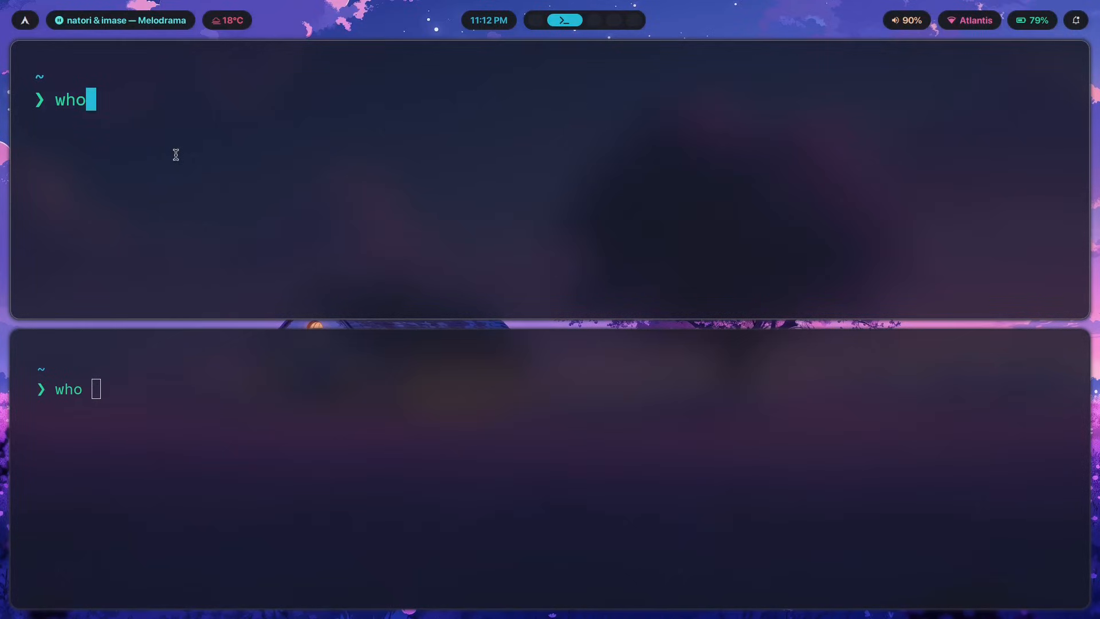
pyautogui.moveTo(71, 149)
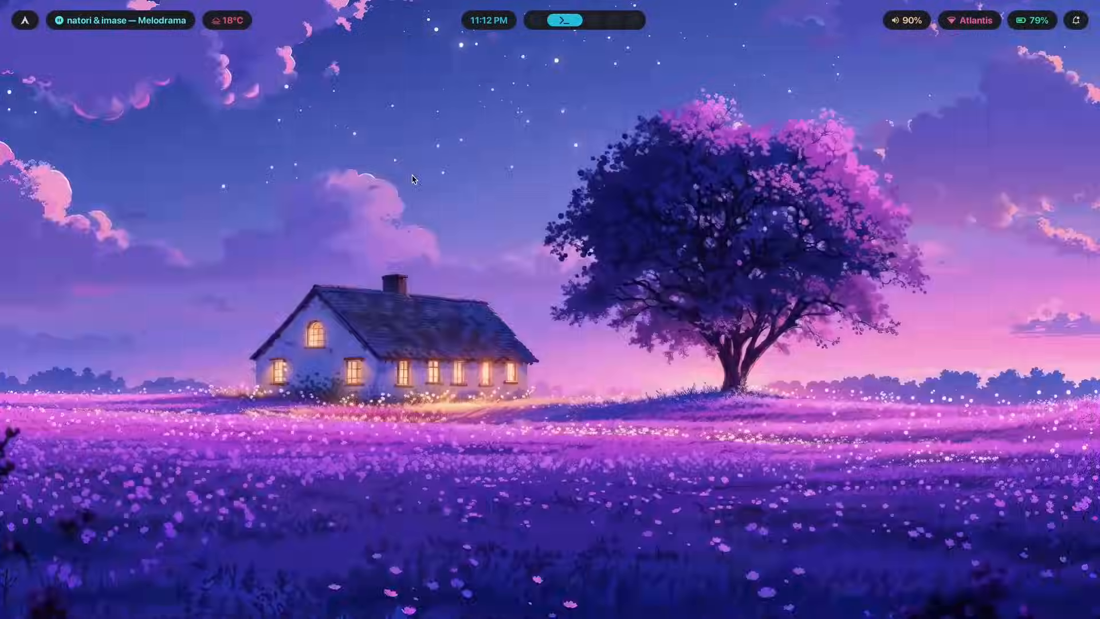
# In a fresh terminal, dismiss the theme picker and open .config/foot/foot.ini in Neovim
pyautogui.click(565, 19)
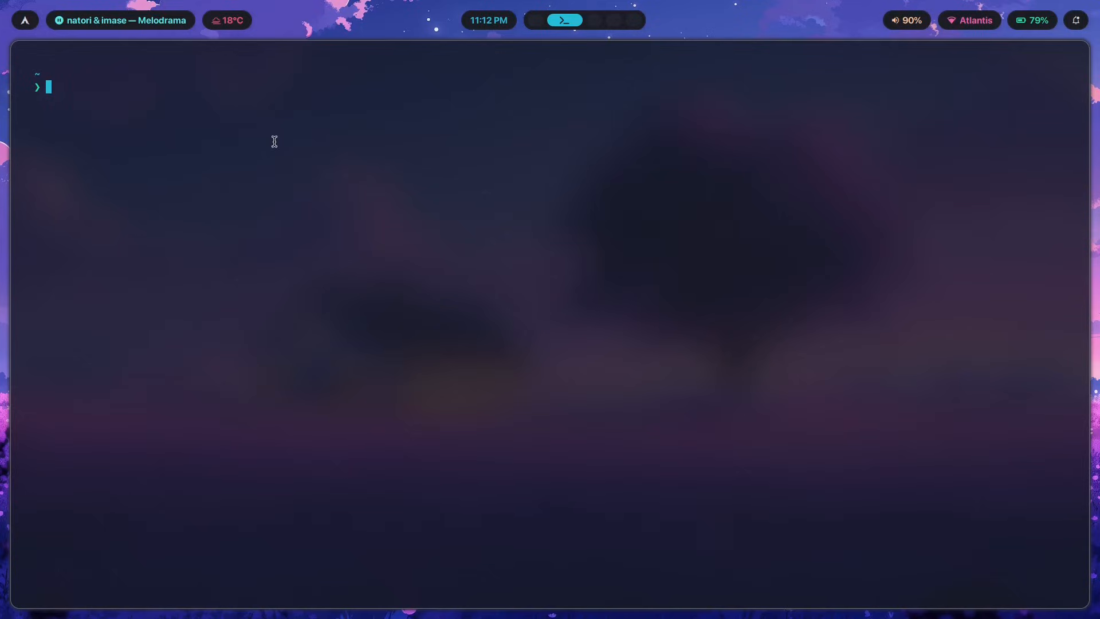
pyautogui.write('nvim .config/foot/')
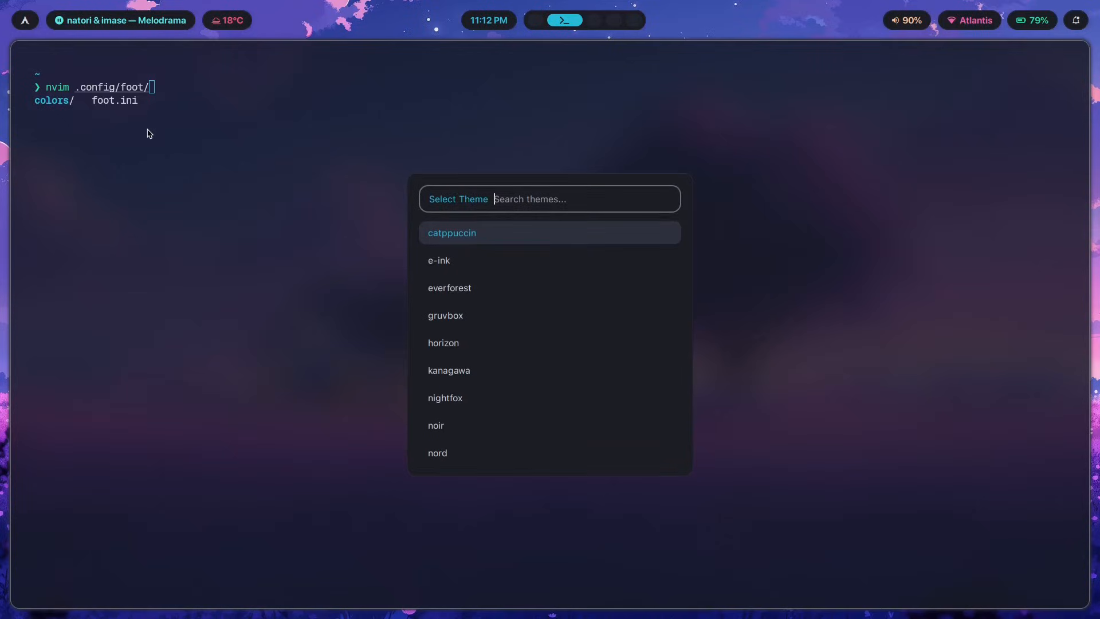
pyautogui.press('Escape')
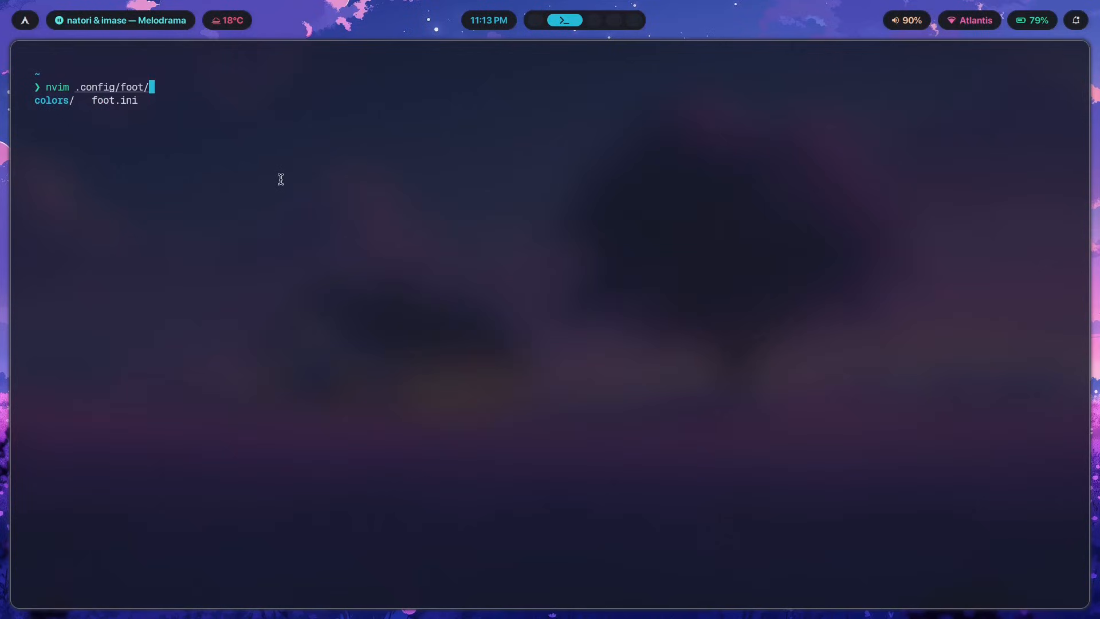
pyautogui.press('enter')
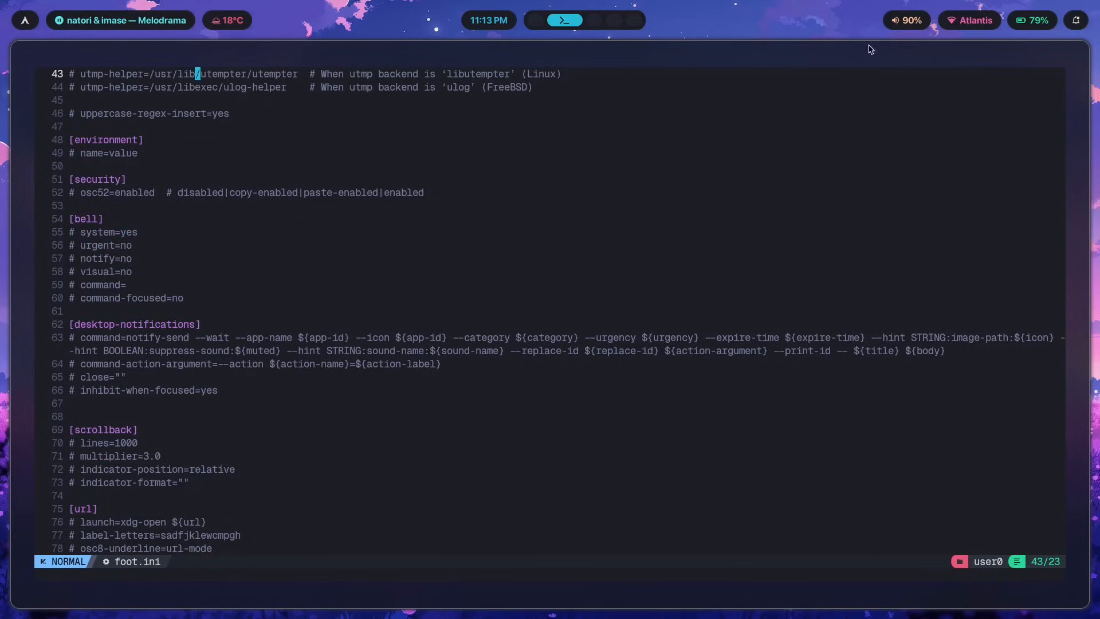
# Scroll foot.ini, jump back to the top, and move below the colors include
pyautogui.scroll(-3)
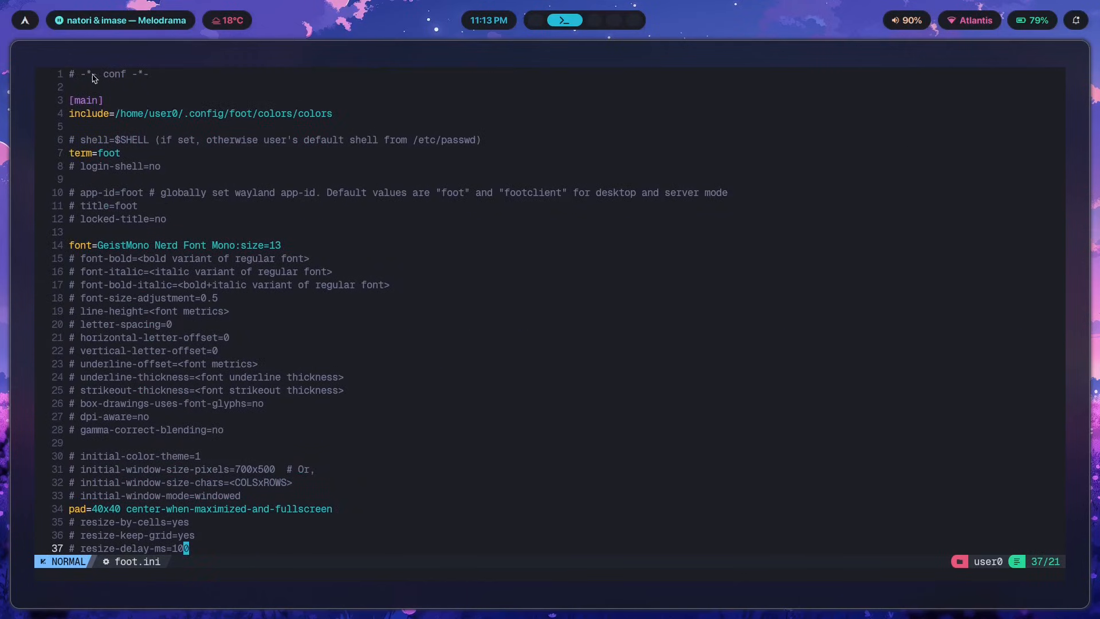
pyautogui.moveTo(294, 253)
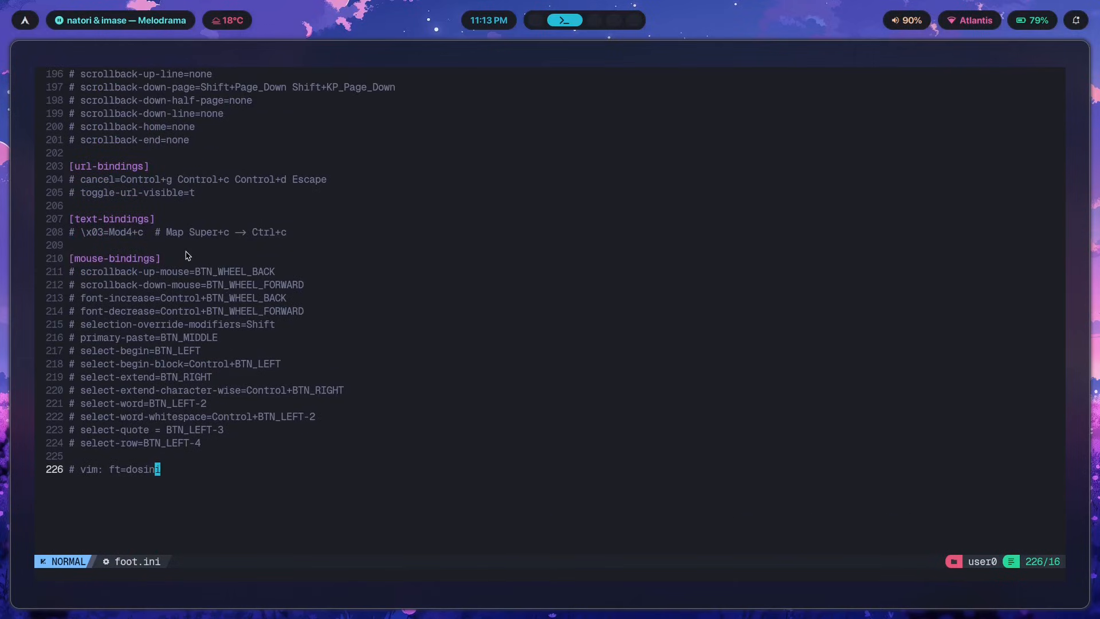
pyautogui.press('gg')
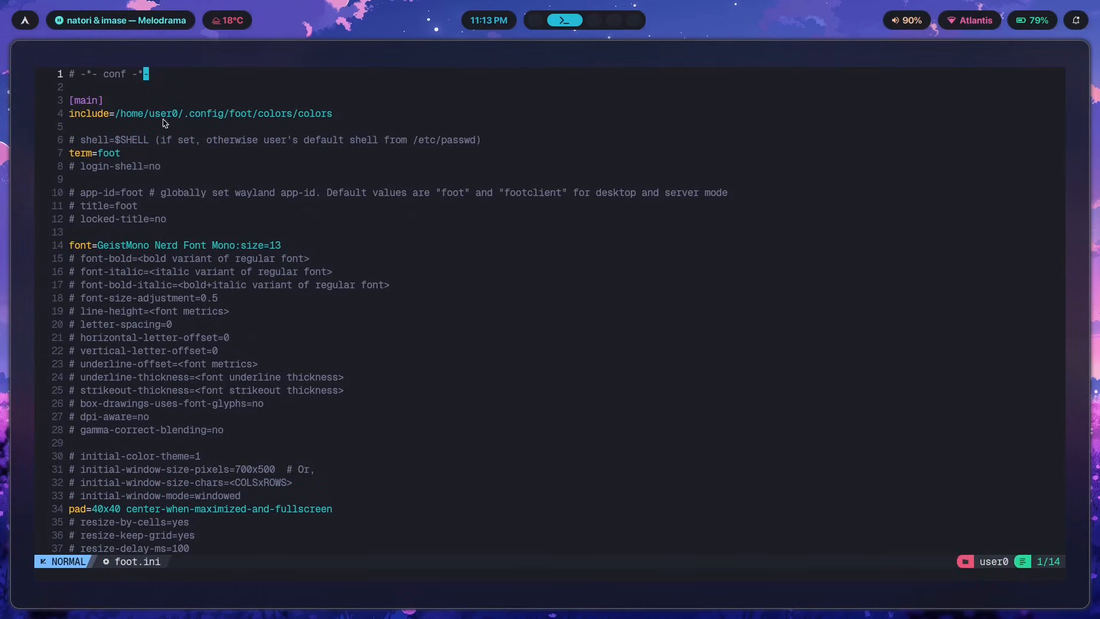
pyautogui.press('j')
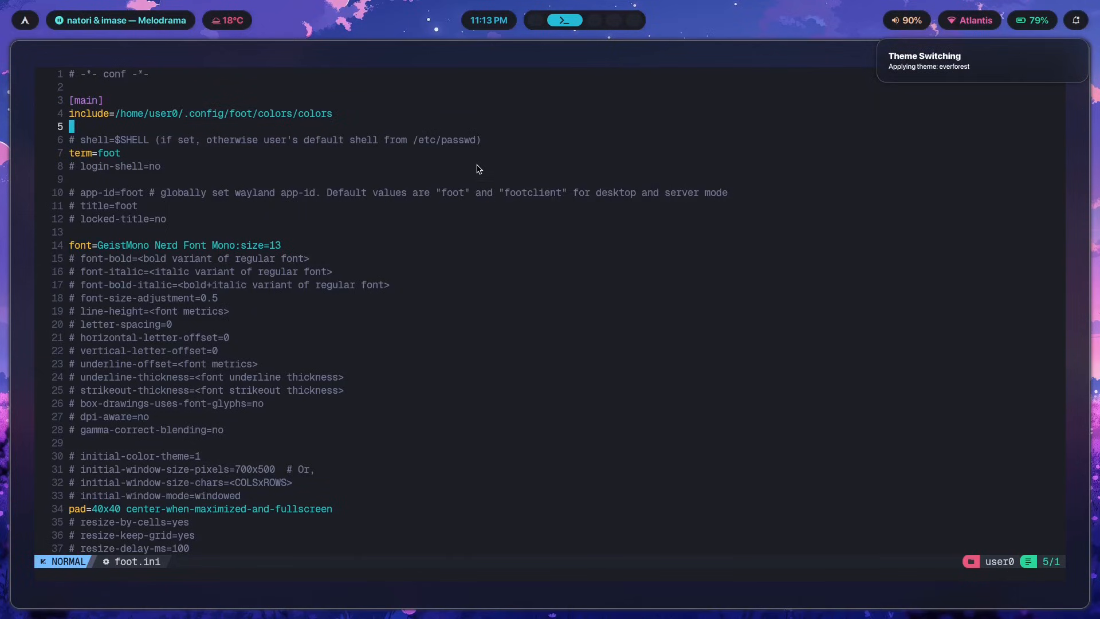
pyautogui.moveTo(747, 303)
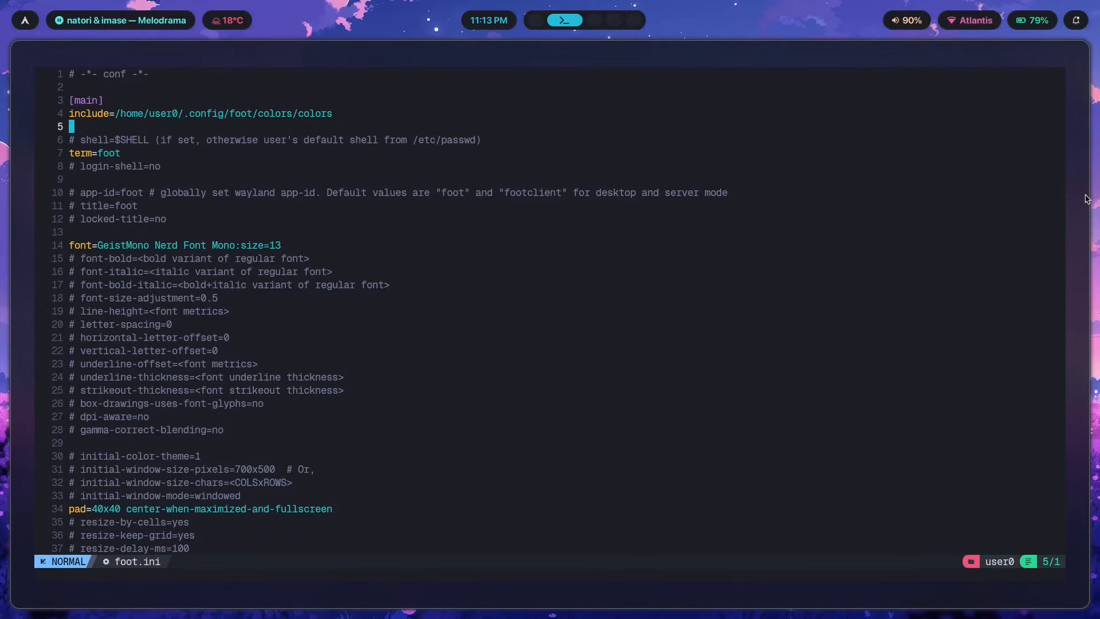
pyautogui.moveTo(1081, 90)
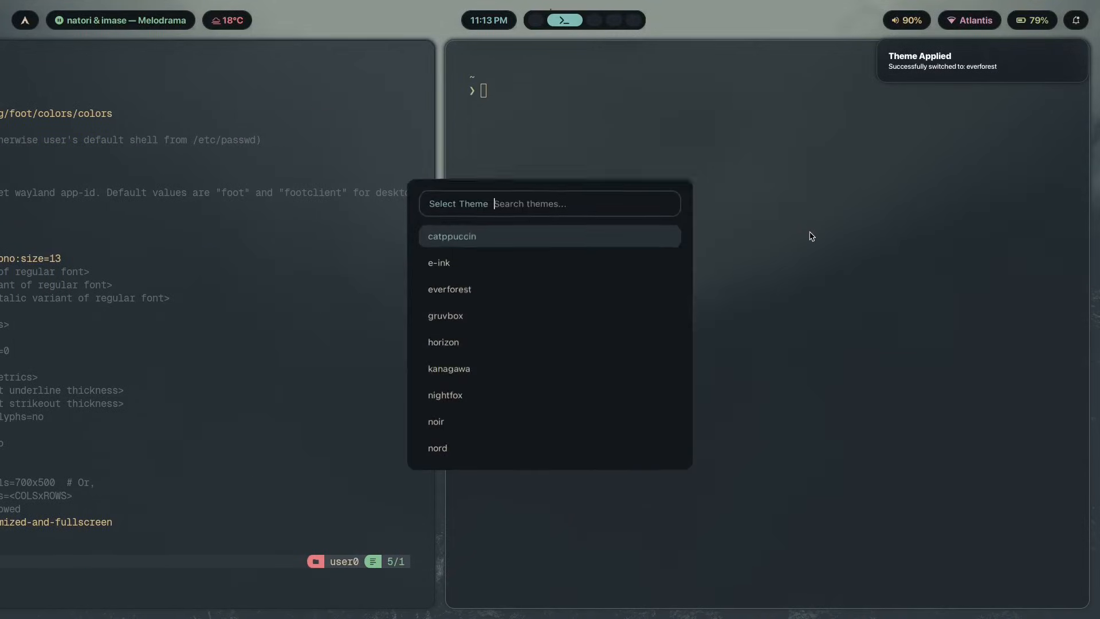
# Move the theme selection down to e-ink and apply a different desktop theme
pyautogui.press('Down')
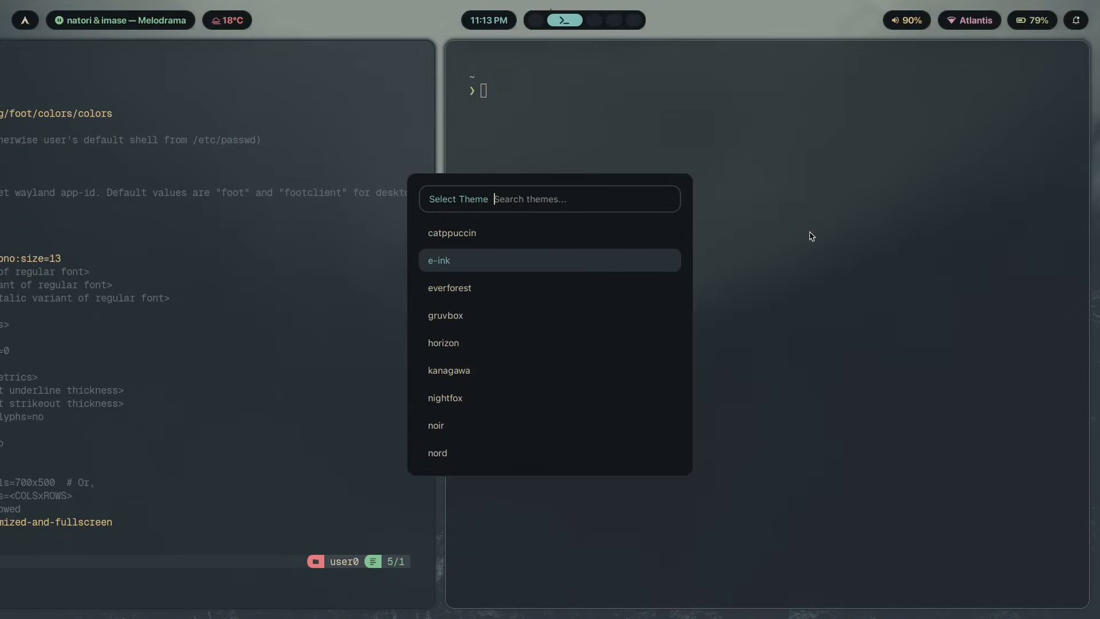
pyautogui.click(452, 234)
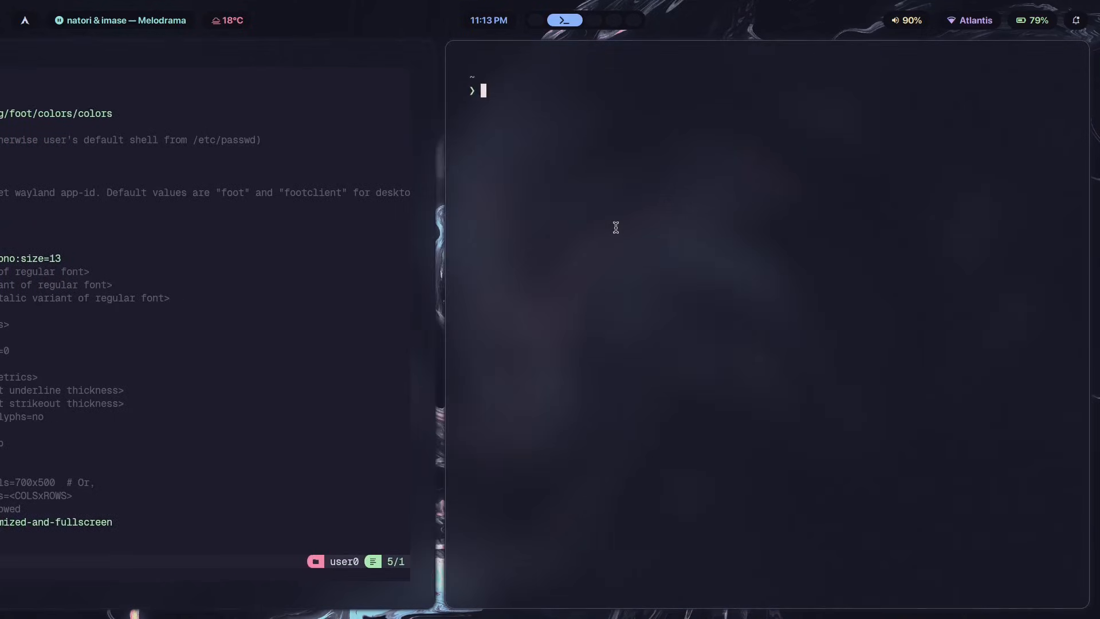
pyautogui.moveTo(513, 80)
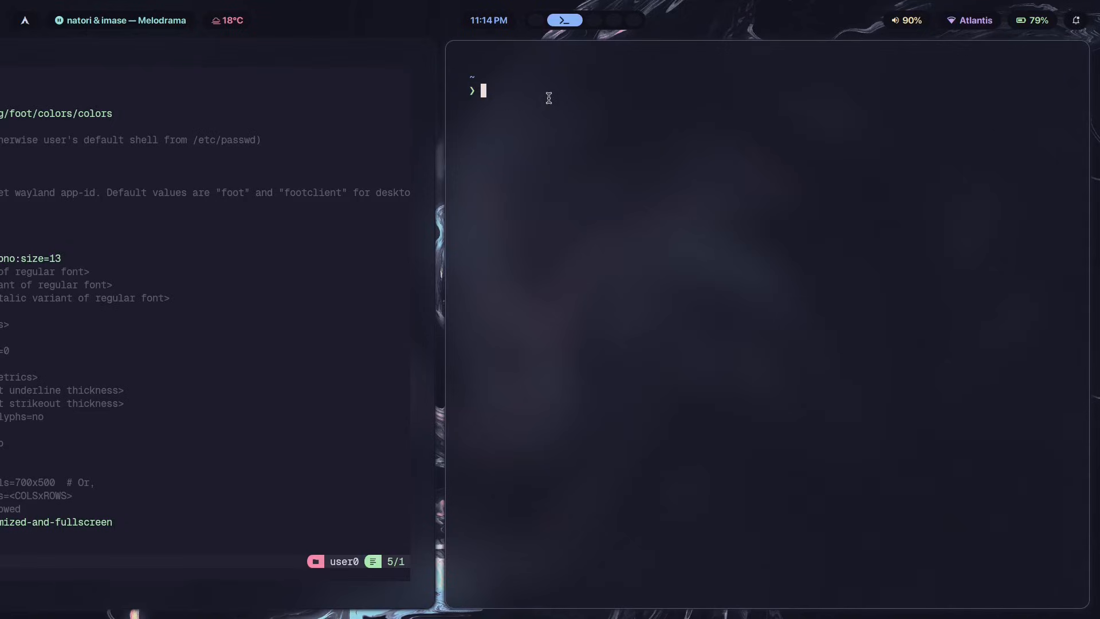
pyautogui.moveTo(509, 101)
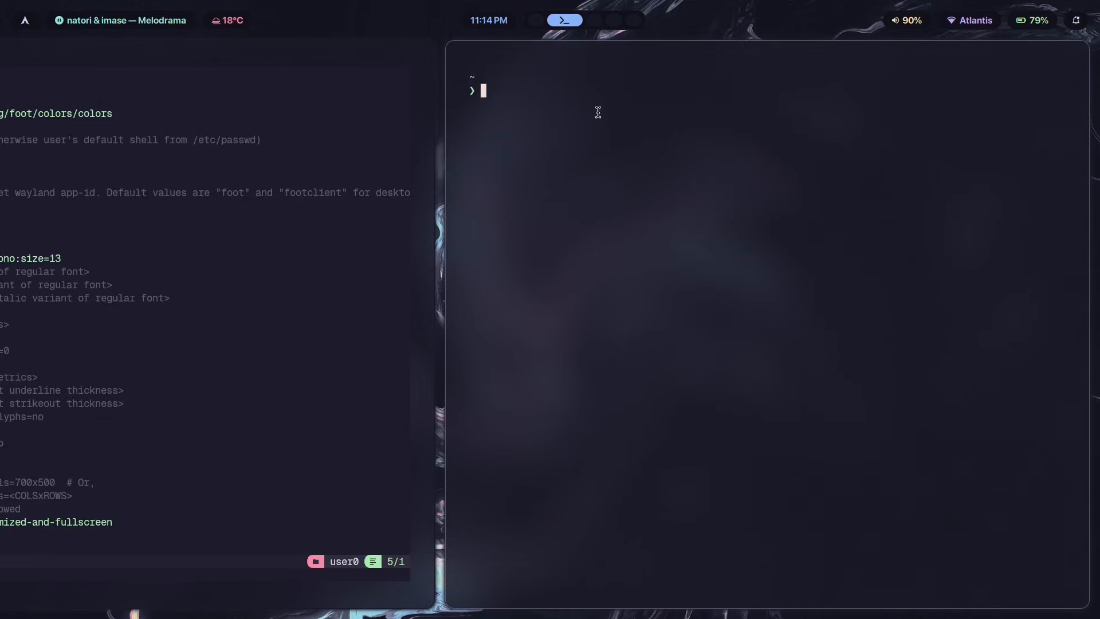
pyautogui.moveTo(490, 104)
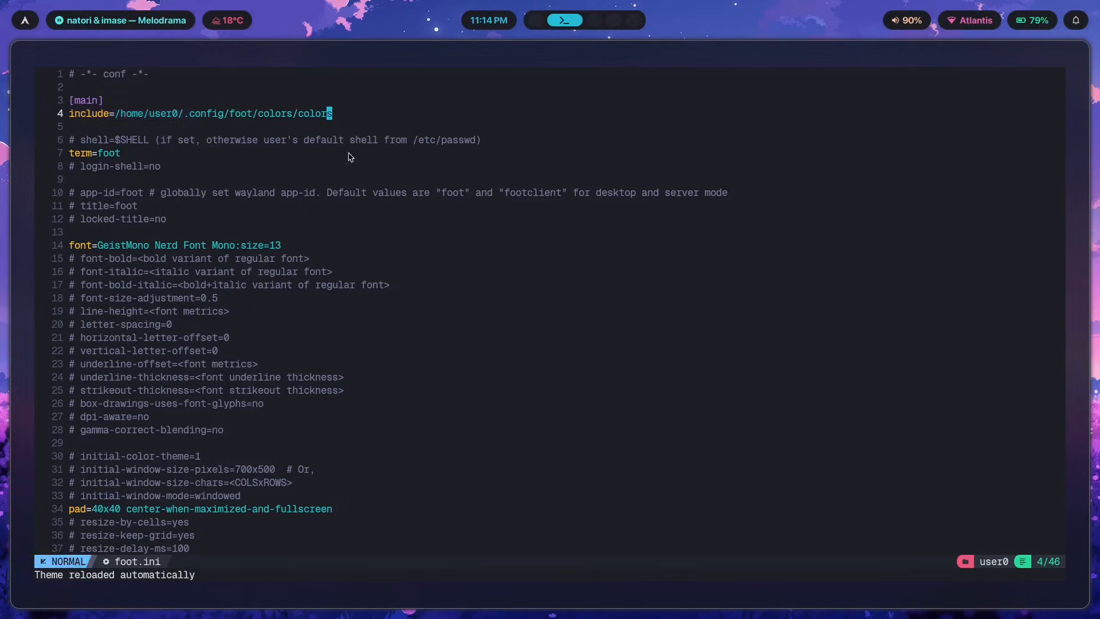
# Inspect foot.ini's font size and padding lines, quit Neovim, and start typing nvim .config/foot/
pyautogui.press('v')
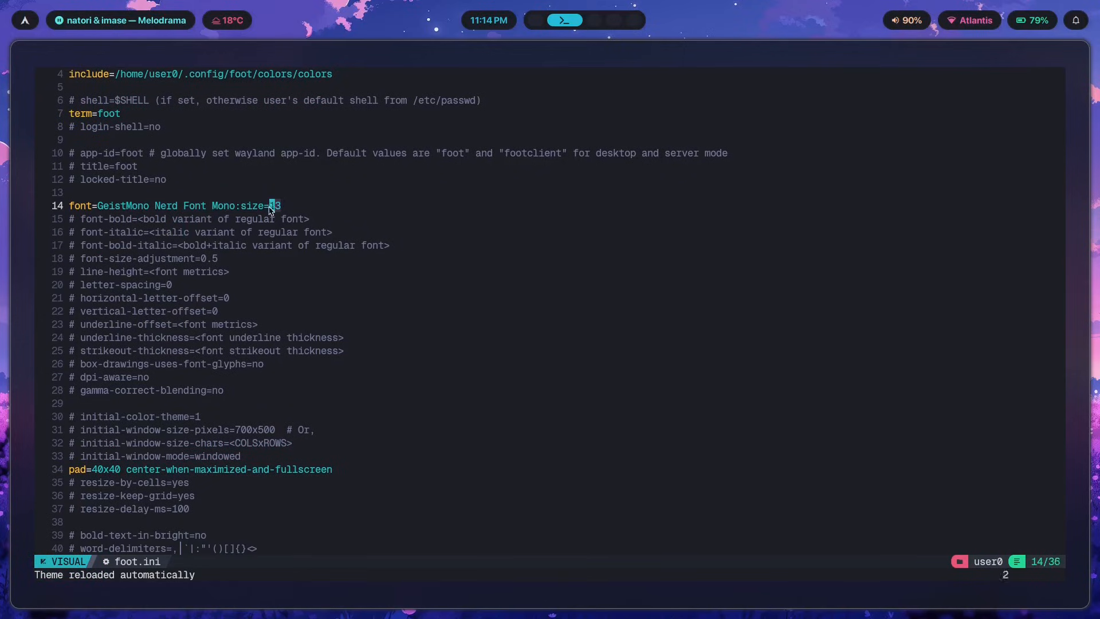
pyautogui.press('Escape')
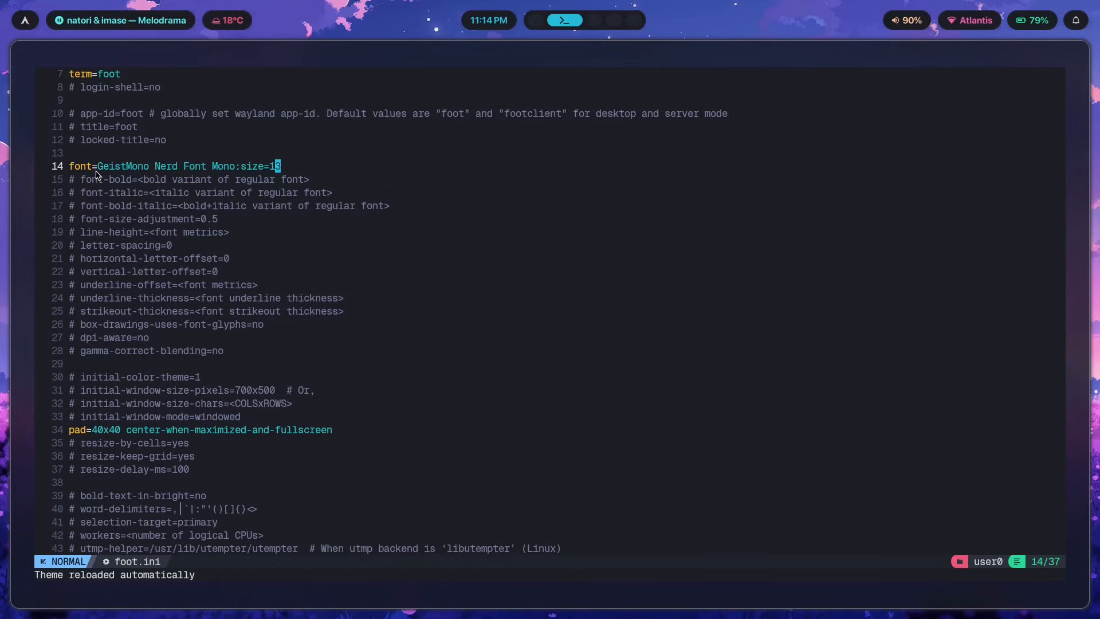
pyautogui.moveTo(291, 244)
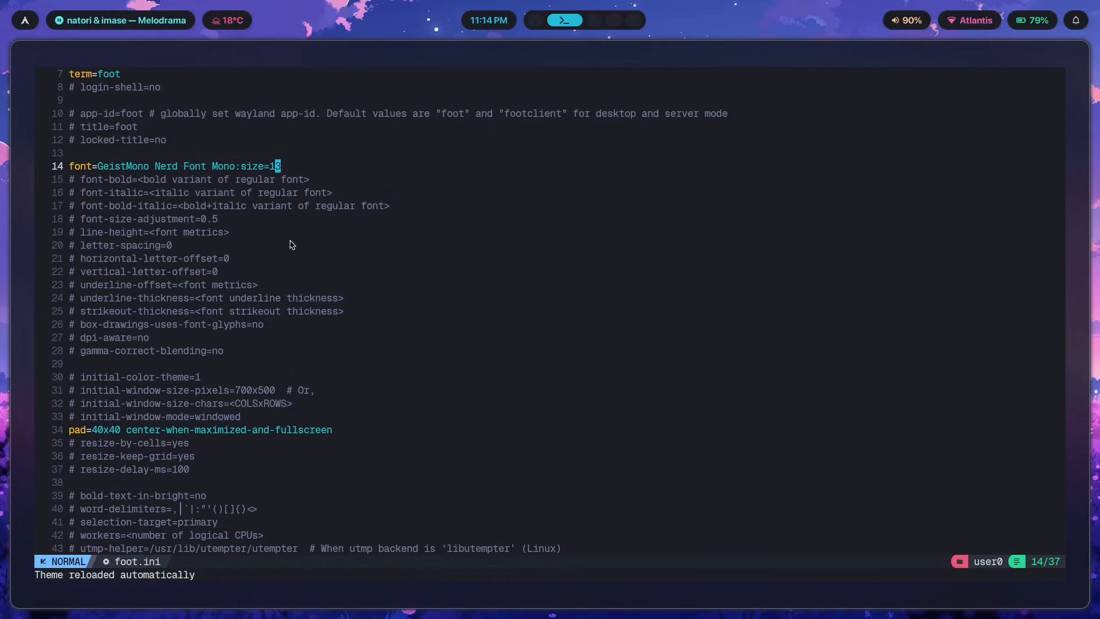
pyautogui.press('j')
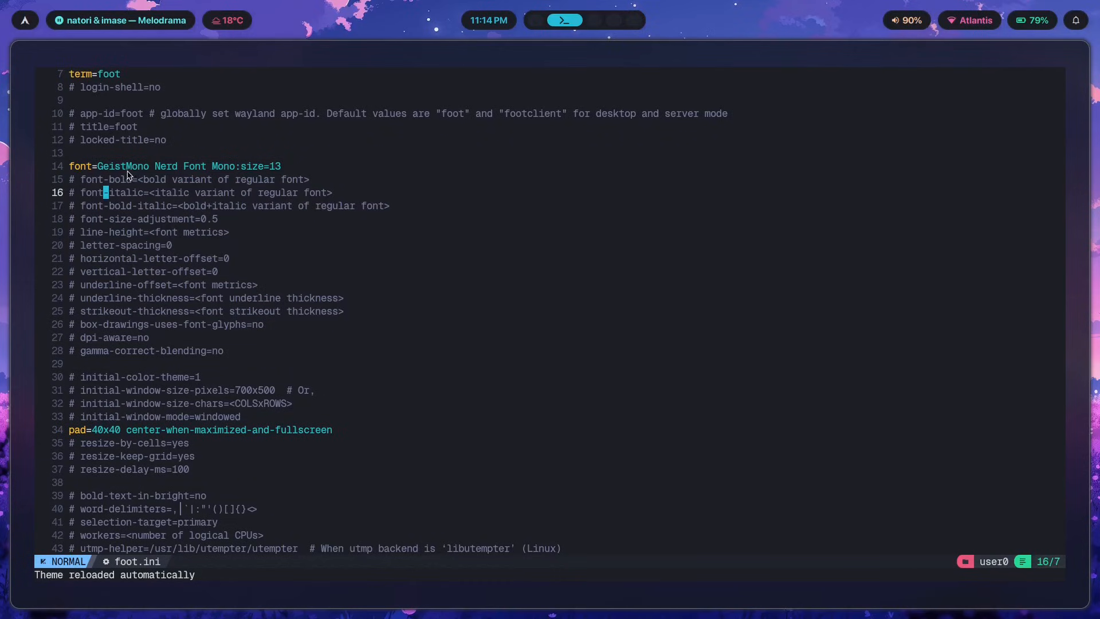
pyautogui.scroll(-3)
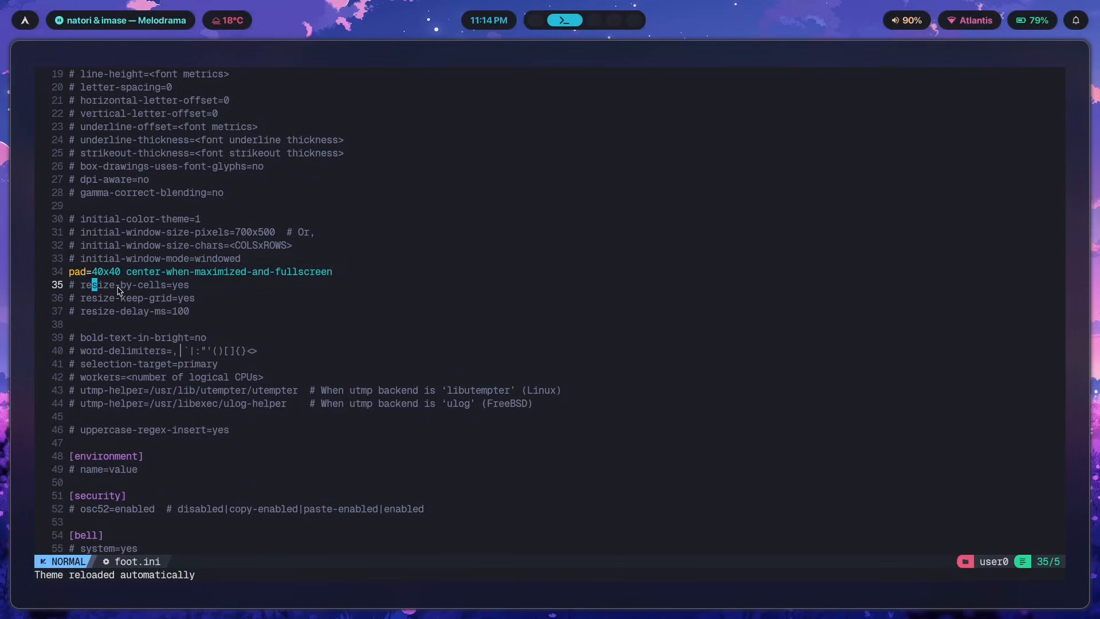
pyautogui.moveTo(104, 279)
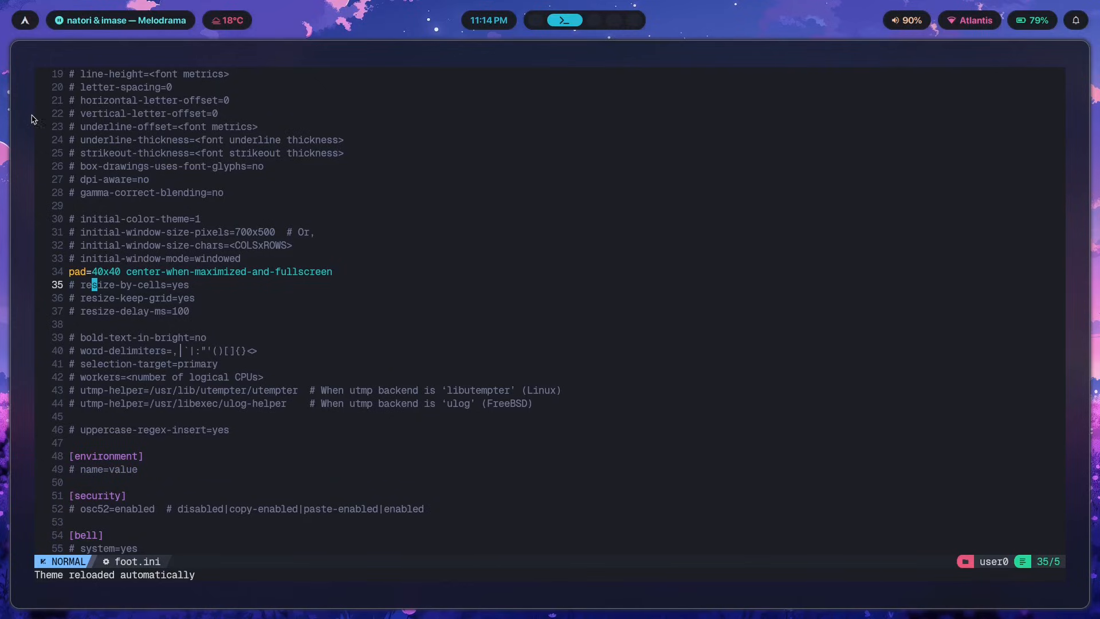
pyautogui.moveTo(56, 66)
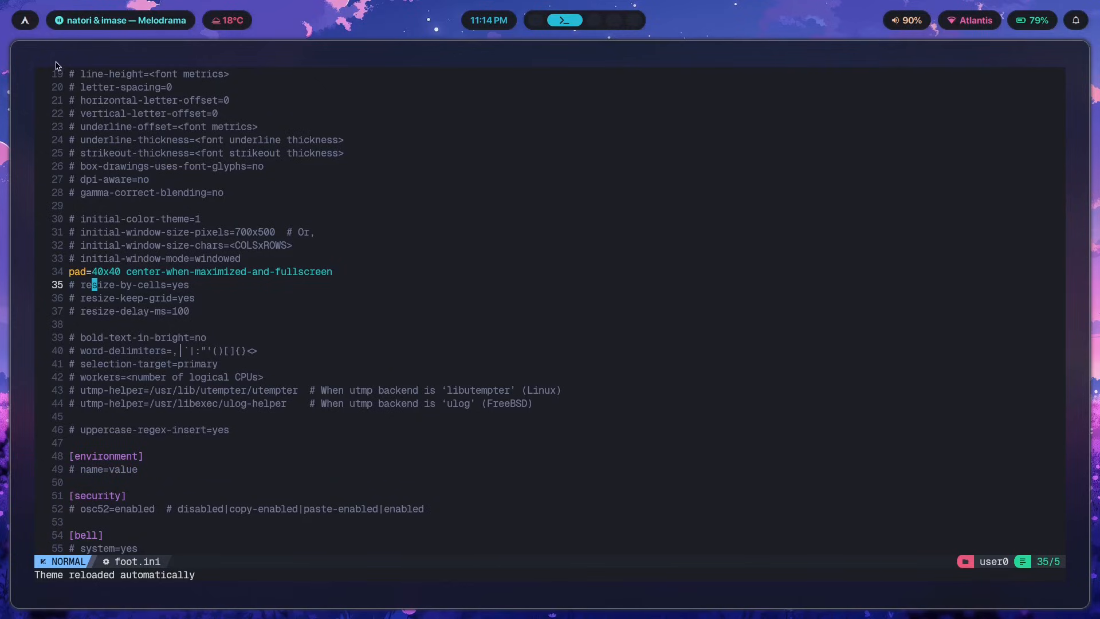
pyautogui.moveTo(50, 93)
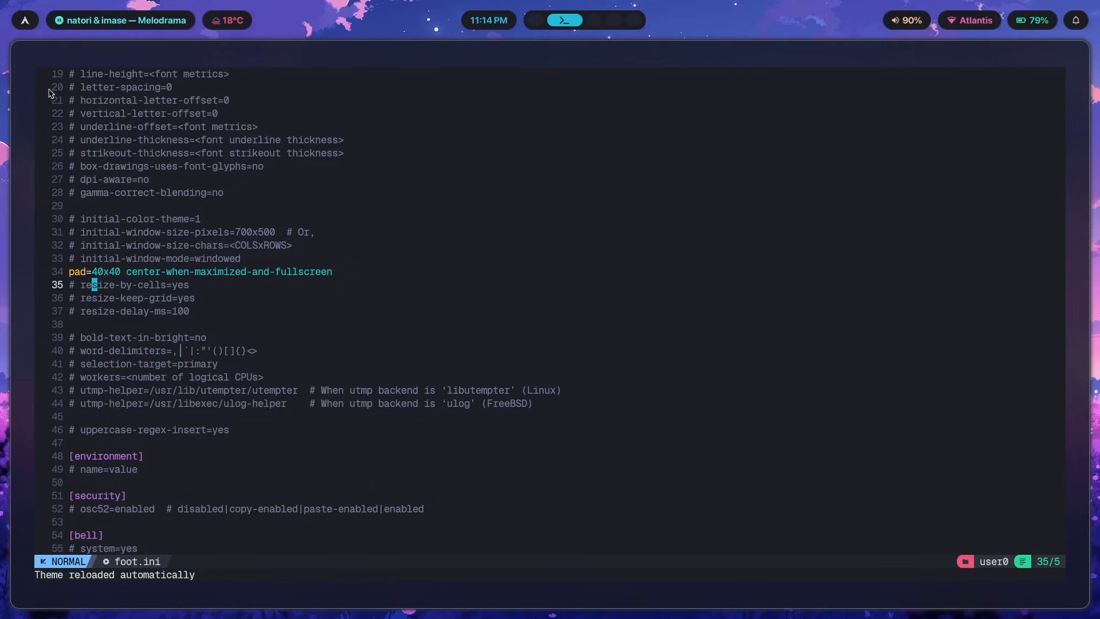
pyautogui.scroll(-3)
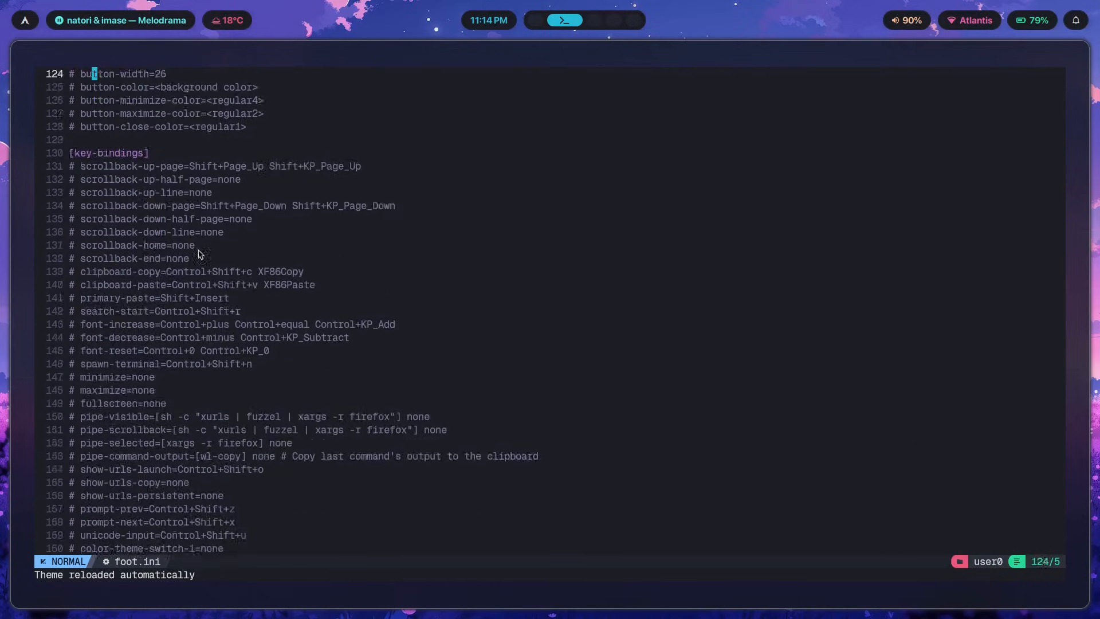
pyautogui.press('G')
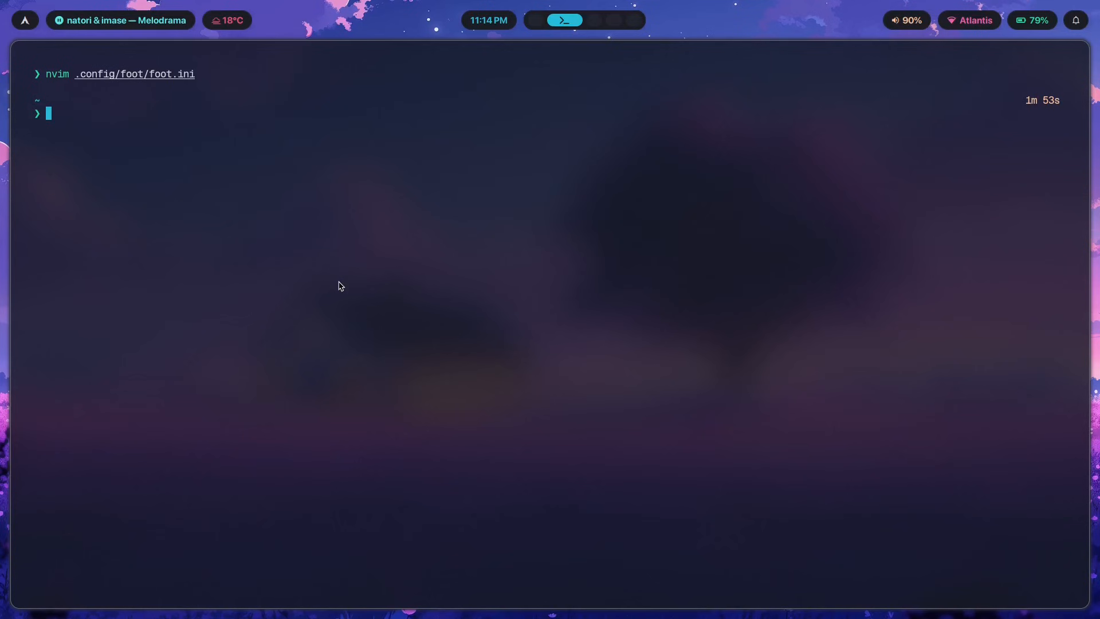
pyautogui.write('nvim .config/foot/')
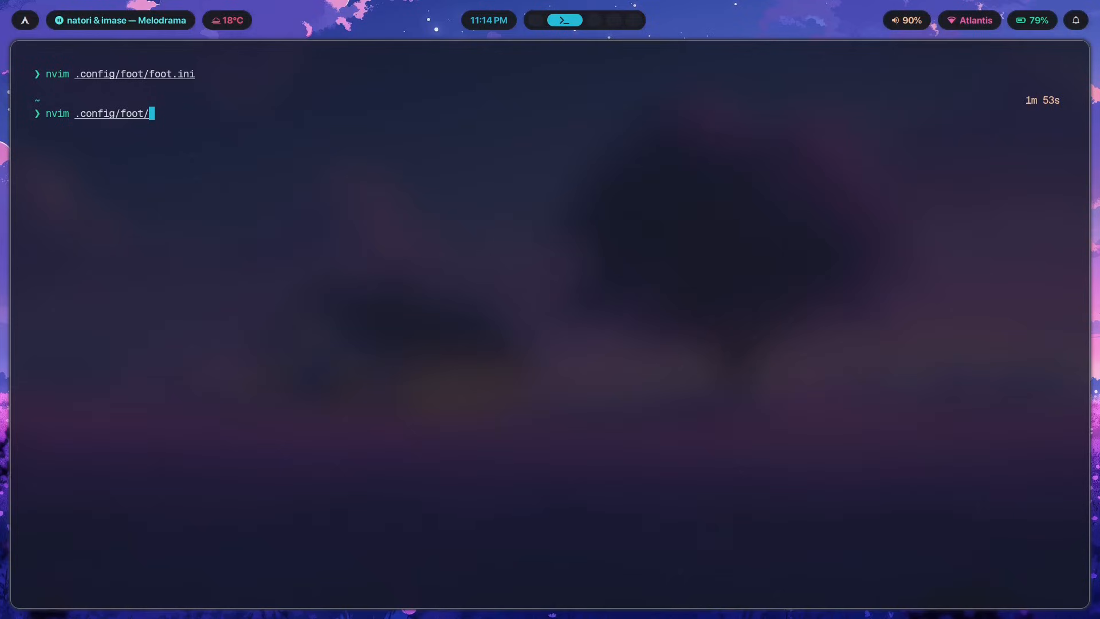
# View the foot colors file and its custom horizon palette in Neovim, then quit
pyautogui.write('colors/c')
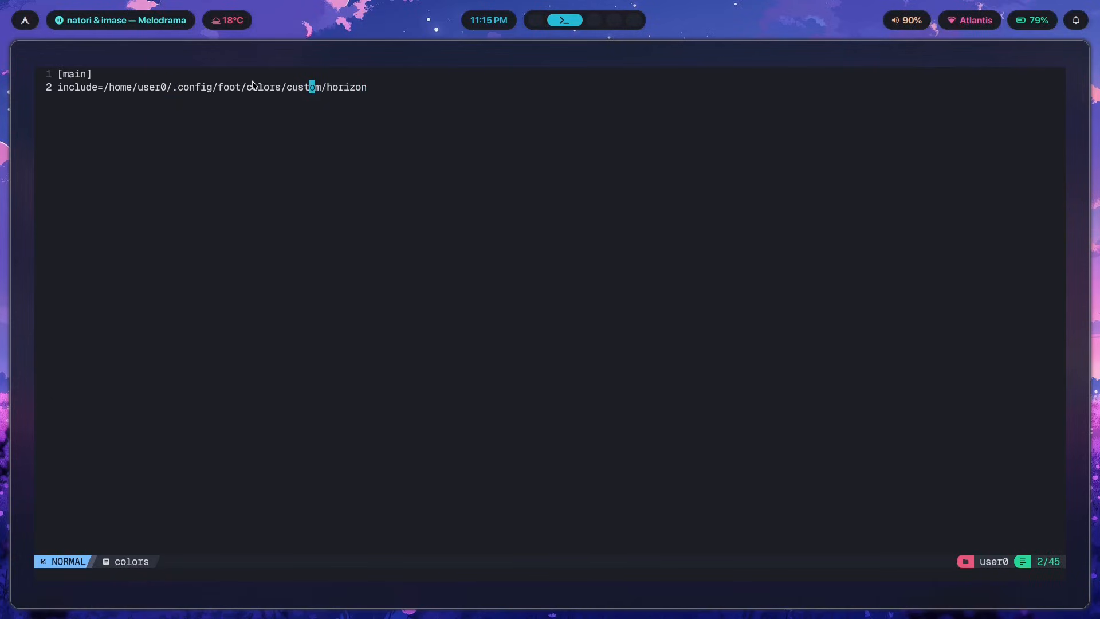
pyautogui.press(':')
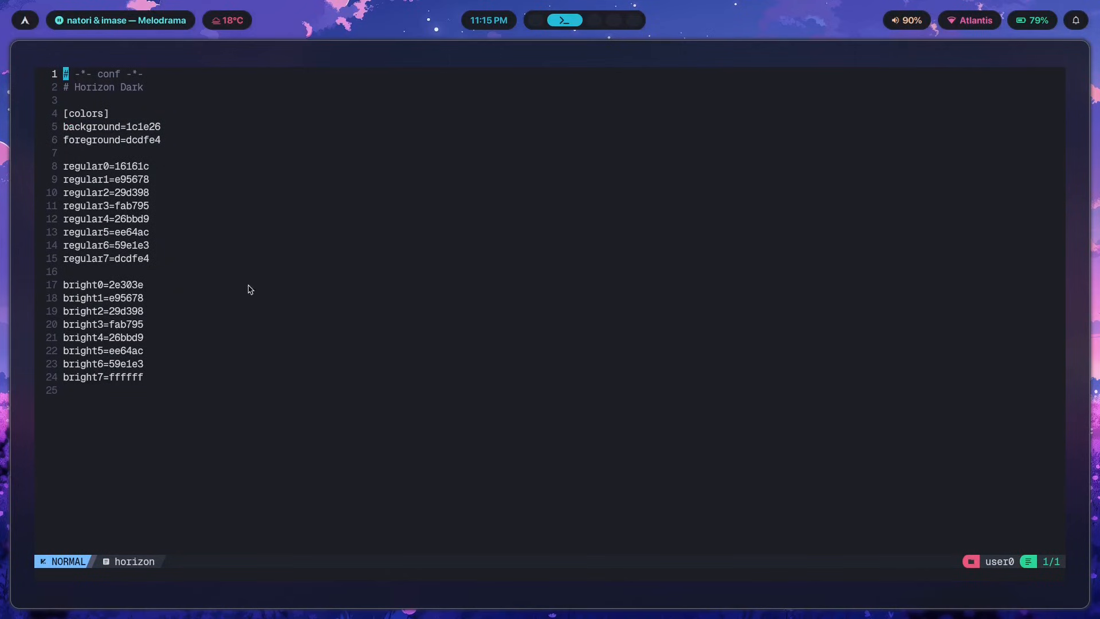
pyautogui.press('G')
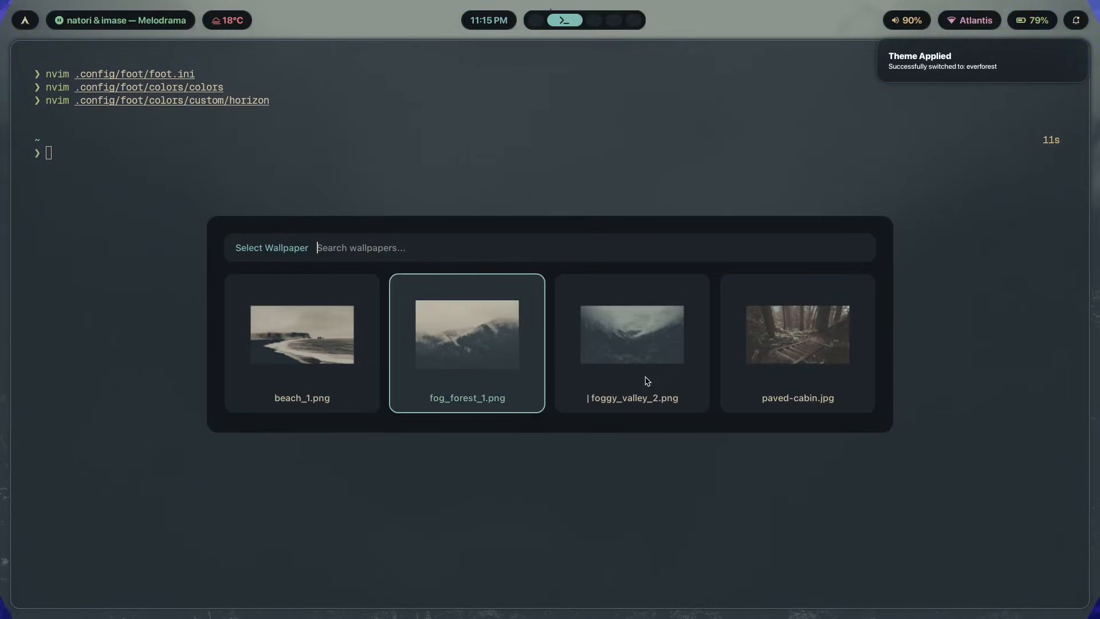
# Apply the fog_forest_1.png image as the desktop wallpaper
pyautogui.click(466, 343)
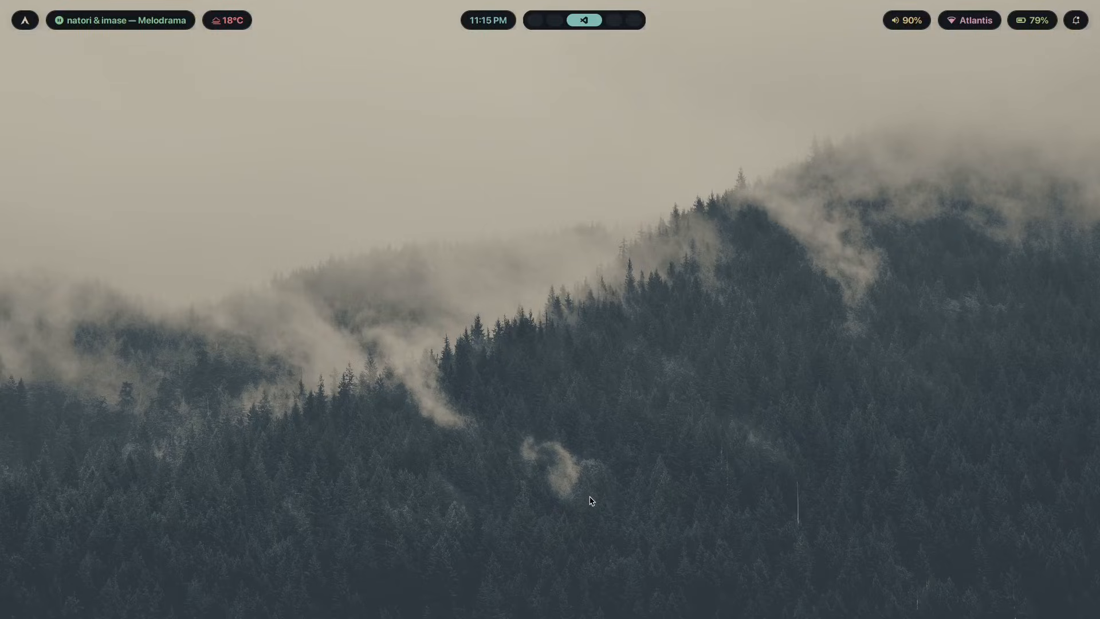
pyautogui.moveTo(738, 379)
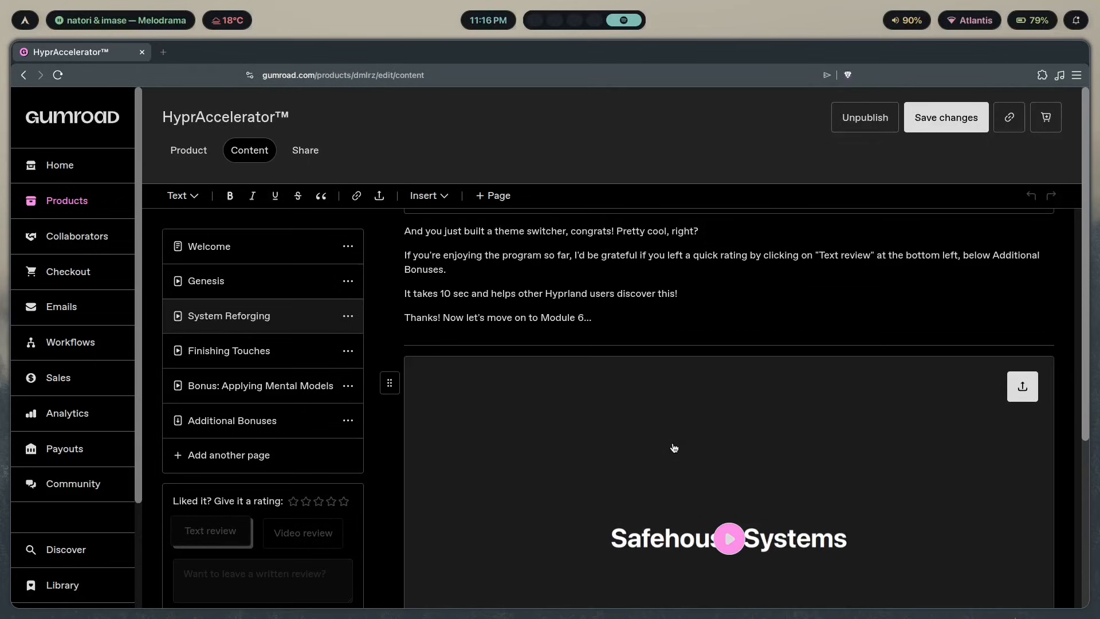
pyautogui.moveTo(784, 411)
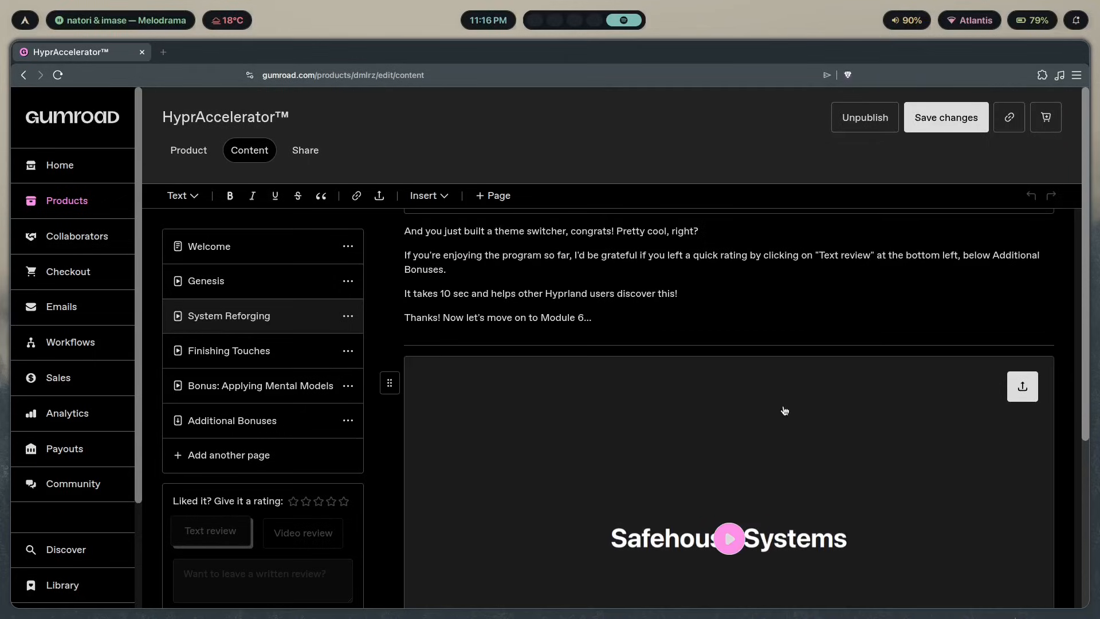
# Scroll the HyprAccelerator course page down to the Theme Switchers video and resources
pyautogui.scroll(-3)
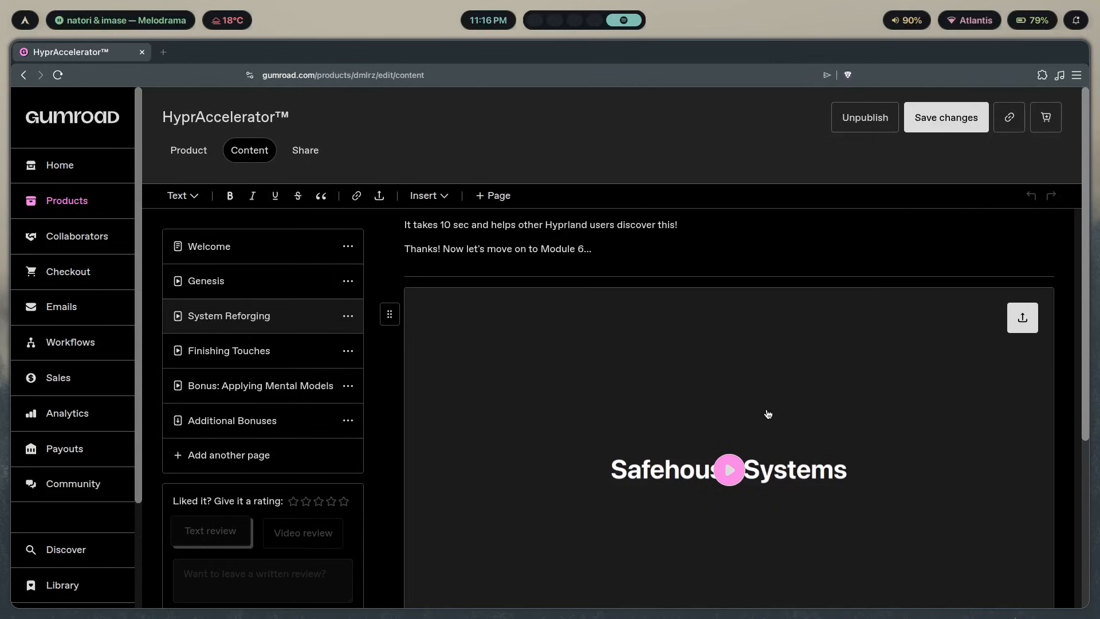
pyautogui.scroll(-3)
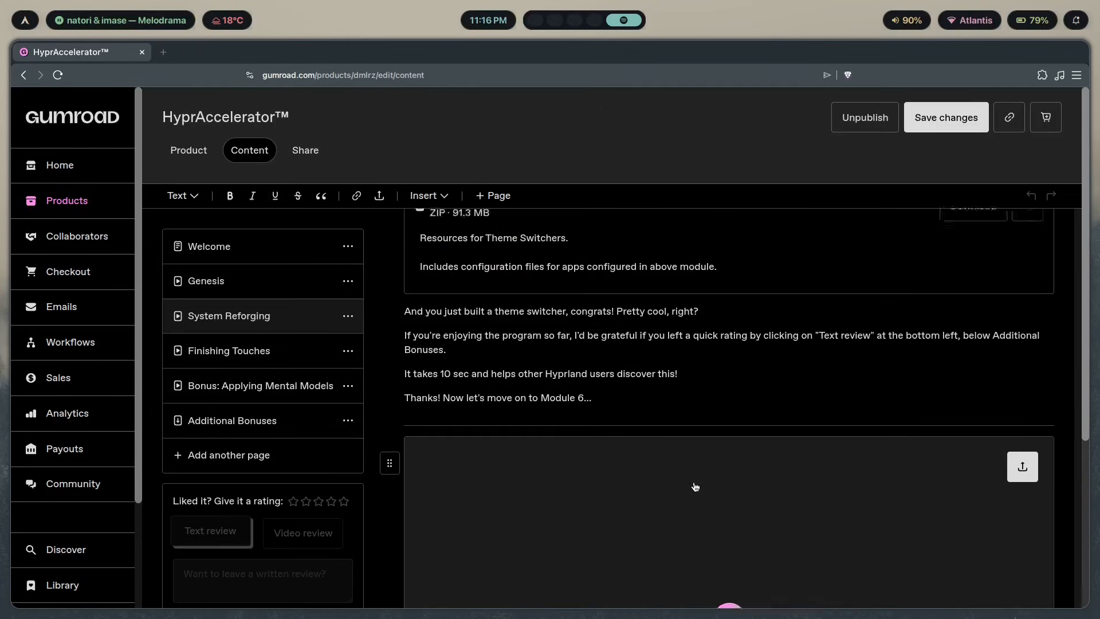
pyautogui.scroll(-3)
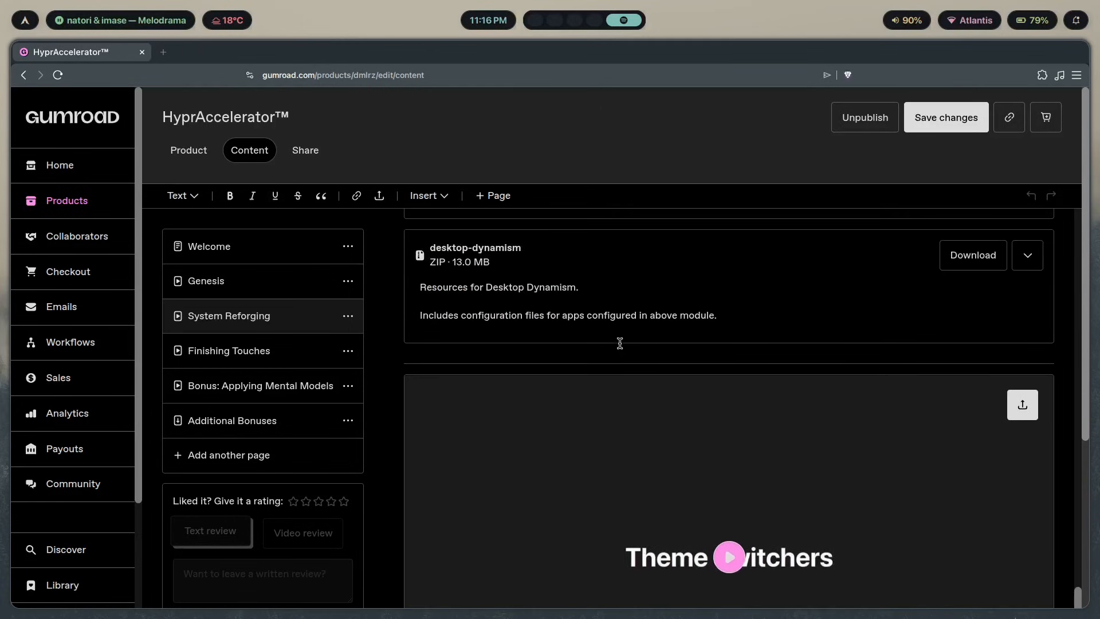
pyautogui.moveTo(610, 347)
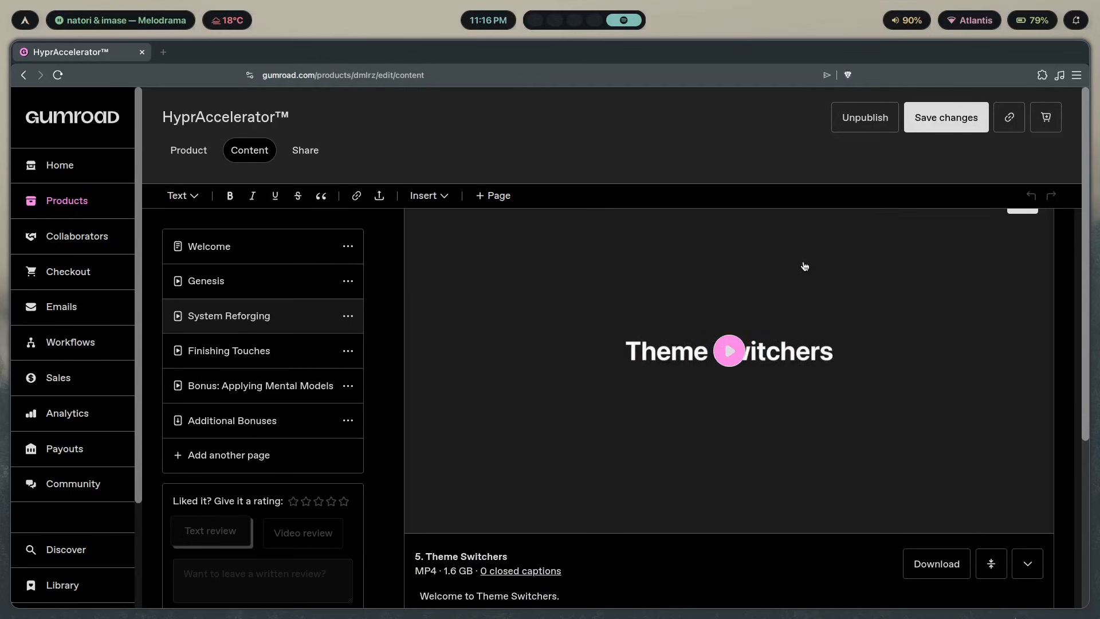
pyautogui.moveTo(659, 292)
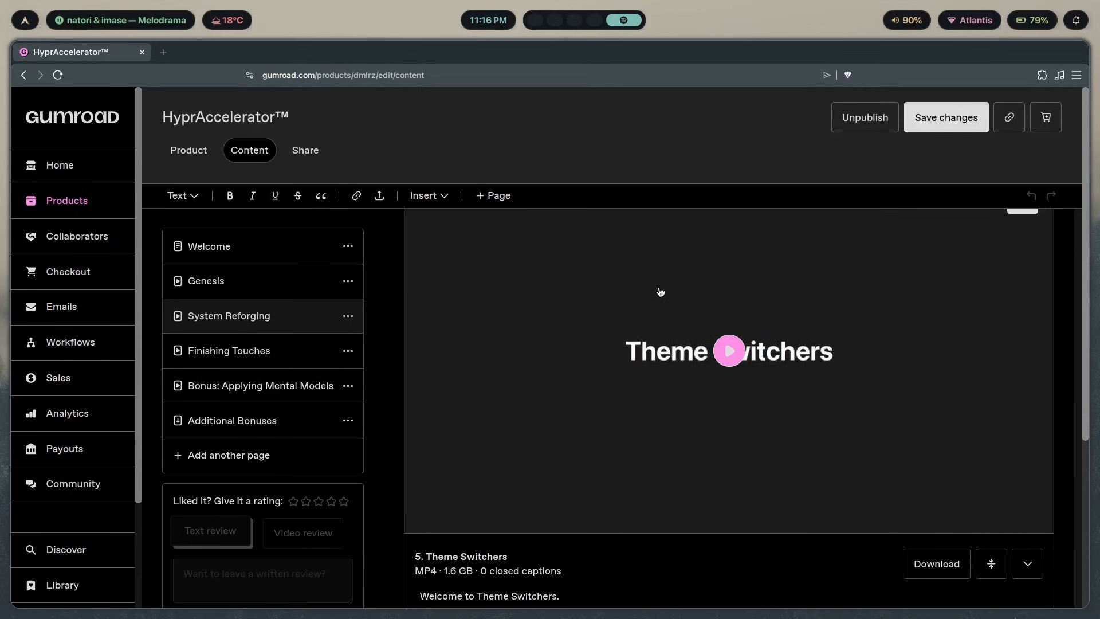
pyautogui.moveTo(744, 347)
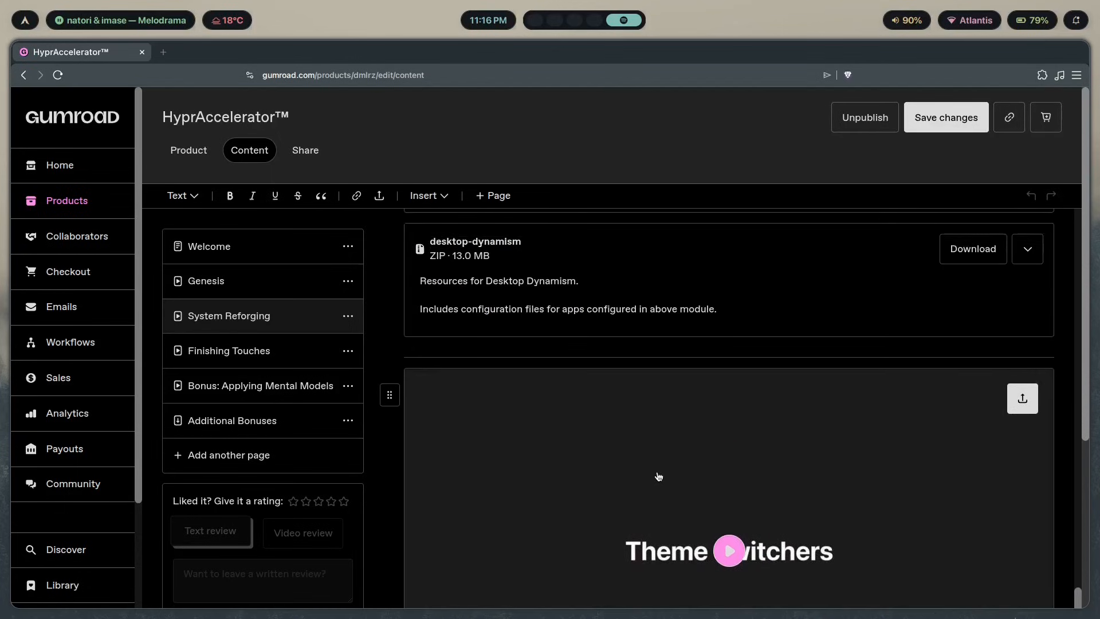
pyautogui.scroll(-3)
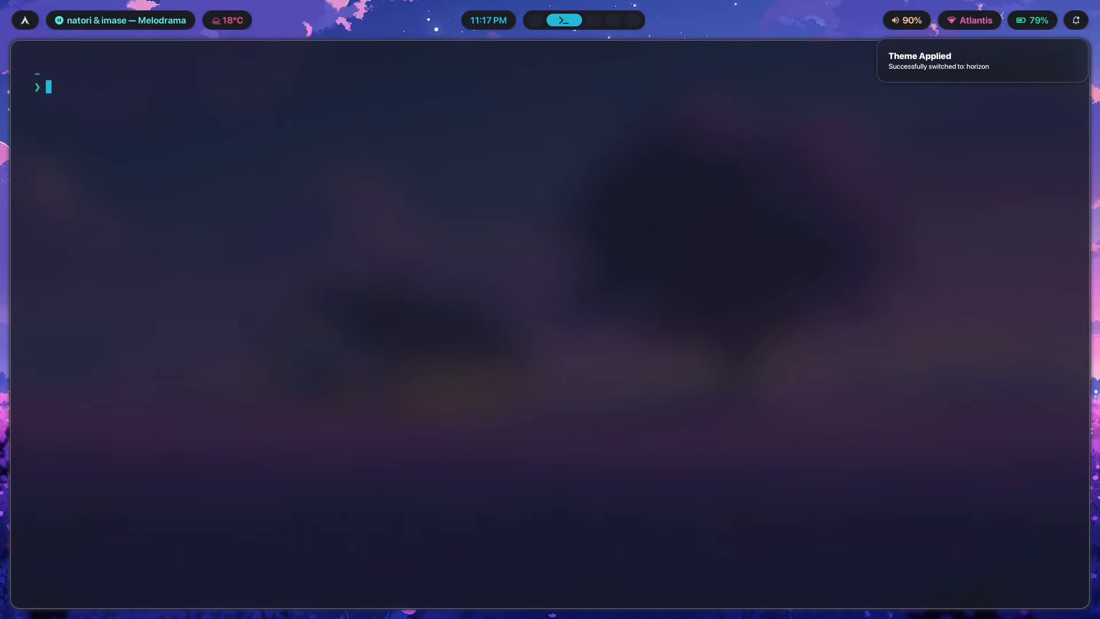
# Run foot -s and change line 16 of binds.conf from foot to footclient, then stop the server
pyautogui.write('foot -')
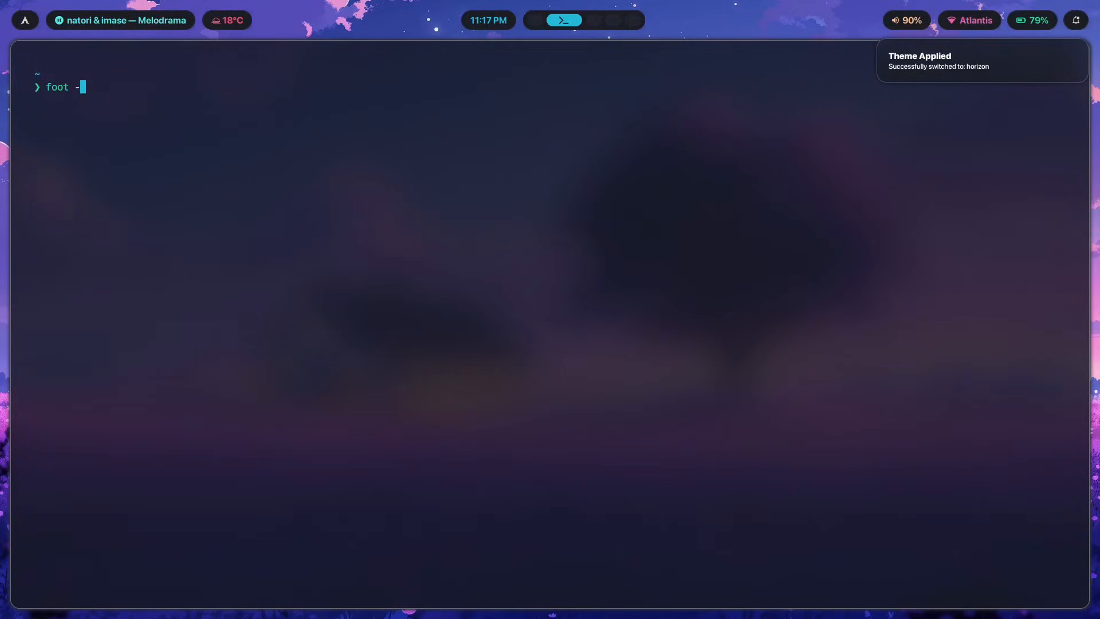
pyautogui.write('s')
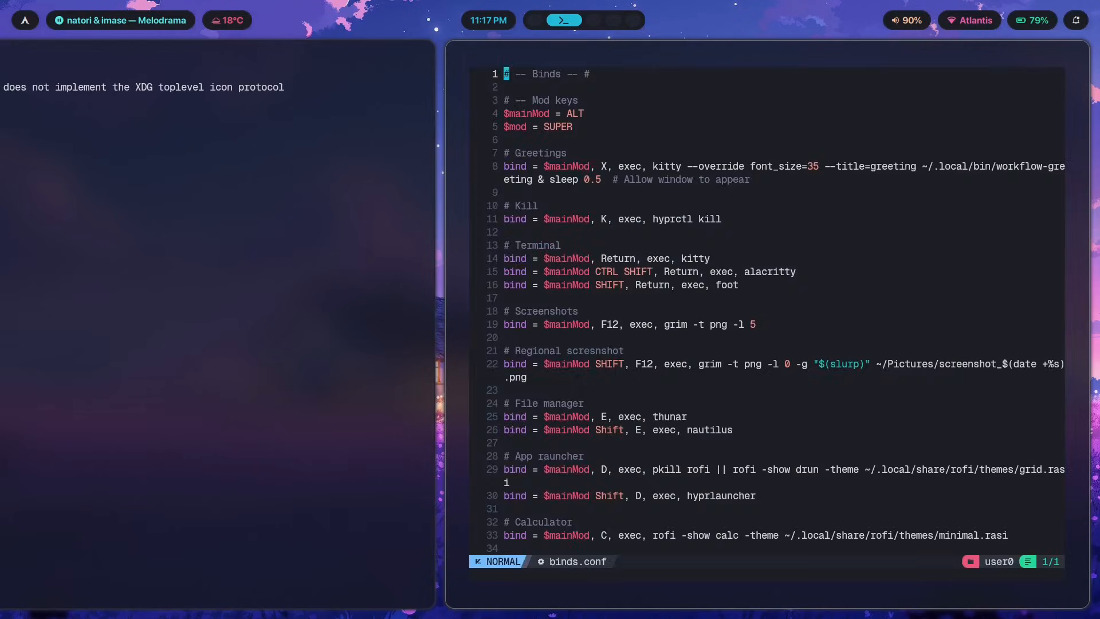
pyautogui.write('client')
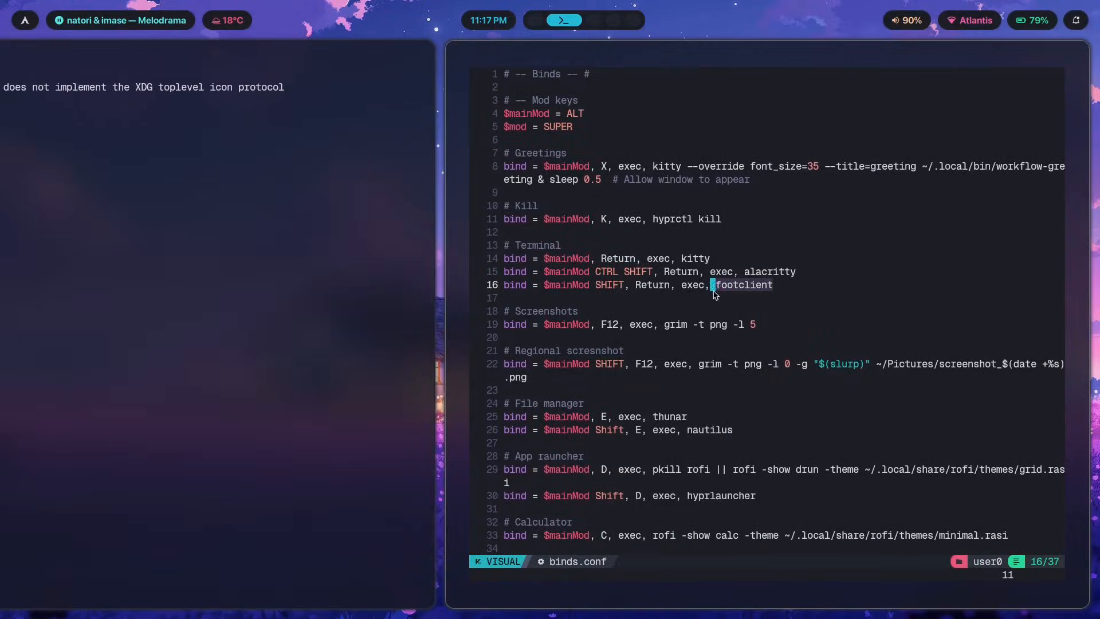
pyautogui.press('Escape')
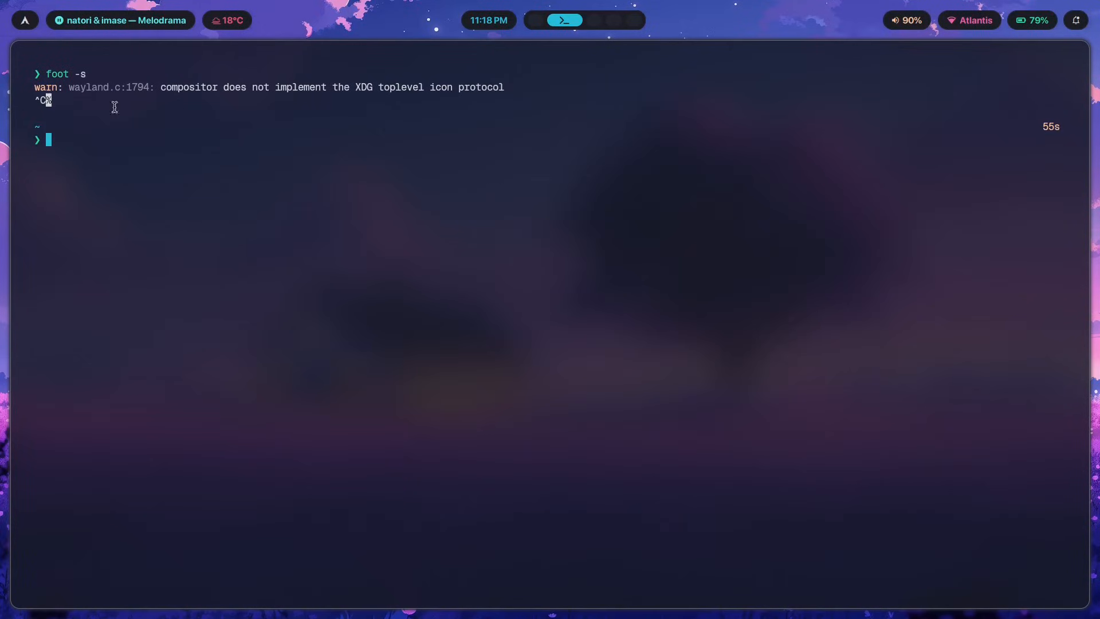
pyautogui.moveTo(266, 204)
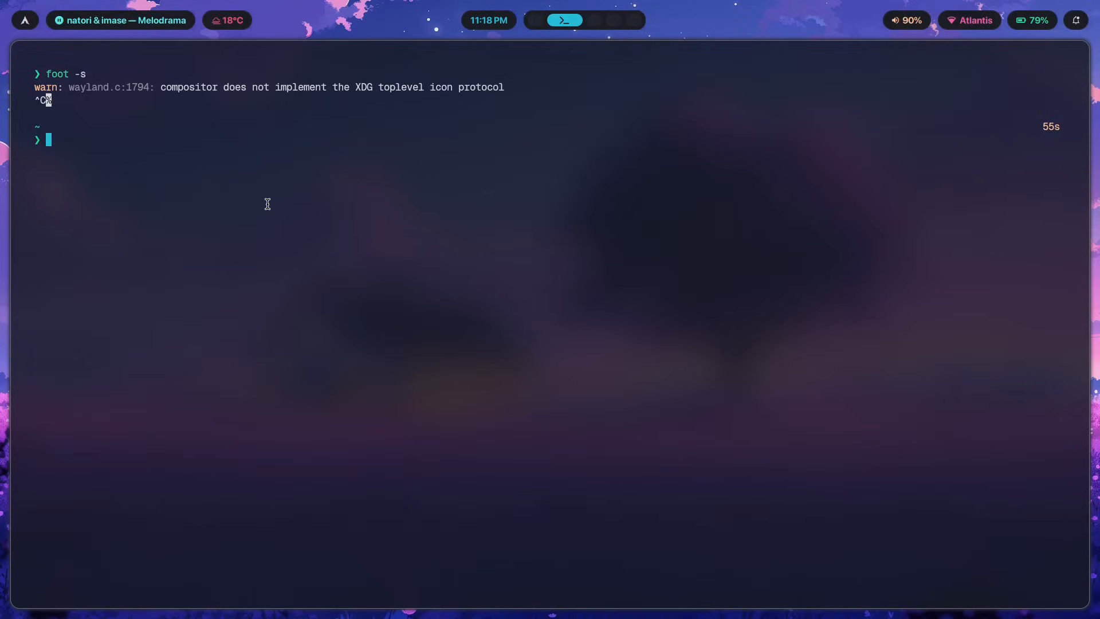
# Open Hyprland's autostart.conf in Neovim and add a '# Foot (terminal)' comment
pyautogui.write('nvim .config/hyp')
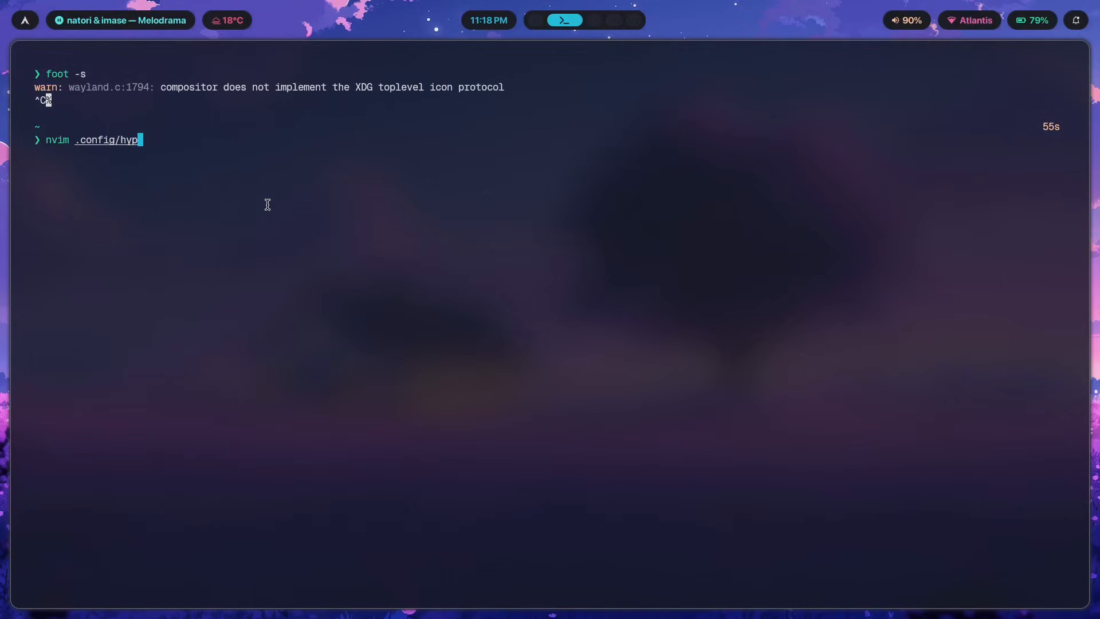
pyautogui.write('r/')
pyautogui.write('#')
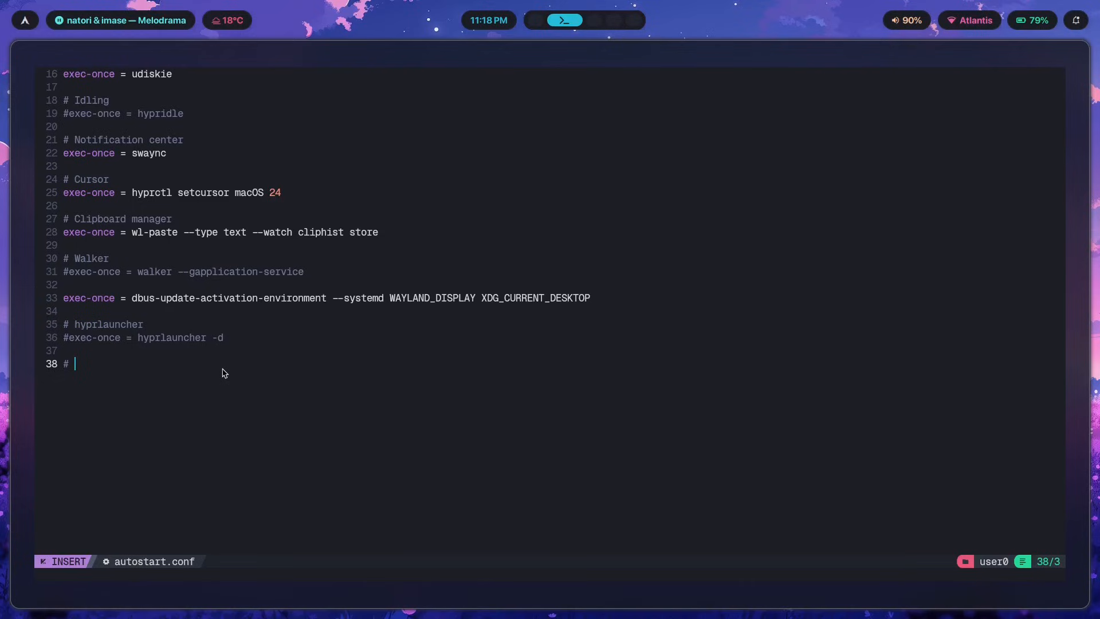
pyautogui.write('Foot (te')
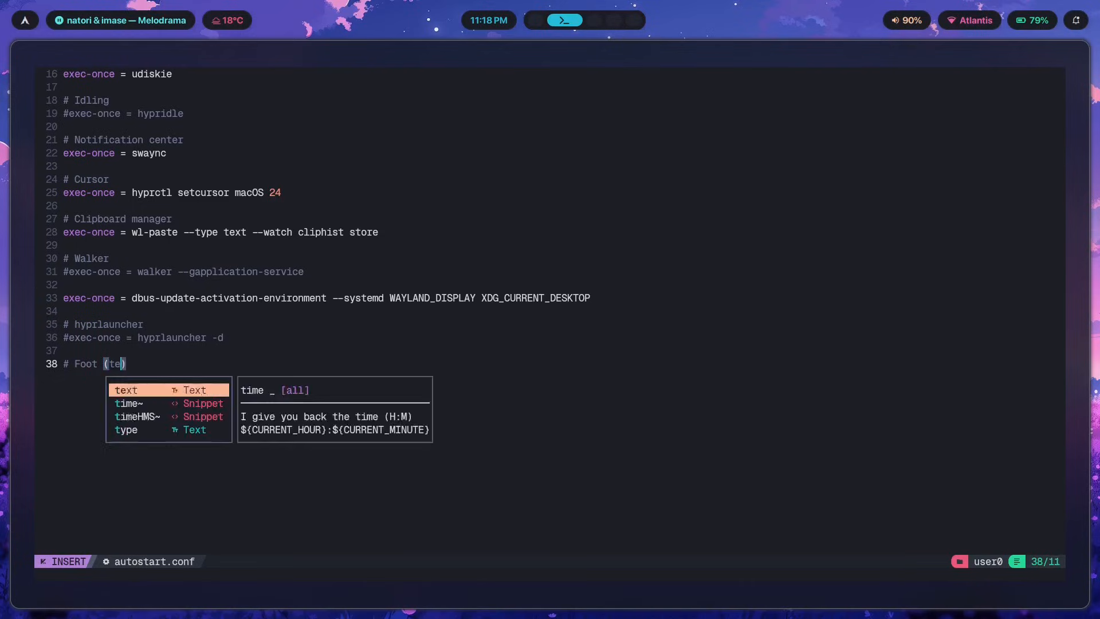
pyautogui.write('rminal')
pyautogui.press('Enter')
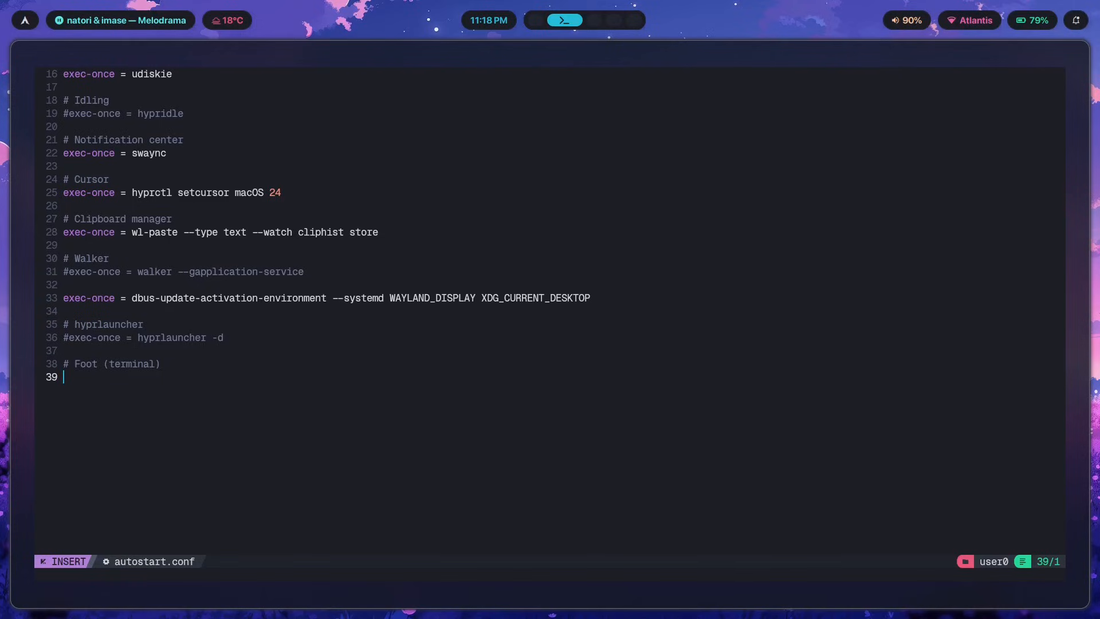
# Add 'exec-once = foot -s' below the Foot comment
pyautogui.write('exec-once=')
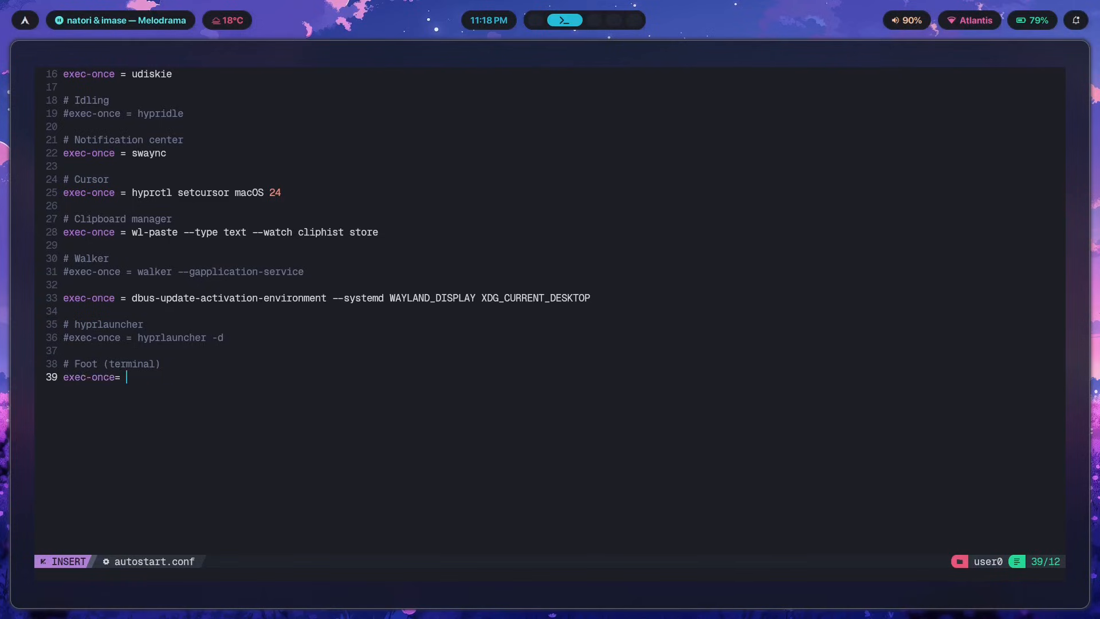
pyautogui.write('foot -s')
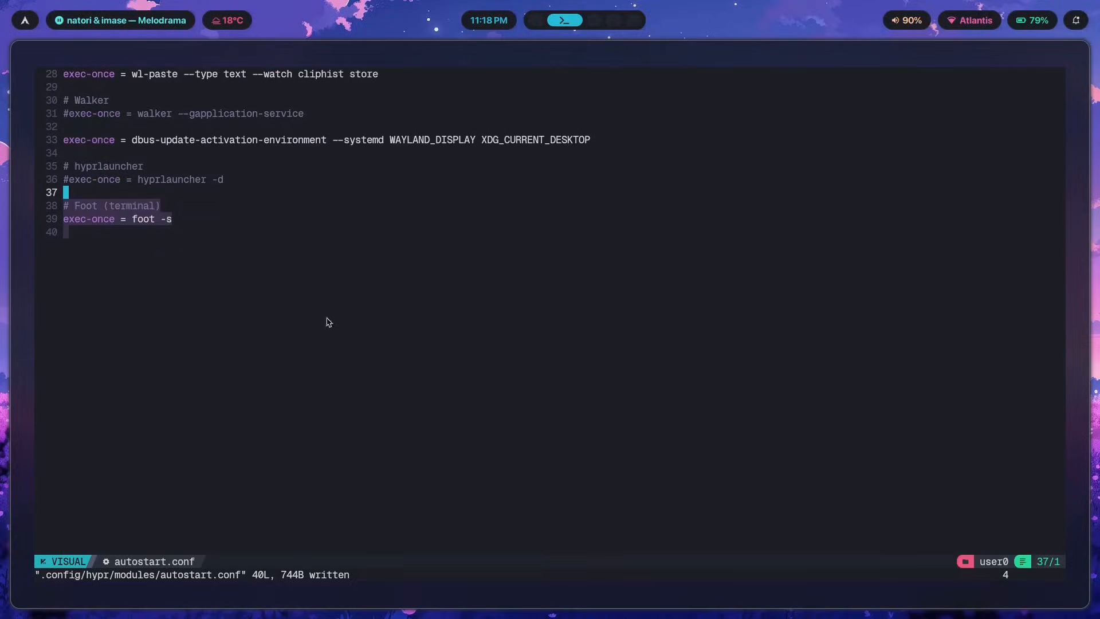
pyautogui.press('Escape')
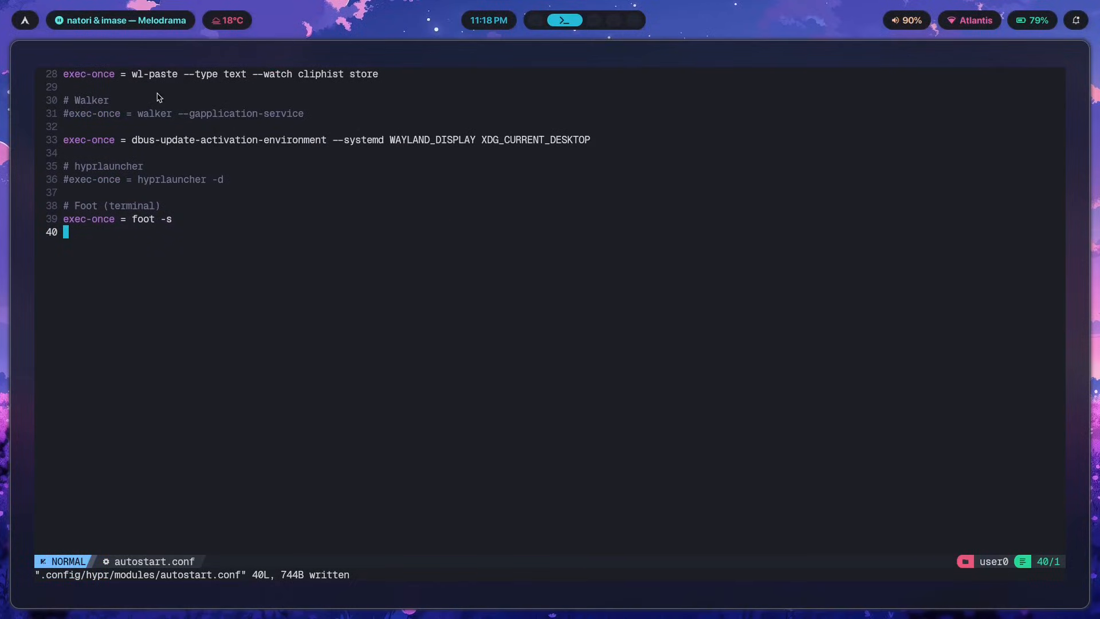
pyautogui.moveTo(568, 572)
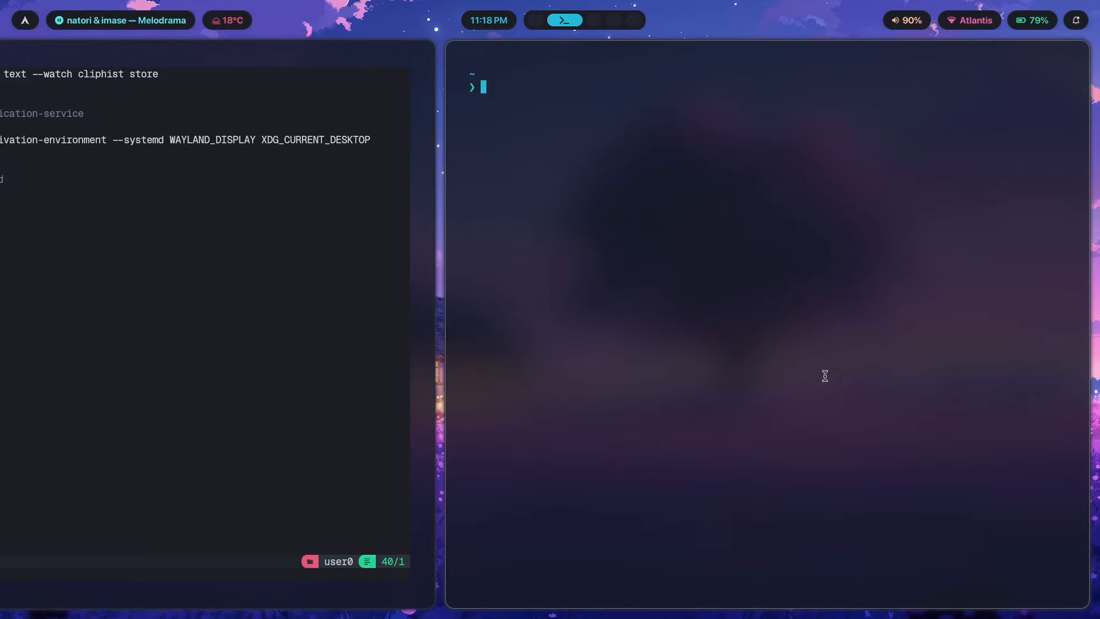
# Start a background foot server with 'foot -s & disown' and return to autostart.conf in Neovim
pyautogui.write('foot')
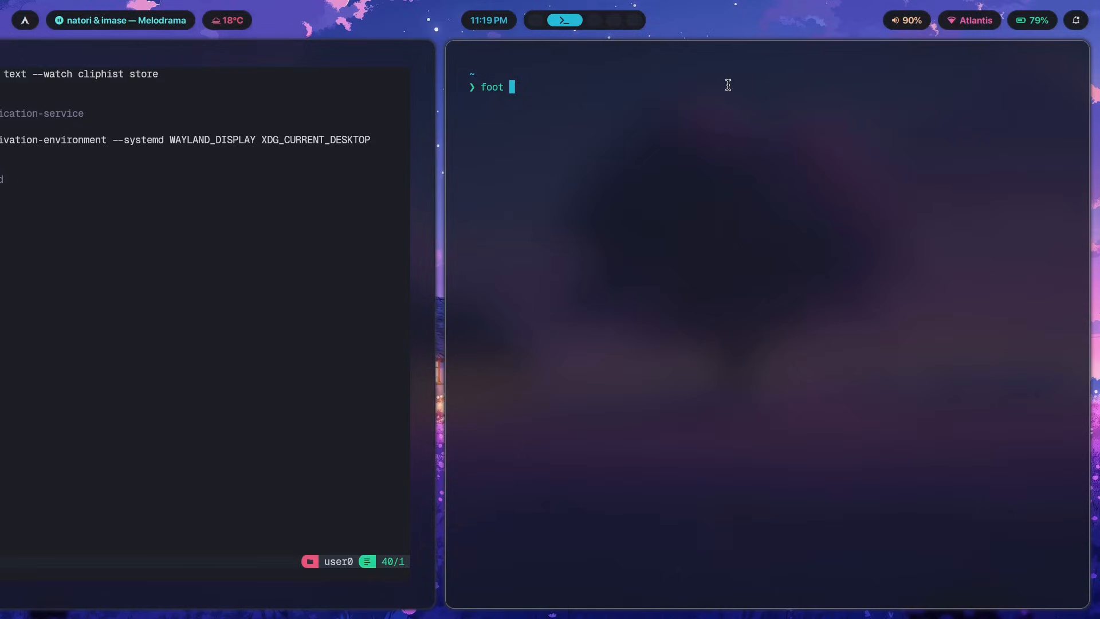
pyautogui.write('-s & disown')
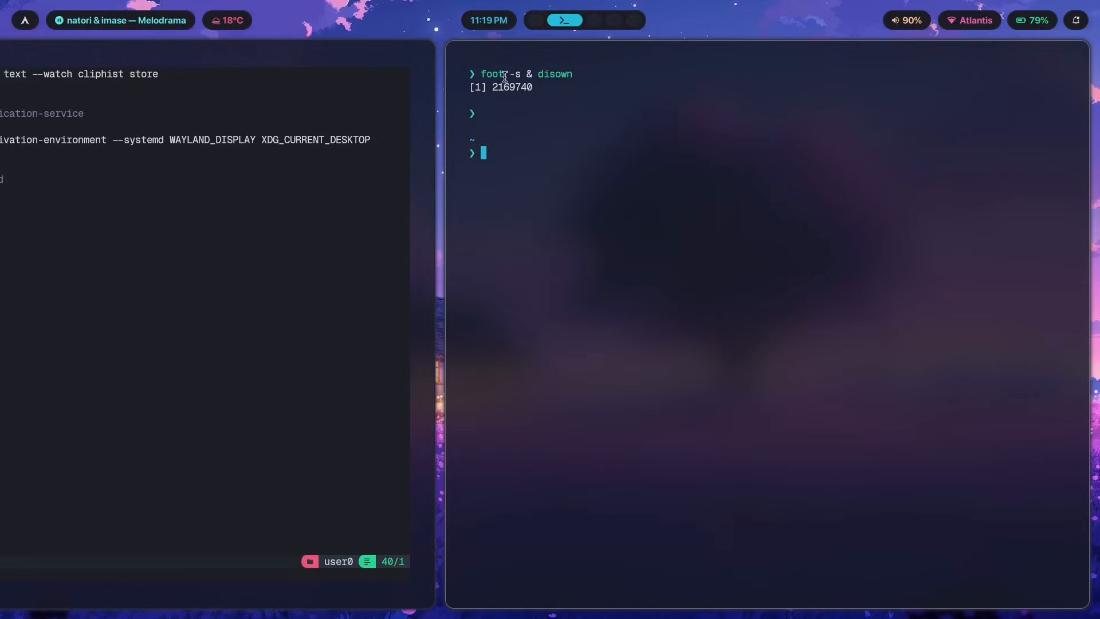
pyautogui.doubleClick(511, 87)
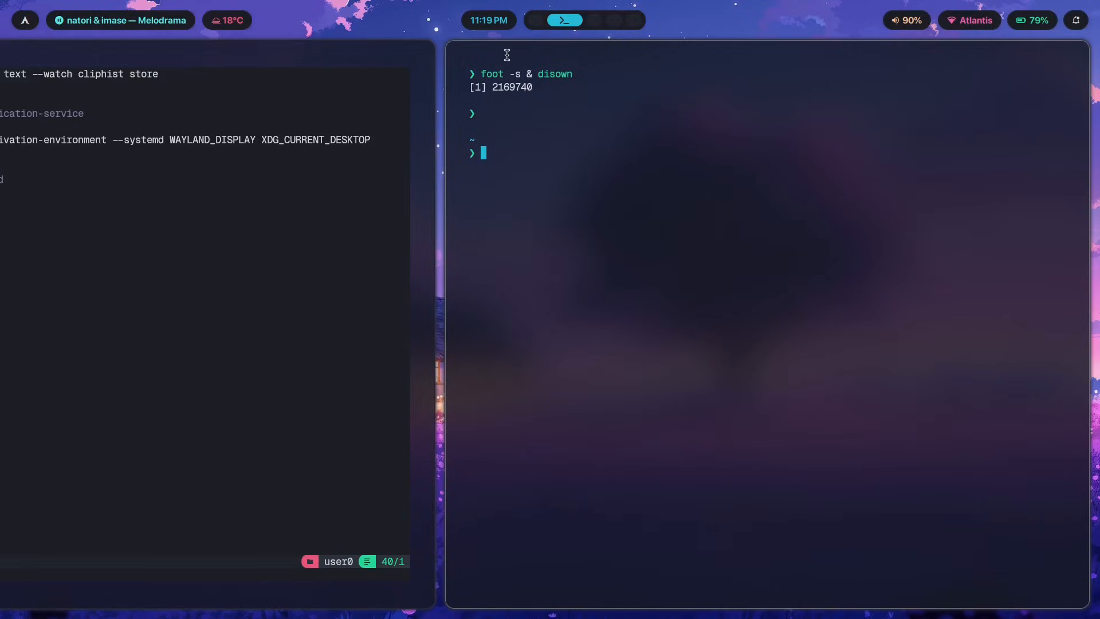
pyautogui.moveTo(492, 51)
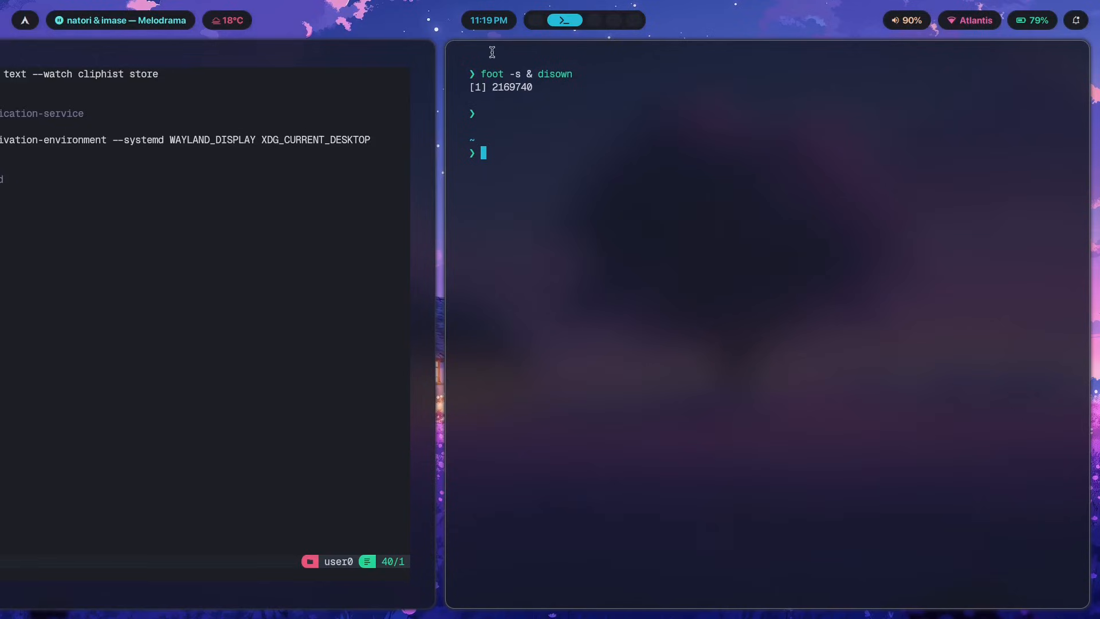
pyautogui.moveTo(540, 151)
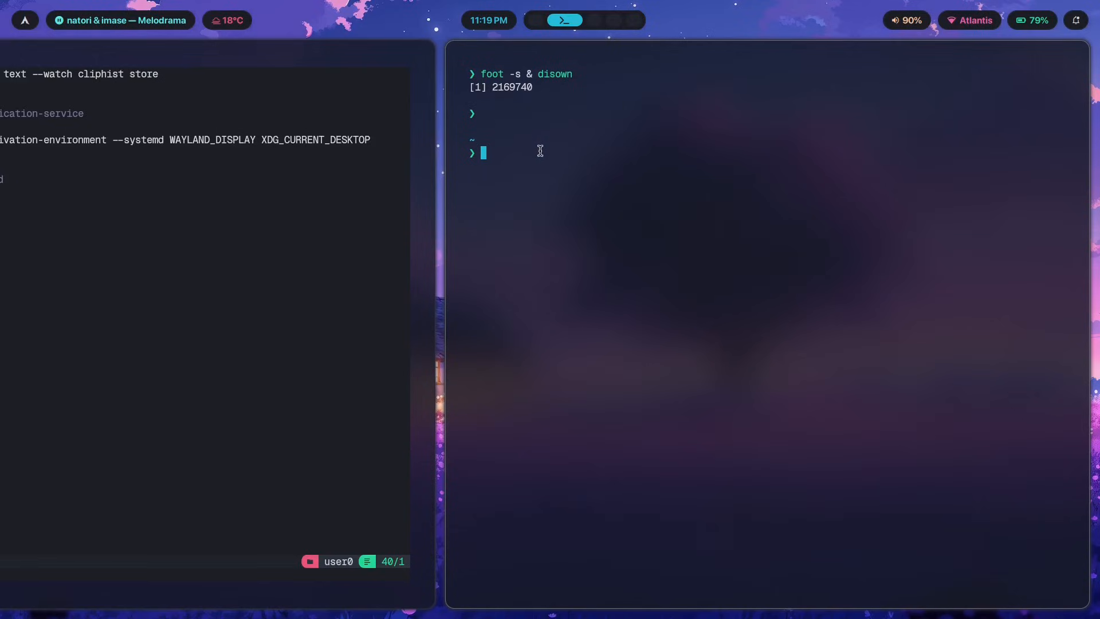
pyautogui.write('nvi')
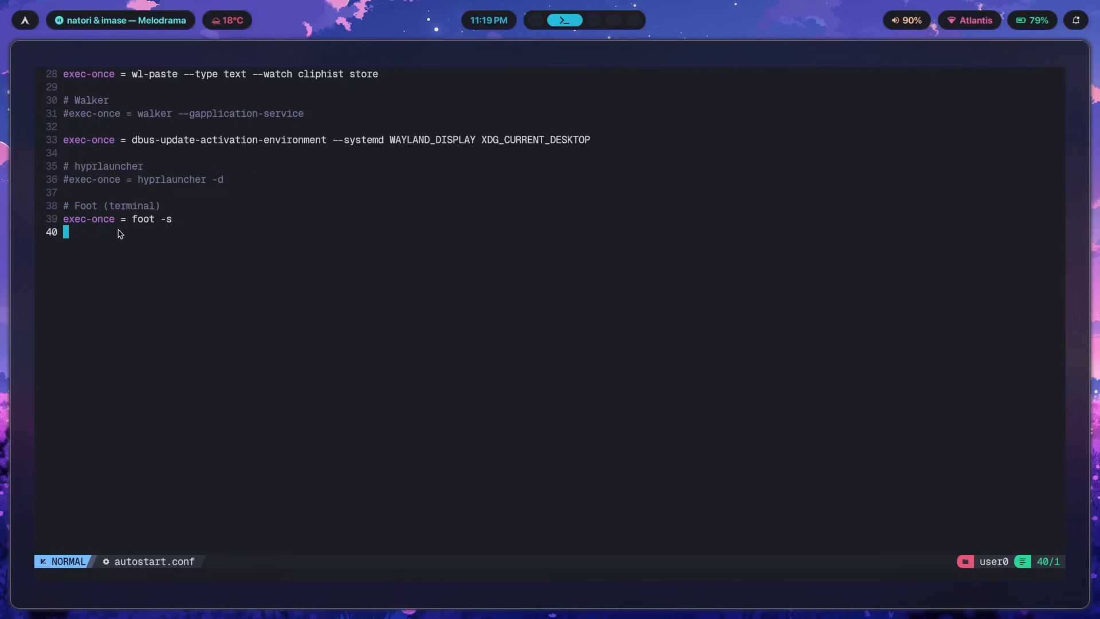
# Pick gruvbox from the Hyprland theme switcher list
pyautogui.press('gg')
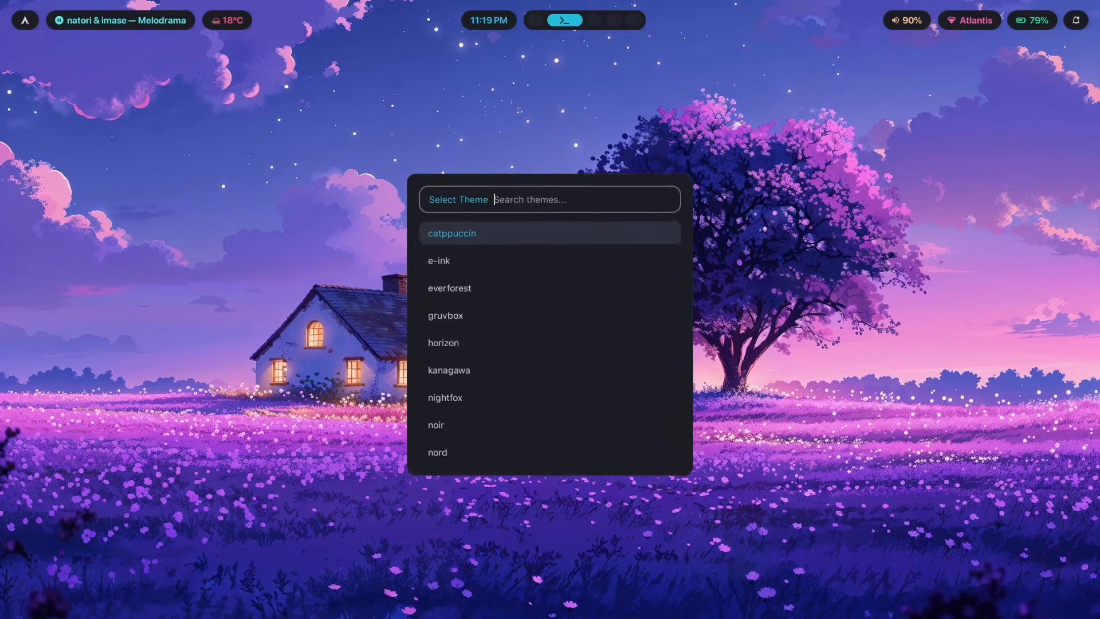
pyautogui.click(444, 315)
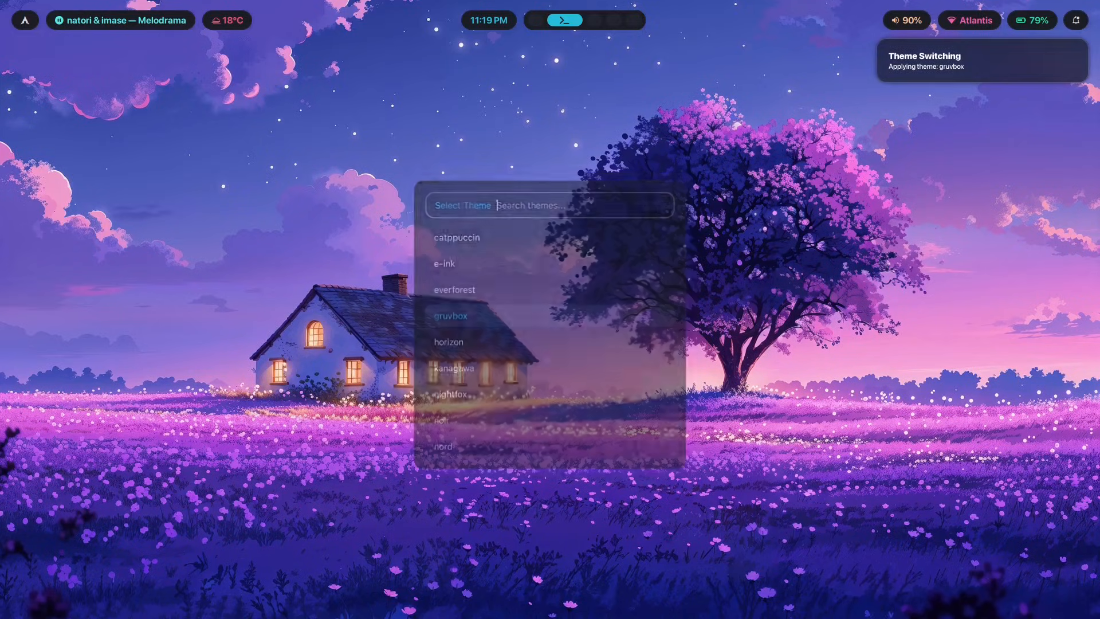
pyautogui.click(451, 316)
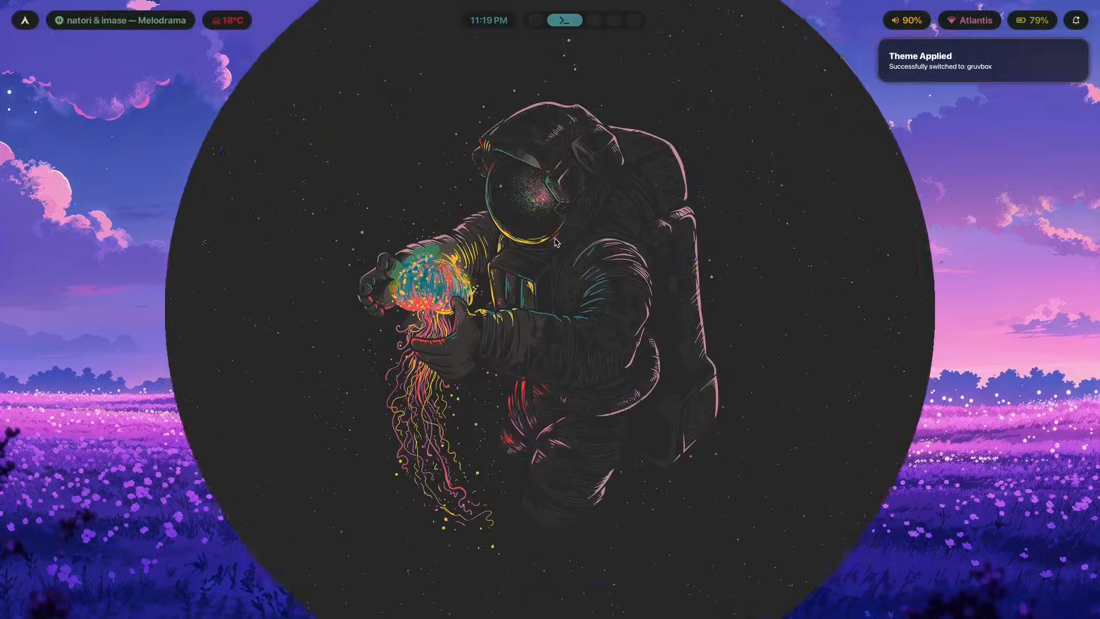